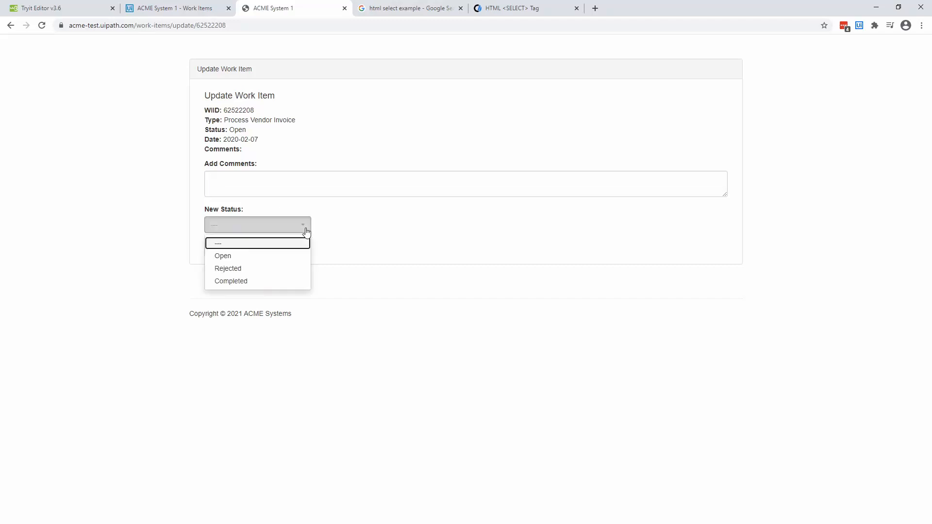
mouse_move(257, 230)
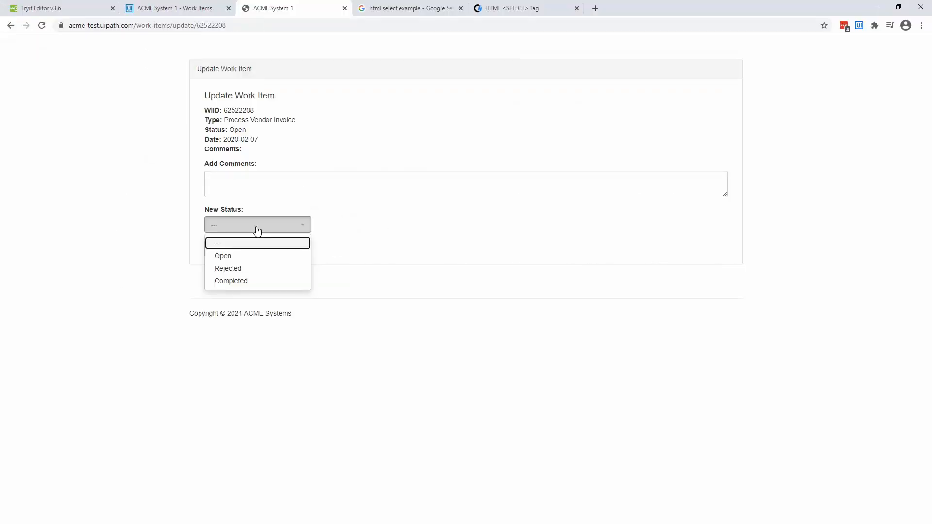
Choose Cat in the favourite animal list on the HTML SELECT example page.
left_click(526, 8)
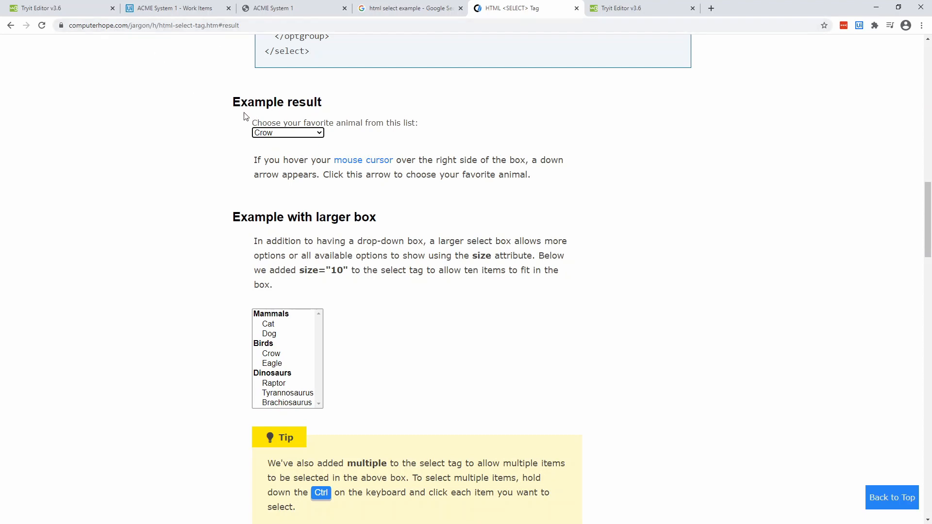
left_click(287, 132)
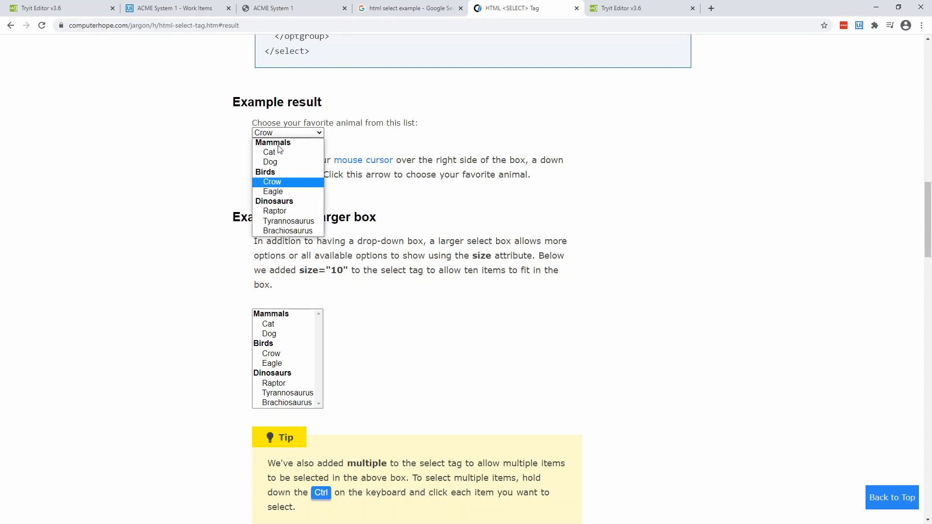
left_click(268, 151)
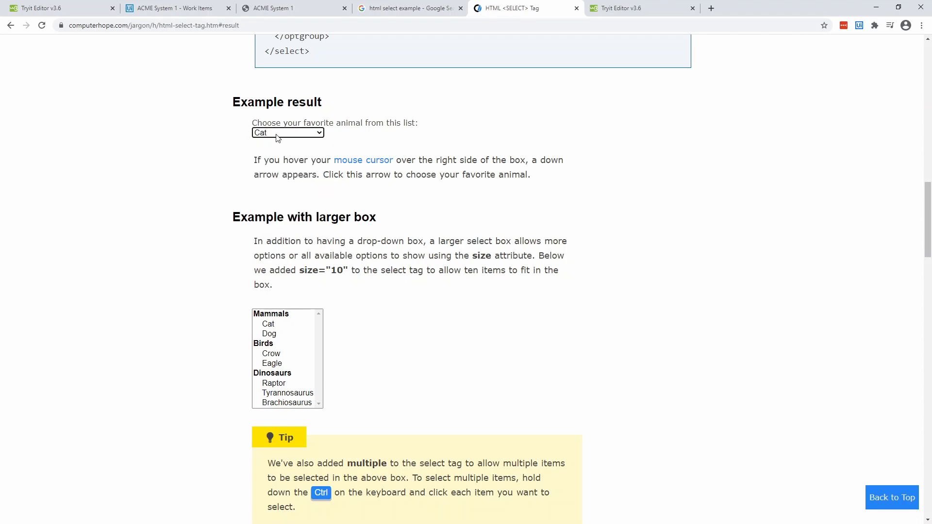
left_click(288, 132)
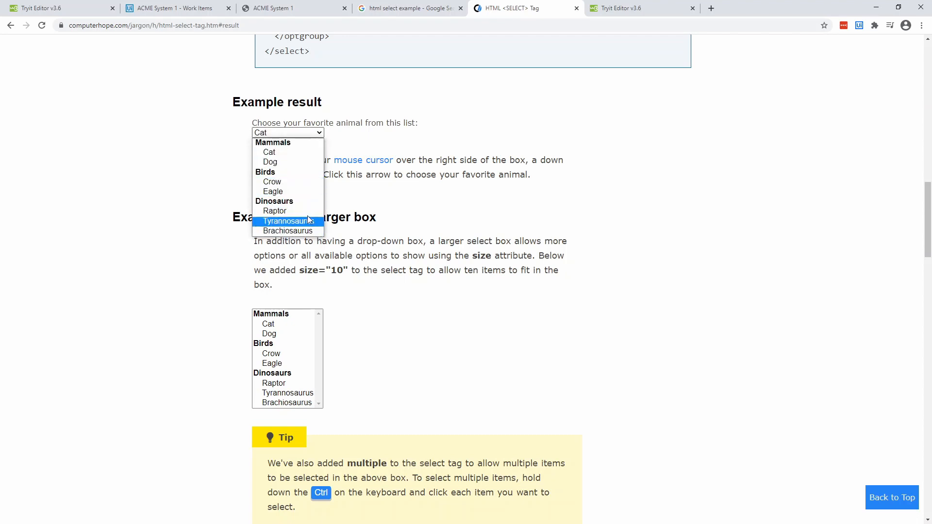
Move between ACME's Work Item Details and Update pages, then bring UiPath Studio forward.
left_click(273, 8)
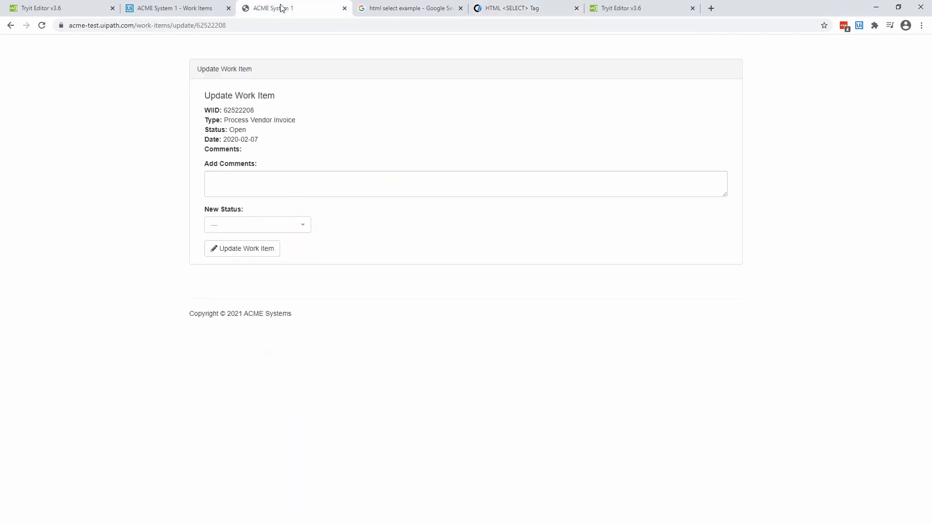
left_click(172, 8)
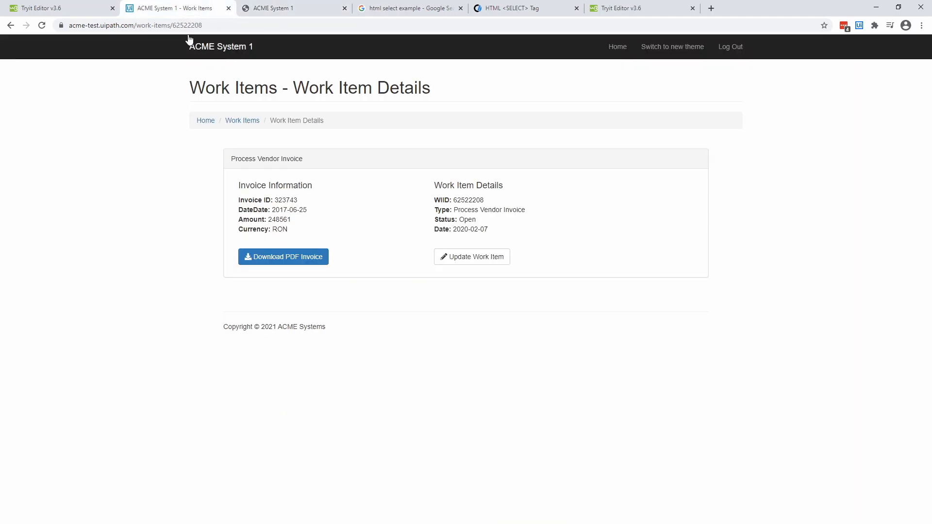
mouse_move(141, 122)
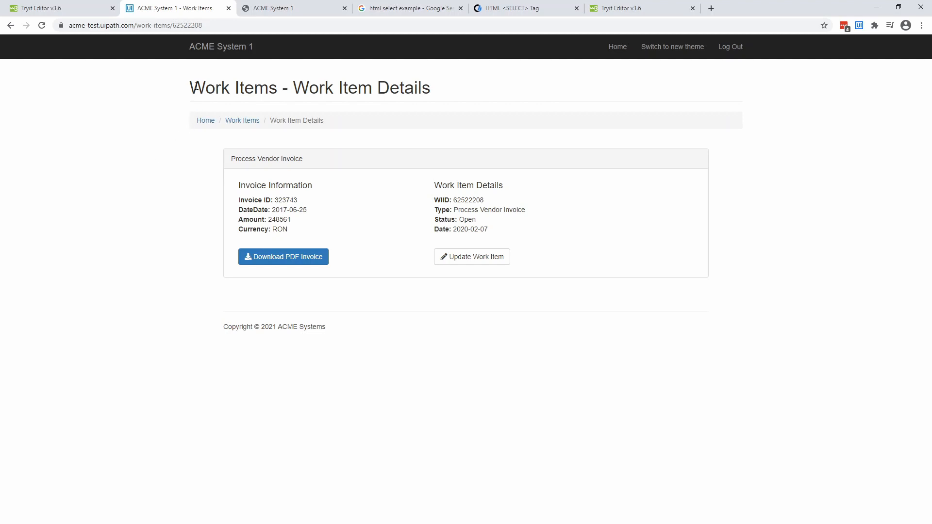
left_click(472, 257)
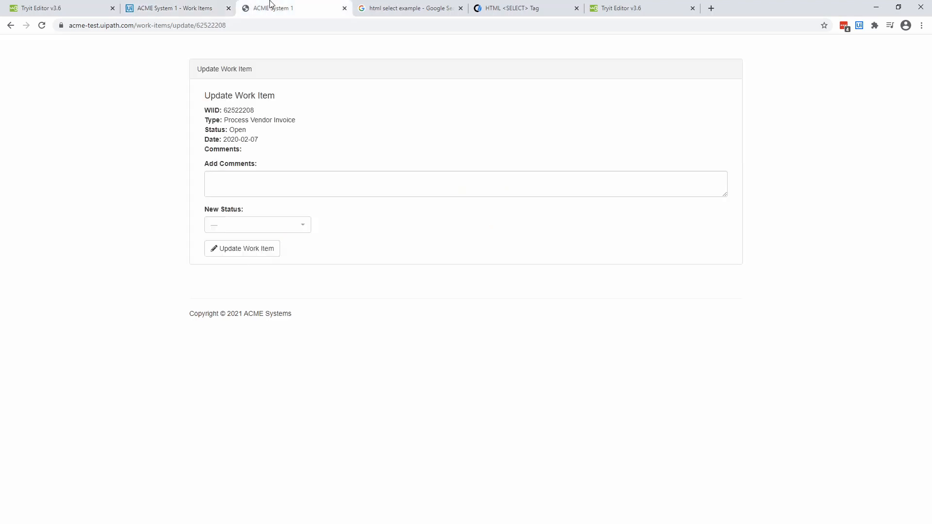
left_click(257, 224)
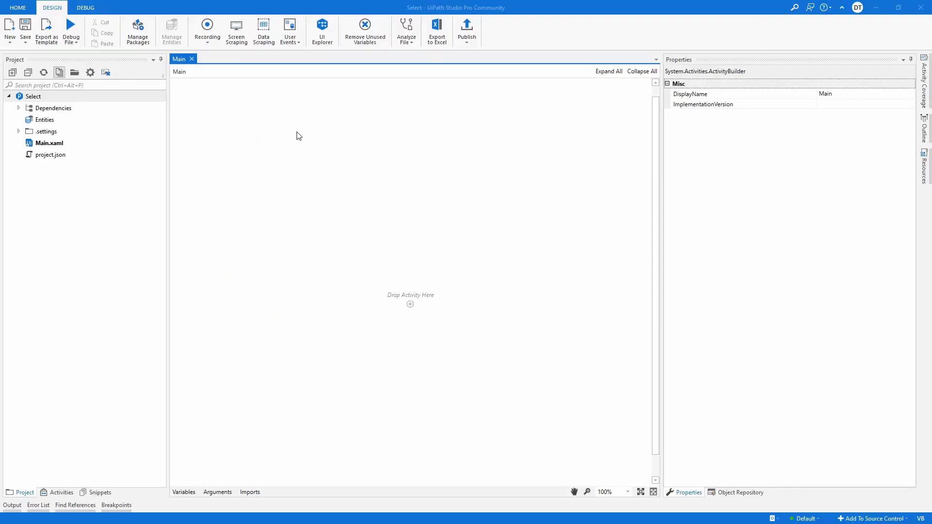
Start a Web recording over the example page and choose to record a Select Item action.
left_click(206, 30)
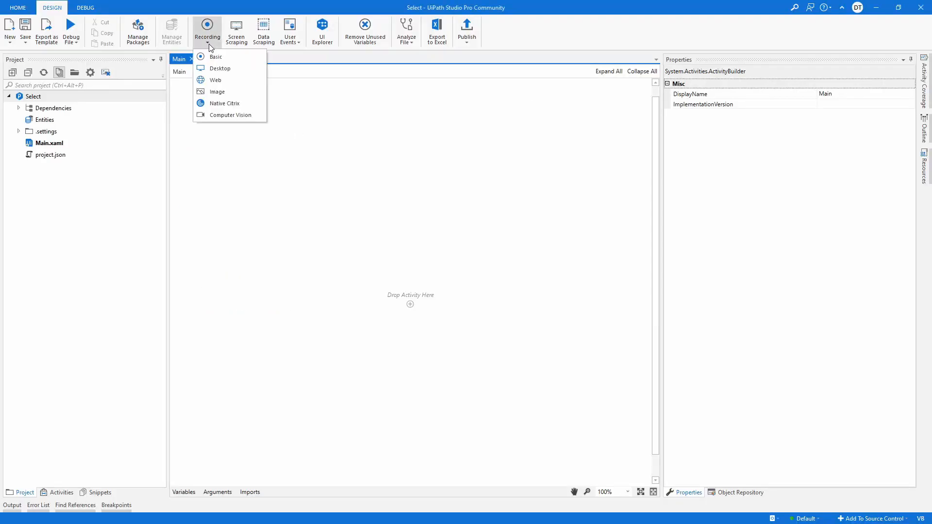
left_click(215, 80)
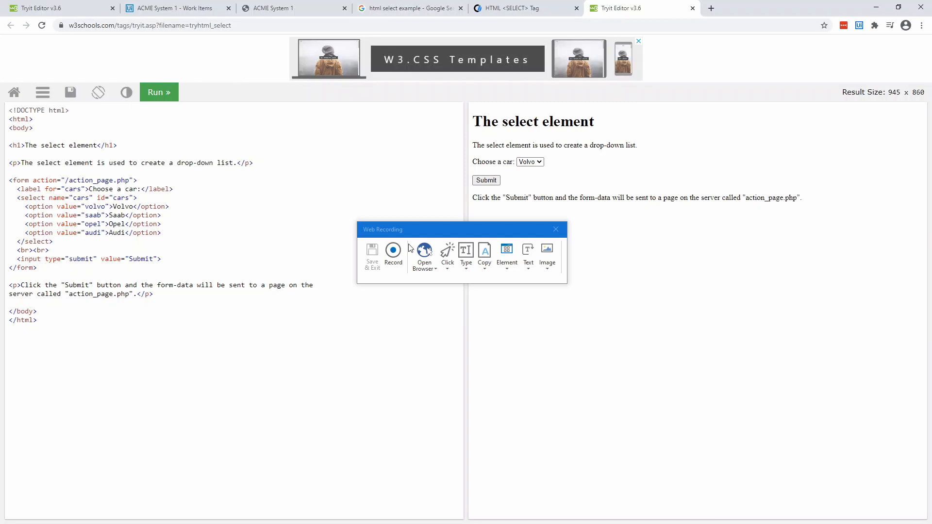
left_click(525, 8)
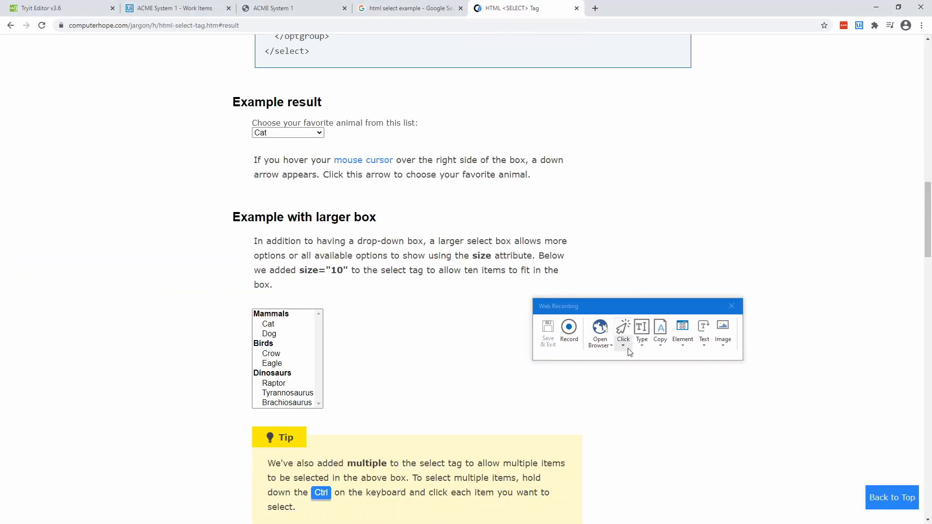
left_click(622, 331)
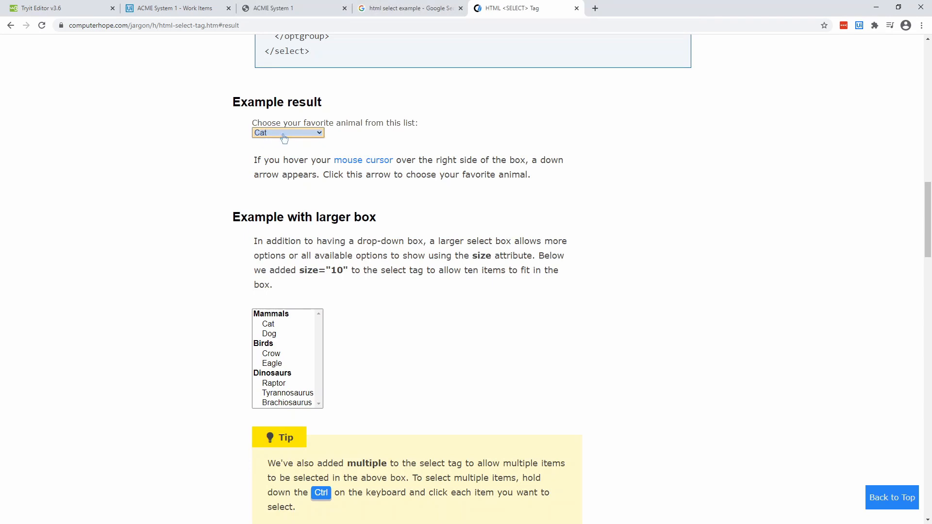
Record selecting Crow from the favourite animal list, then Save & Exit.
left_click(287, 132)
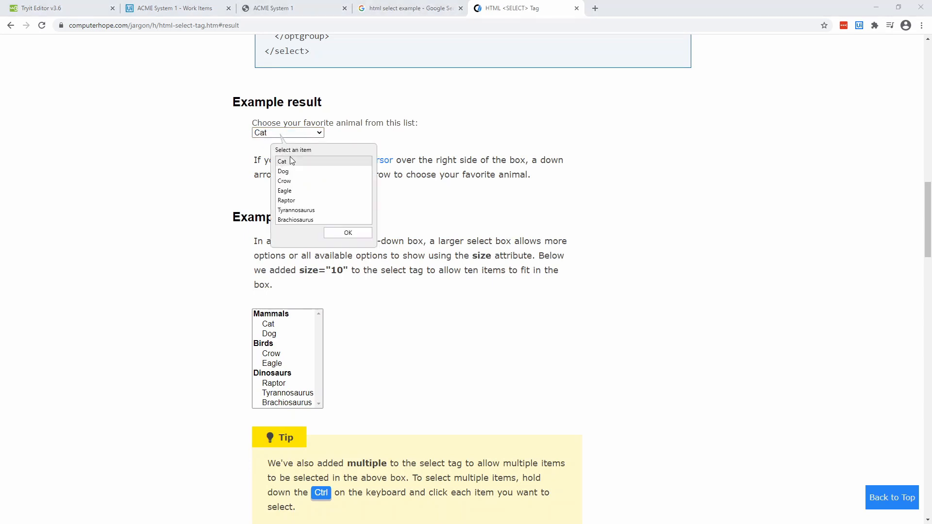
mouse_move(300, 168)
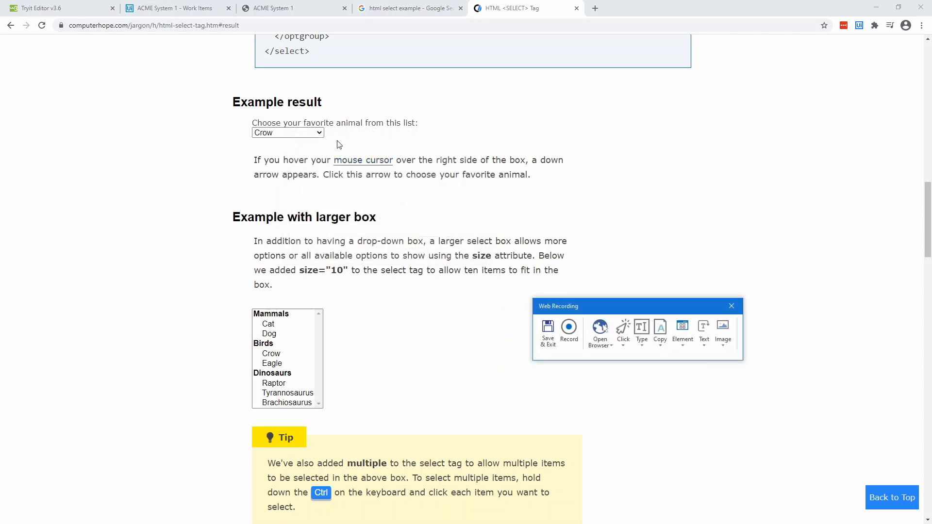
left_click(287, 133)
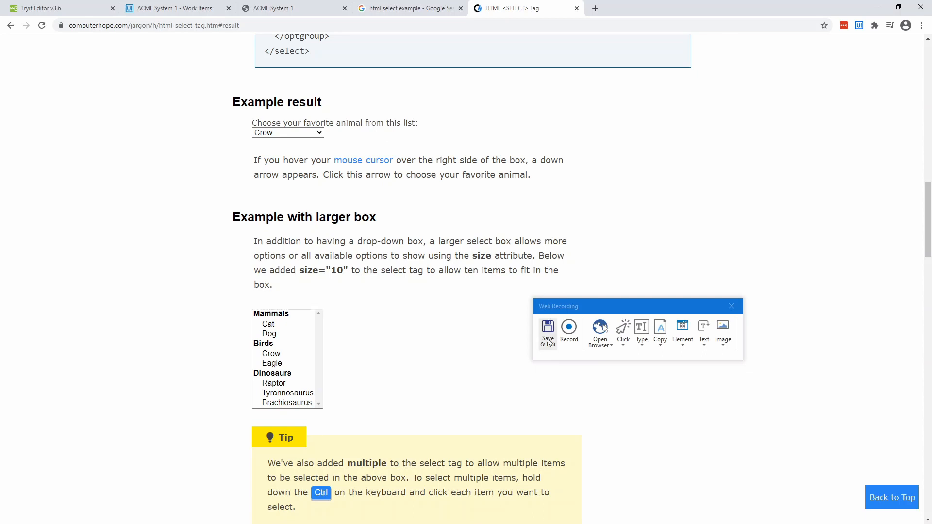
left_click(287, 132)
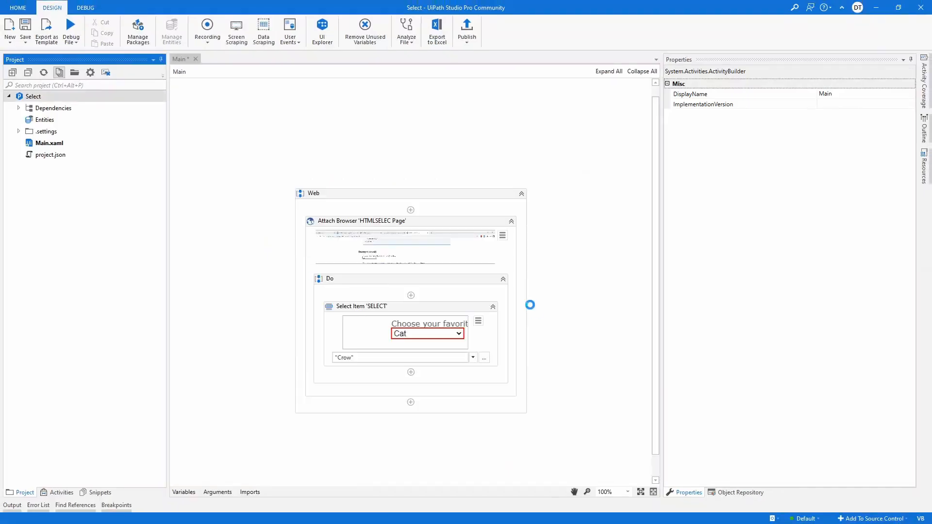
left_click(361, 306)
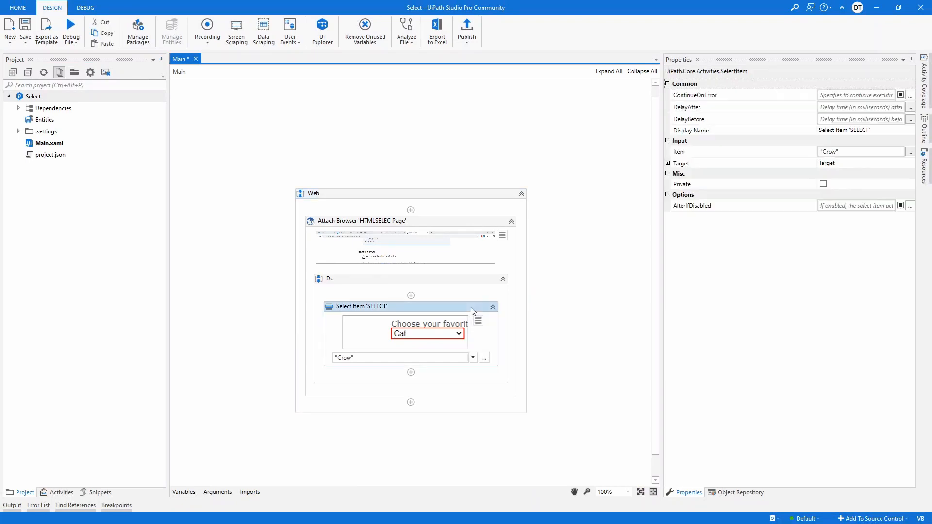
mouse_move(479, 321)
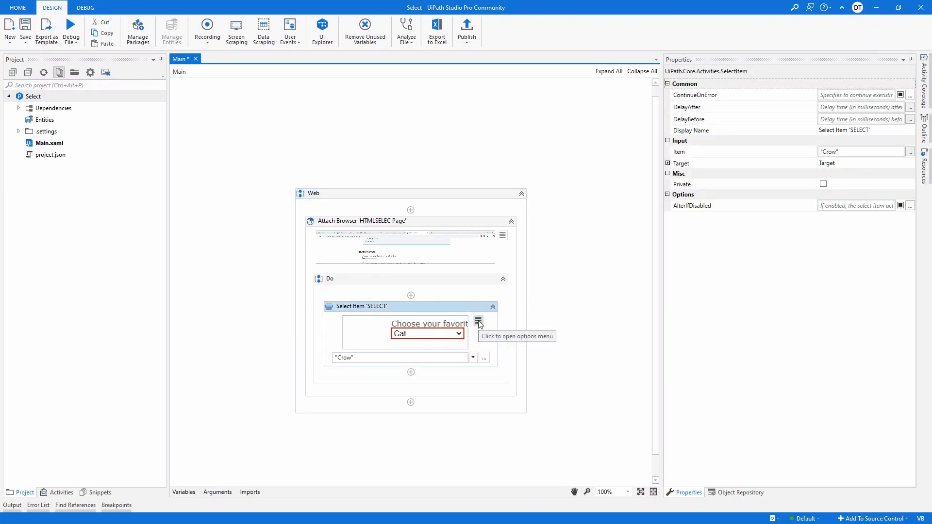
left_click(478, 322)
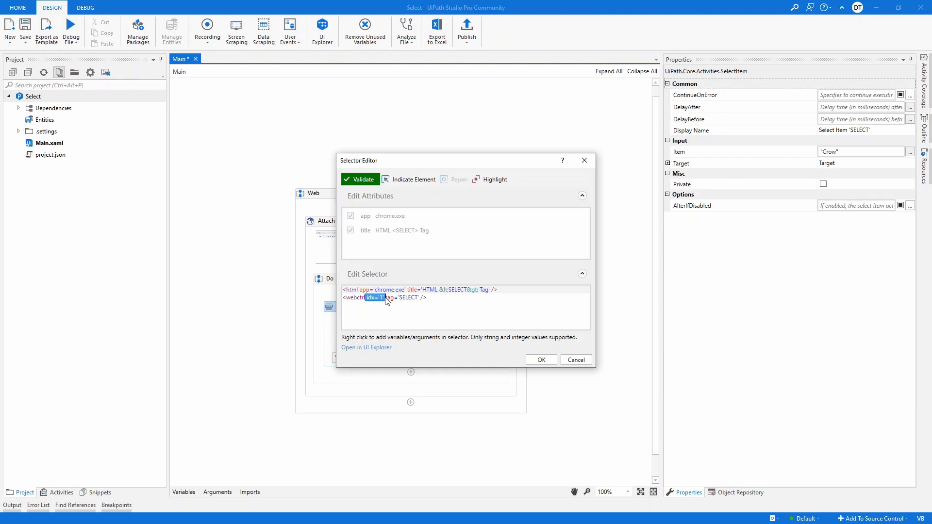
mouse_move(367, 301)
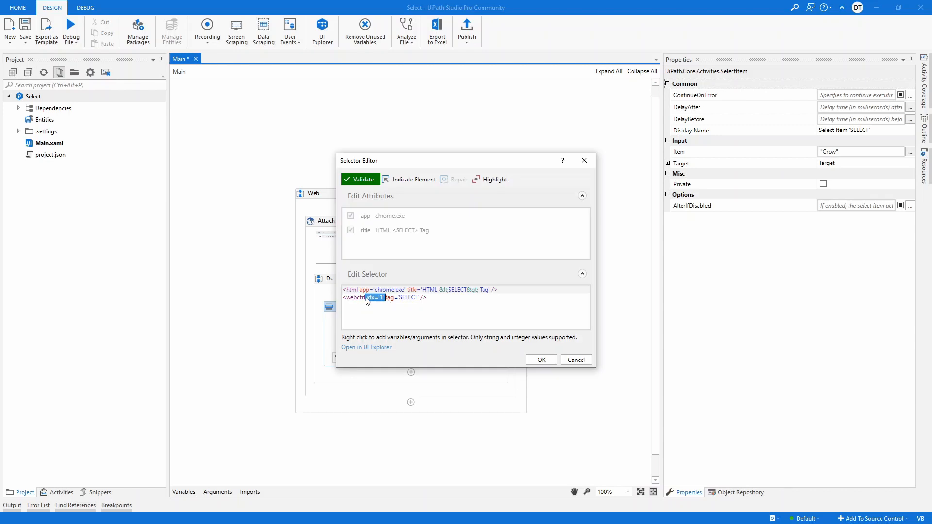
left_click(540, 360)
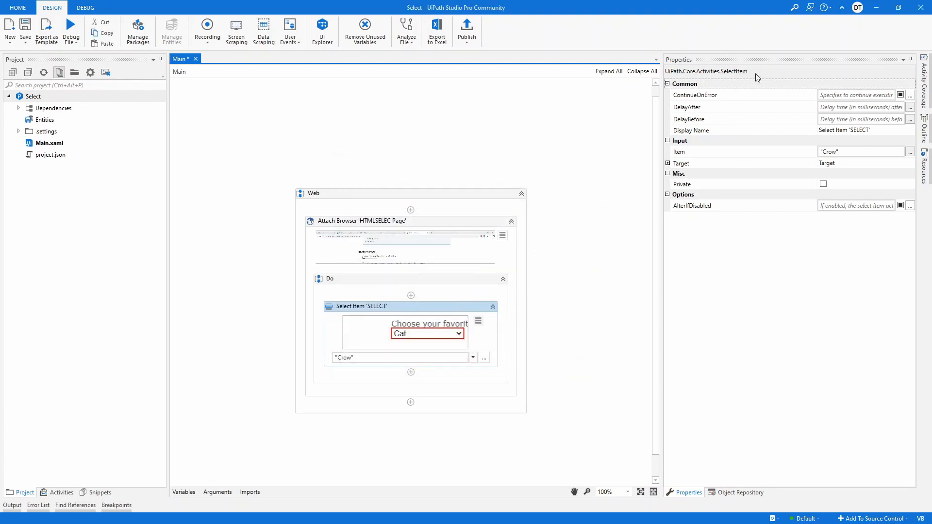
left_click(472, 357)
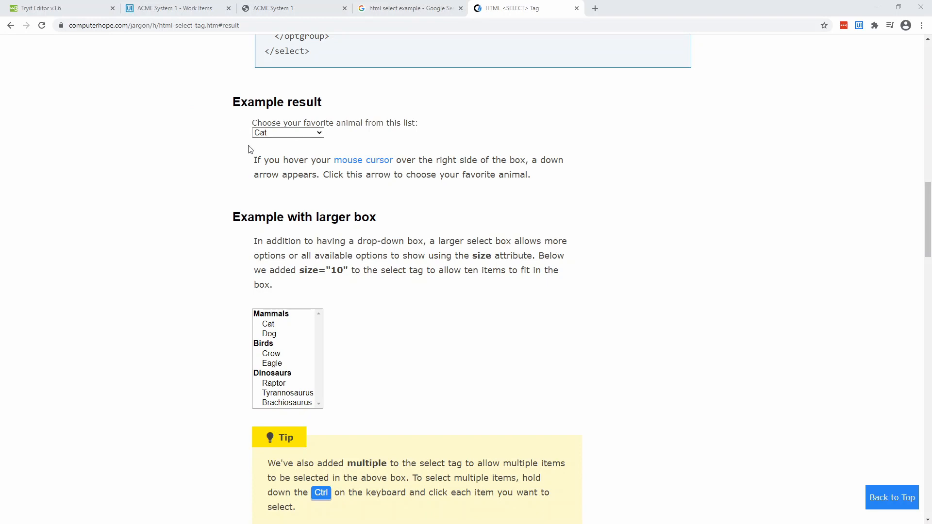
mouse_move(263, 116)
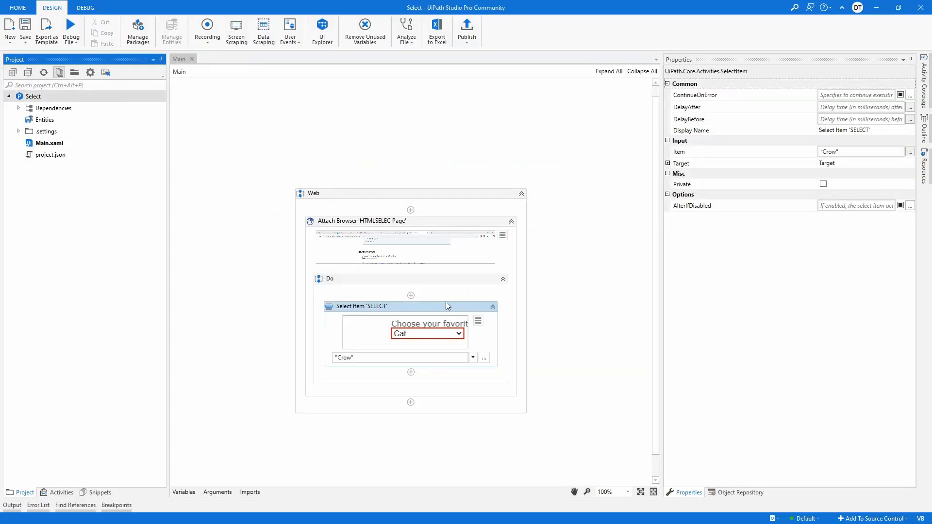
mouse_move(434, 311)
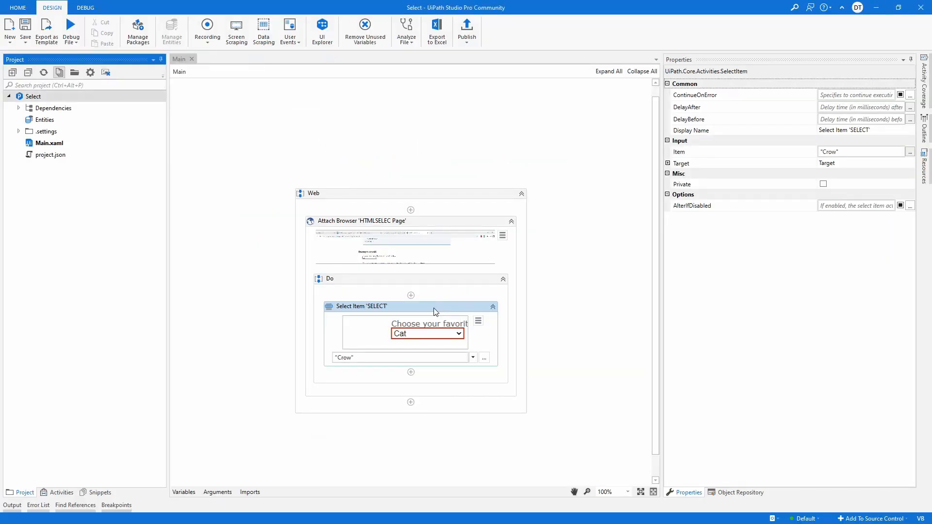
mouse_move(409, 254)
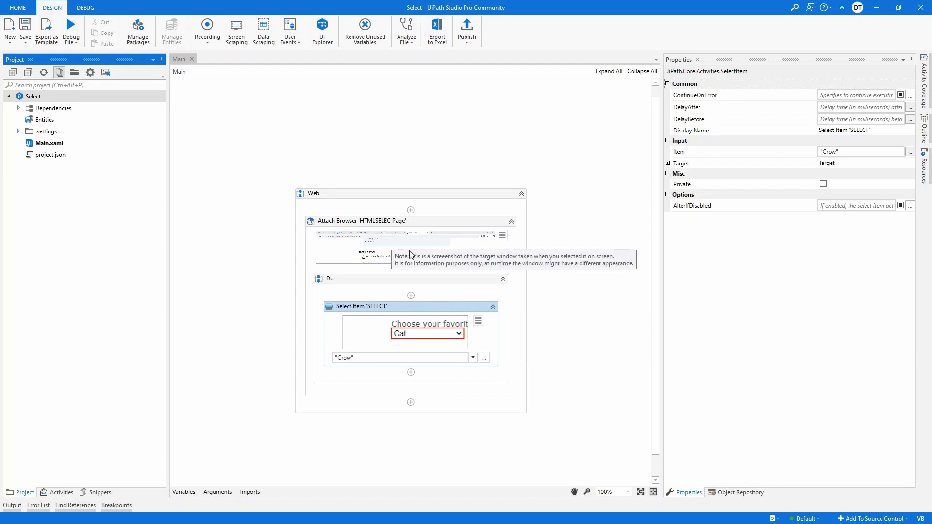
mouse_move(356, 228)
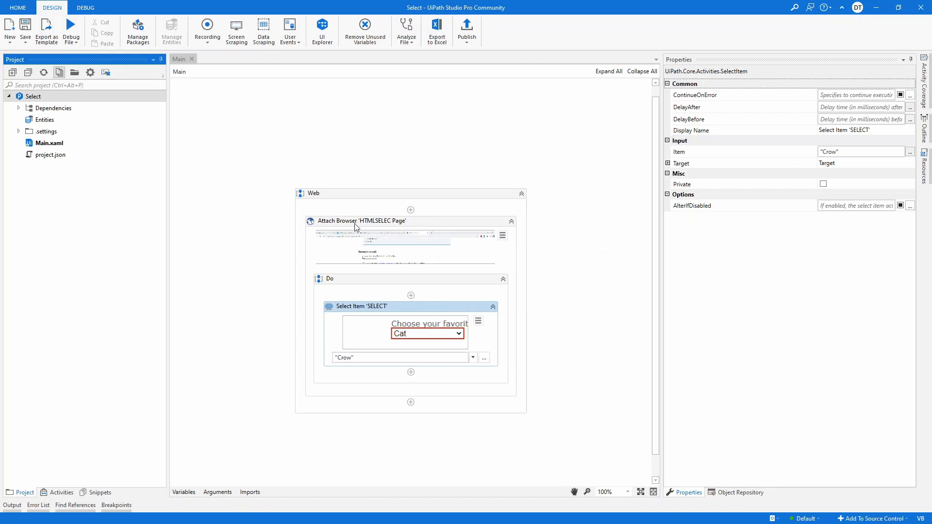
mouse_move(403, 314)
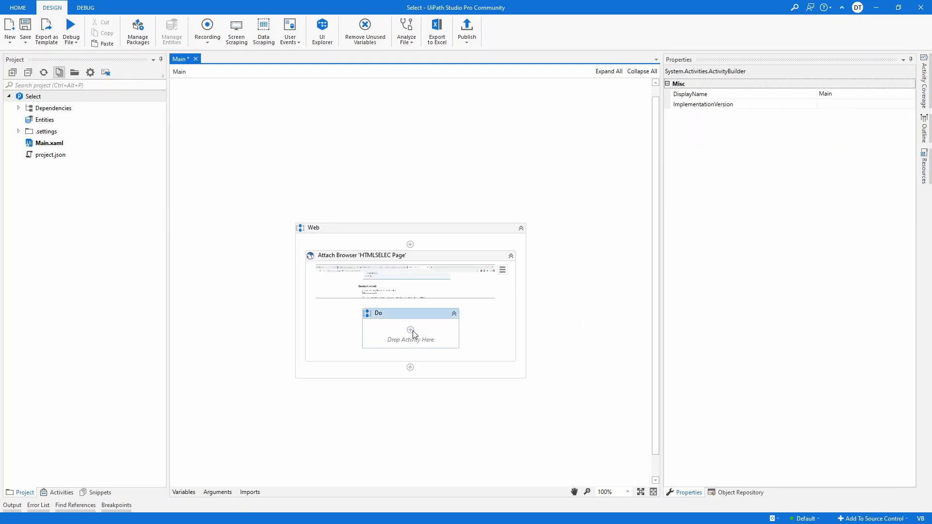
Search 'select' for the Select Item activity and change its item to Eagle.
type("sele")
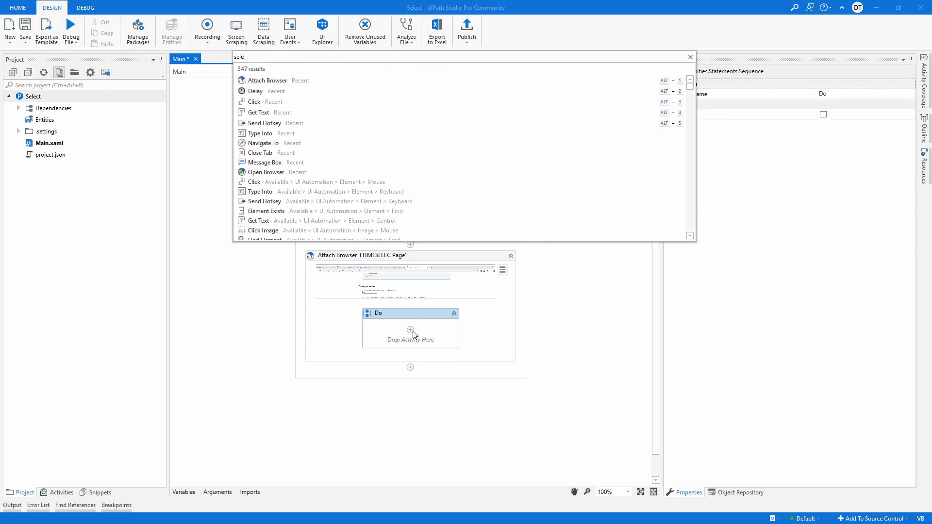
type("t")
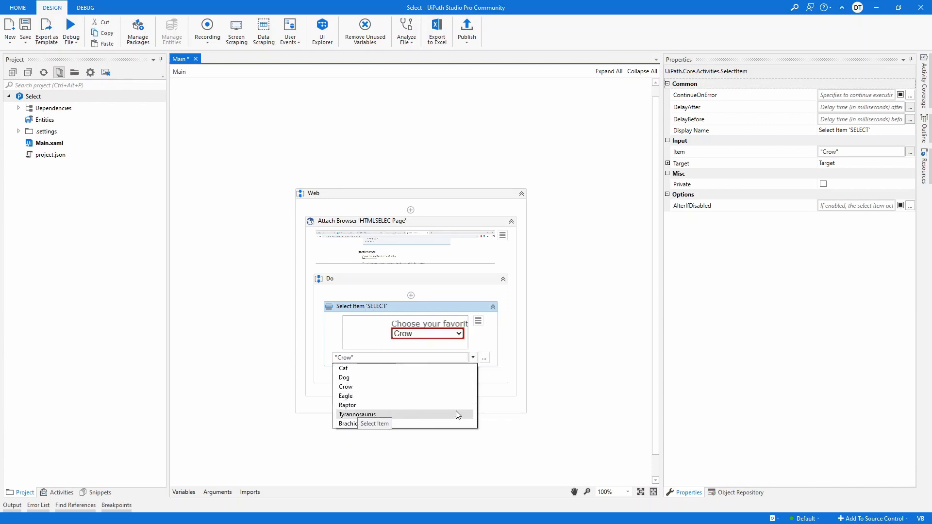
mouse_move(354, 397)
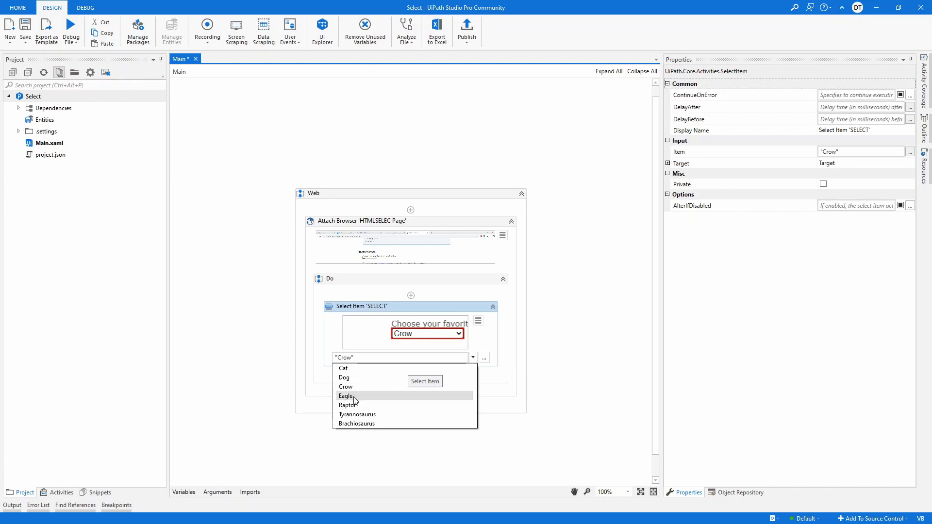
left_click(345, 396)
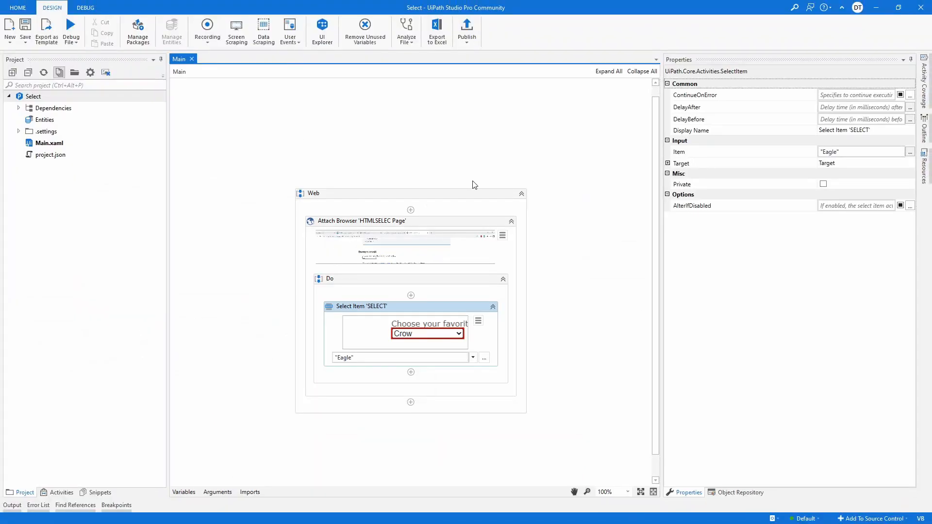
mouse_move(340, 137)
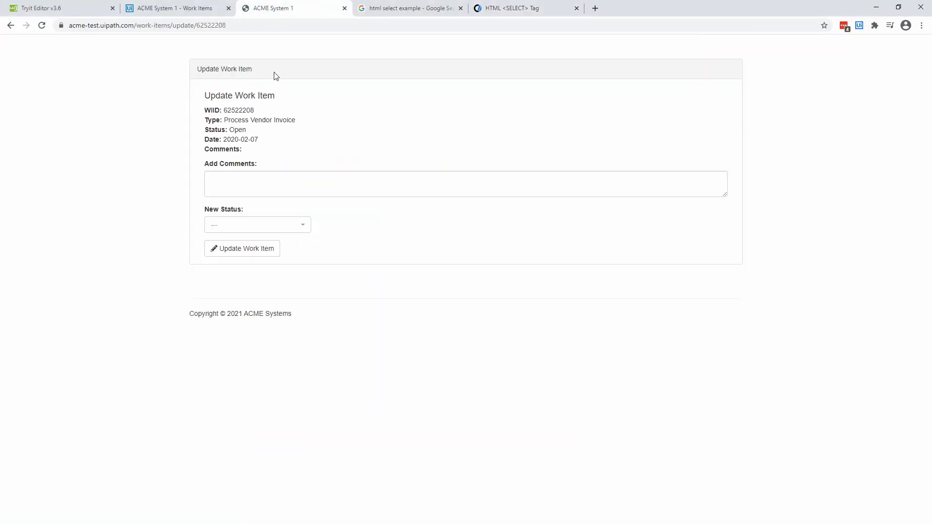
mouse_move(252, 139)
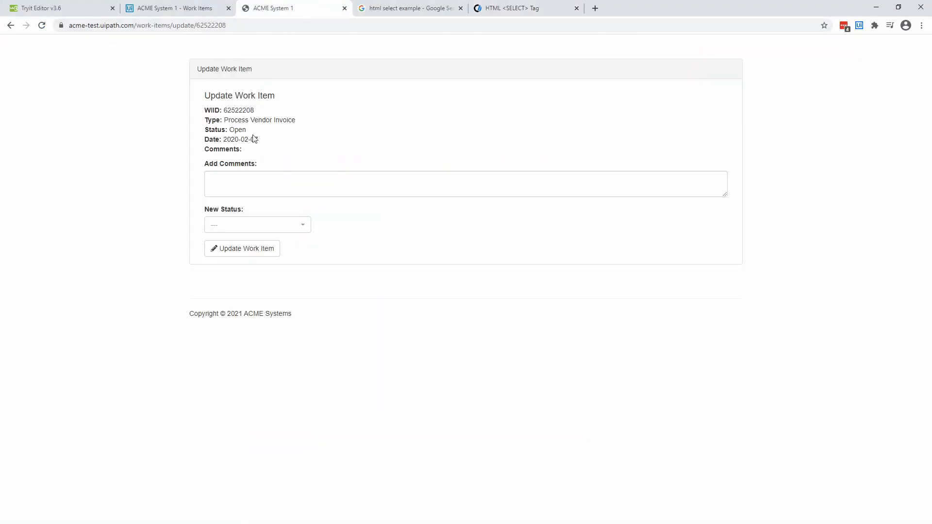
left_click(173, 8)
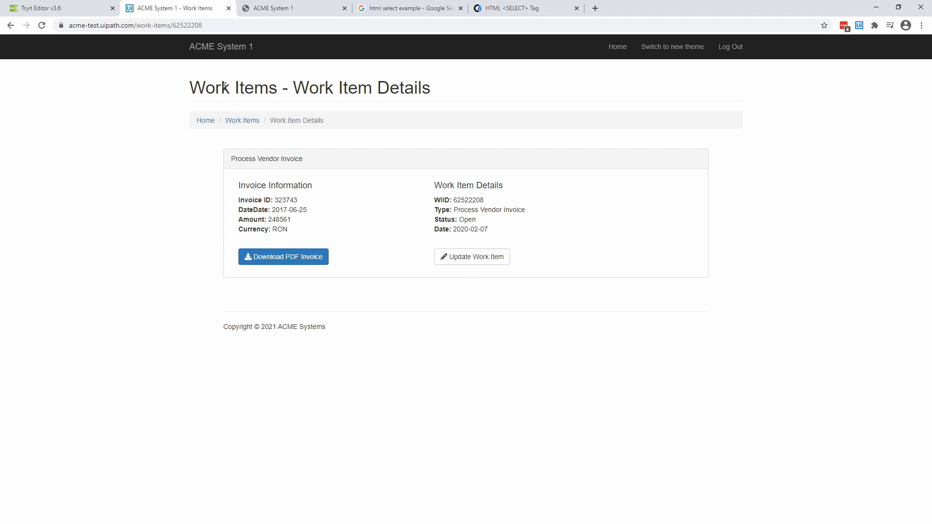
left_click(242, 120)
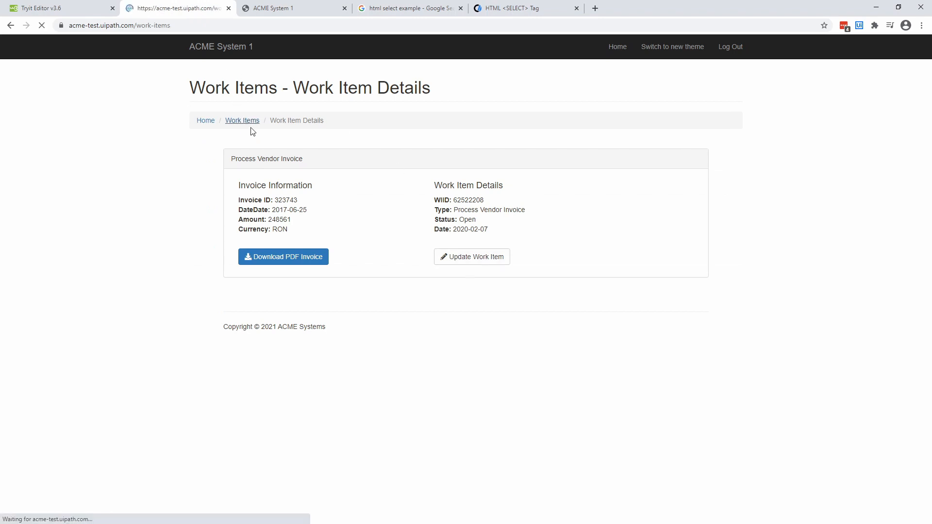
left_click(241, 120)
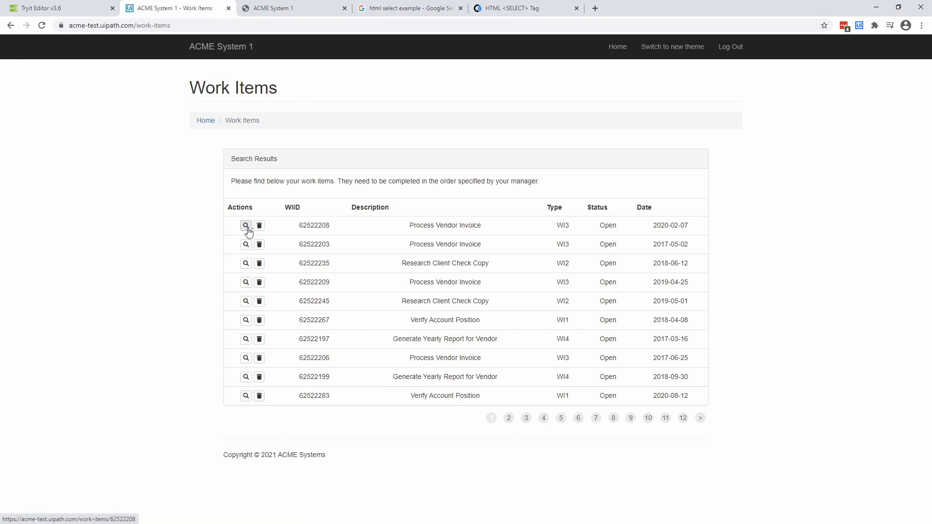
left_click(246, 225)
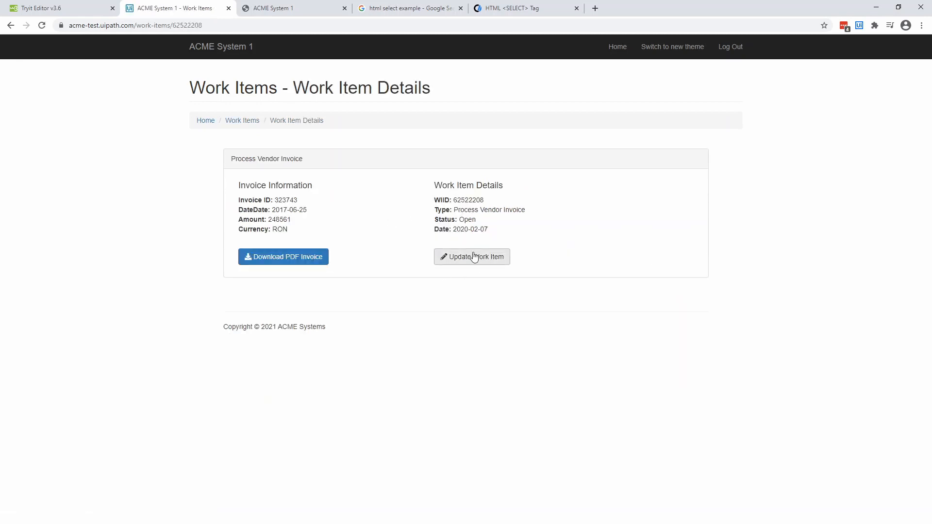
left_click(471, 256)
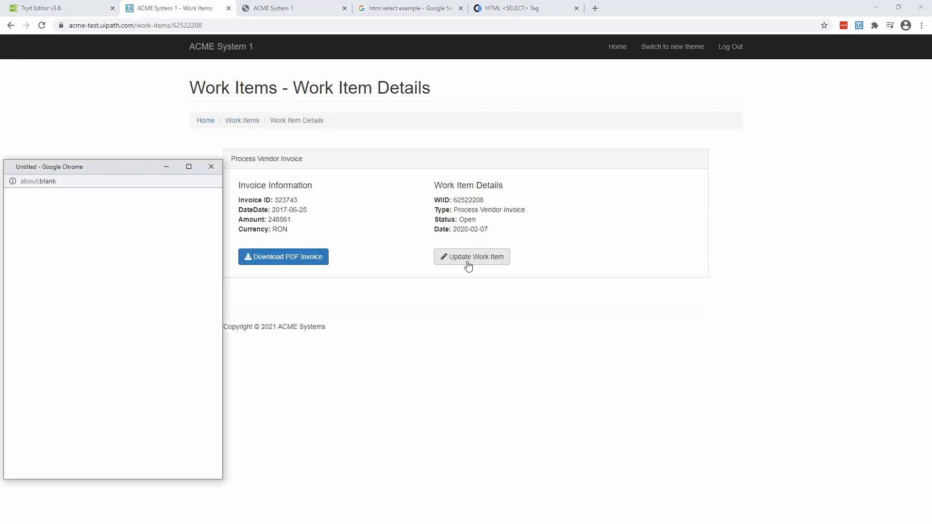
left_click(471, 256)
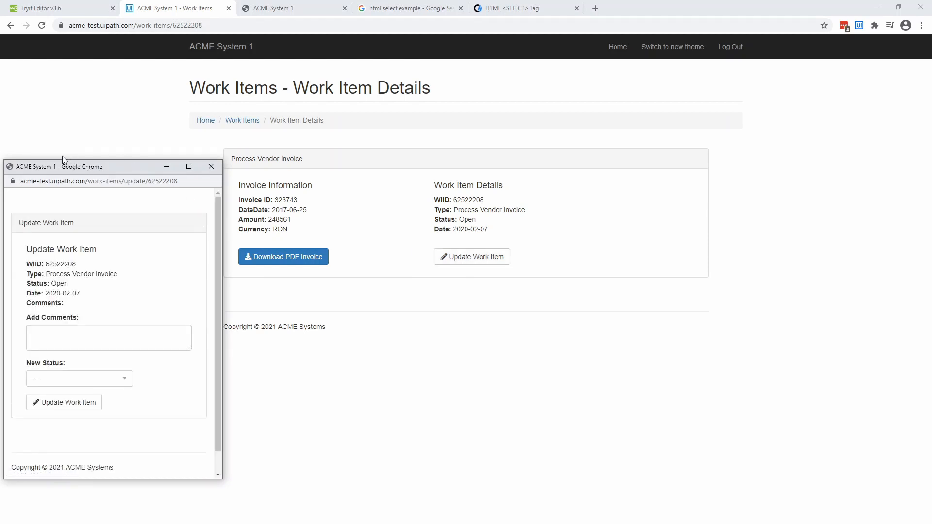
left_click(110, 181)
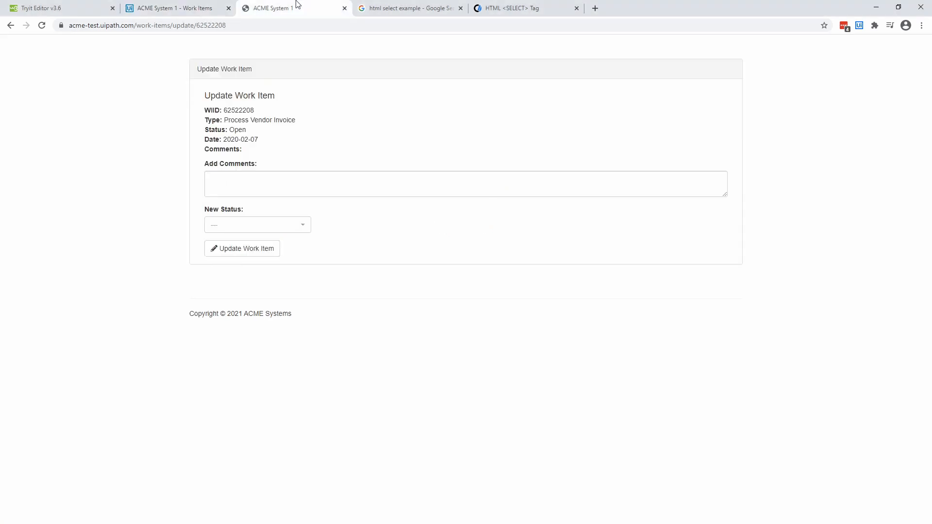
mouse_move(338, 156)
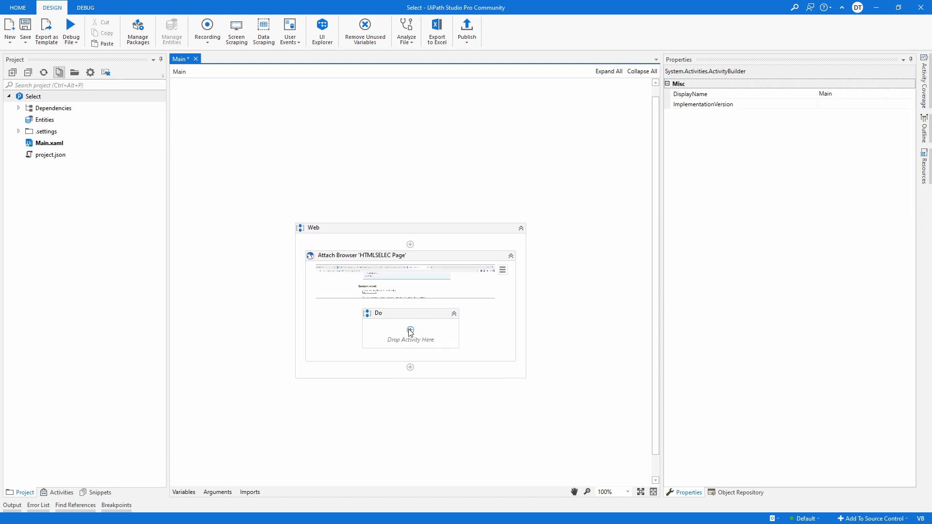
Delete the Attach Browser activity and start a new Web recording.
left_click(361, 255)
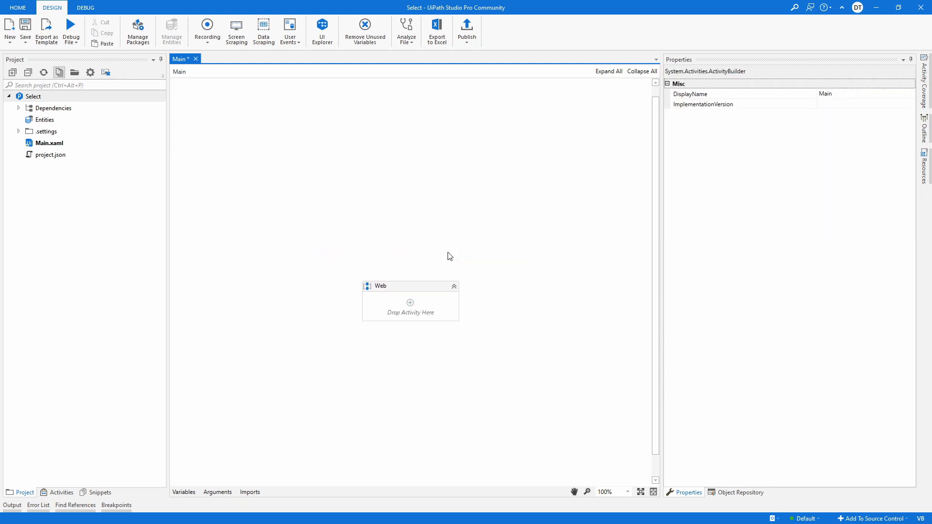
left_click(207, 28)
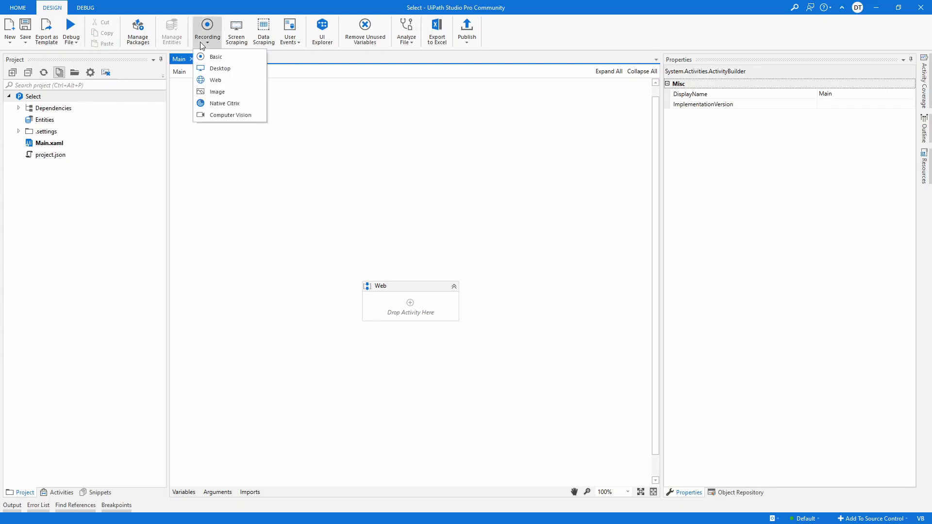
left_click(216, 80)
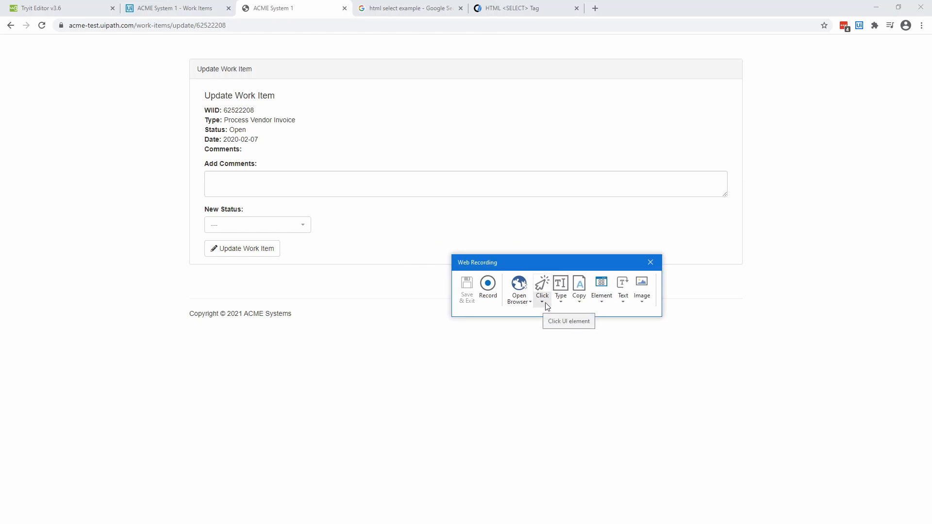
Record Select Item on ACME's New Status field, then expand it to load Open, Rejected, Completed.
left_click(541, 290)
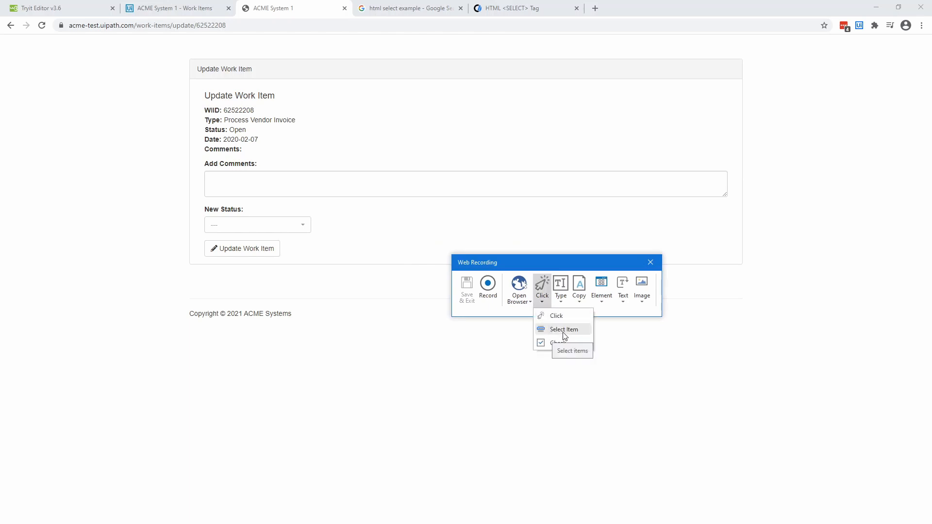
left_click(563, 329)
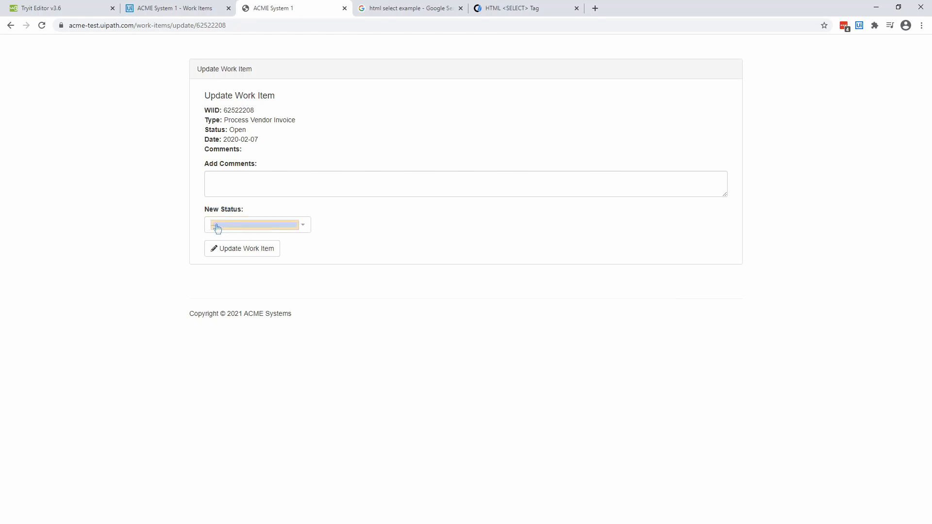
mouse_move(268, 231)
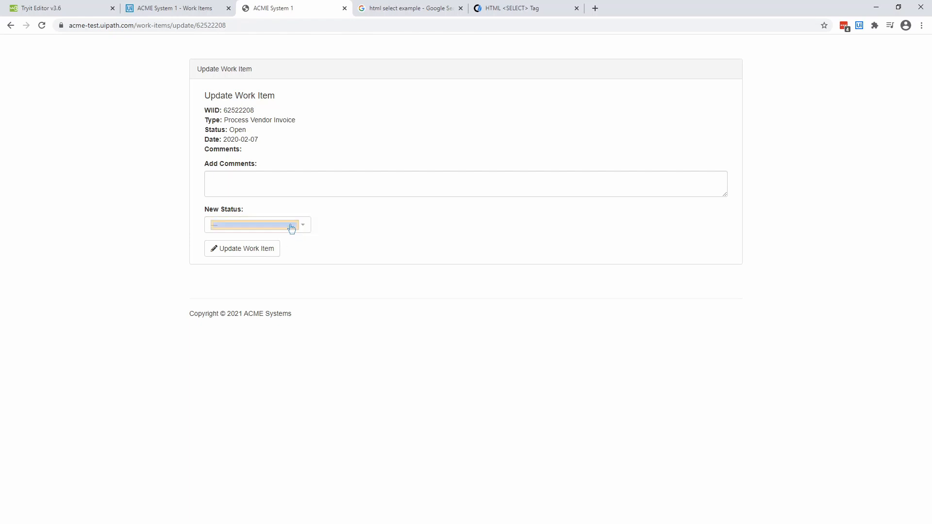
left_click(302, 225)
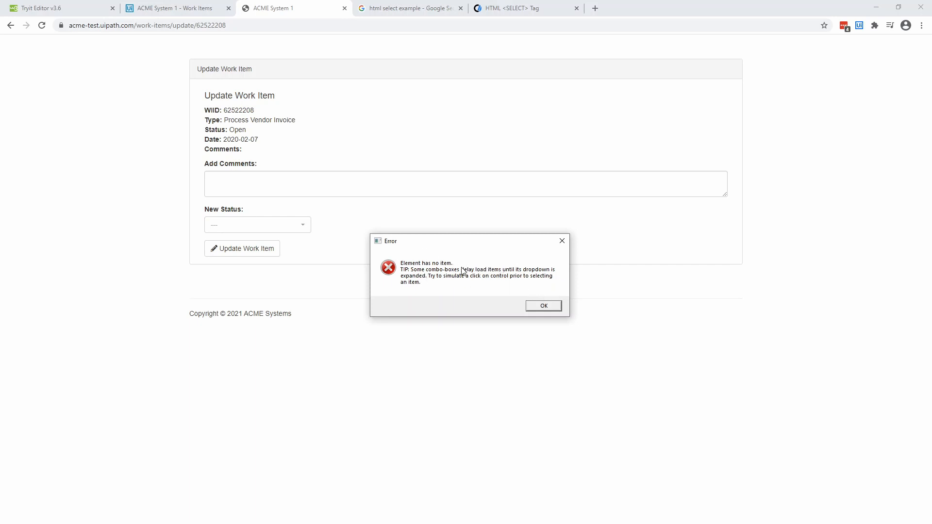
mouse_move(439, 277)
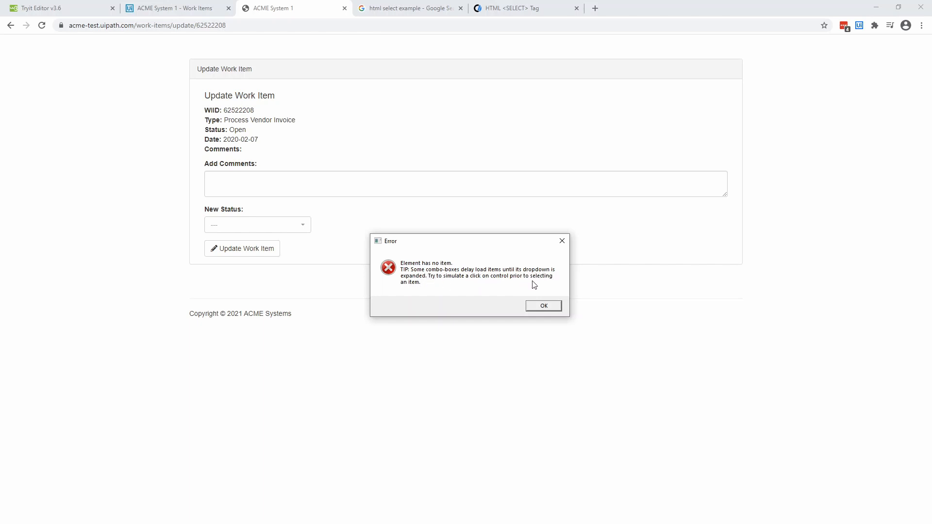
mouse_move(425, 294)
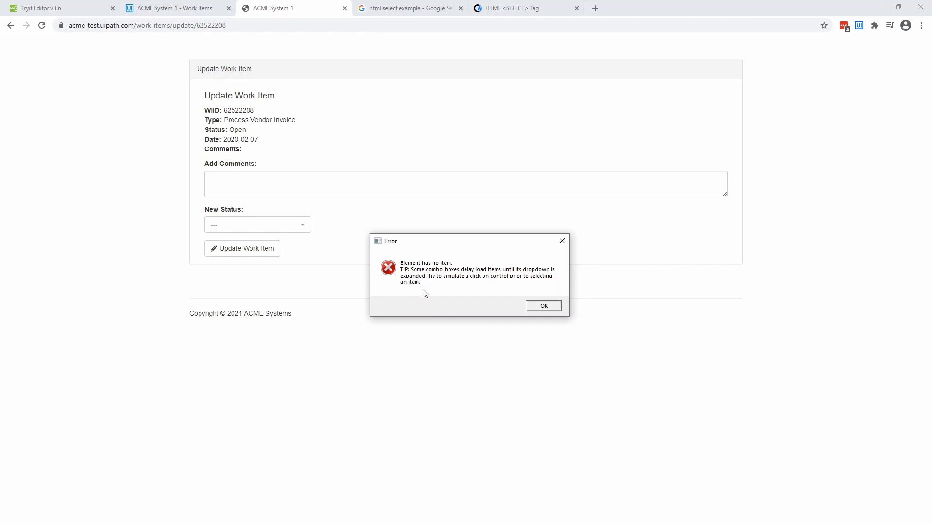
mouse_move(543, 305)
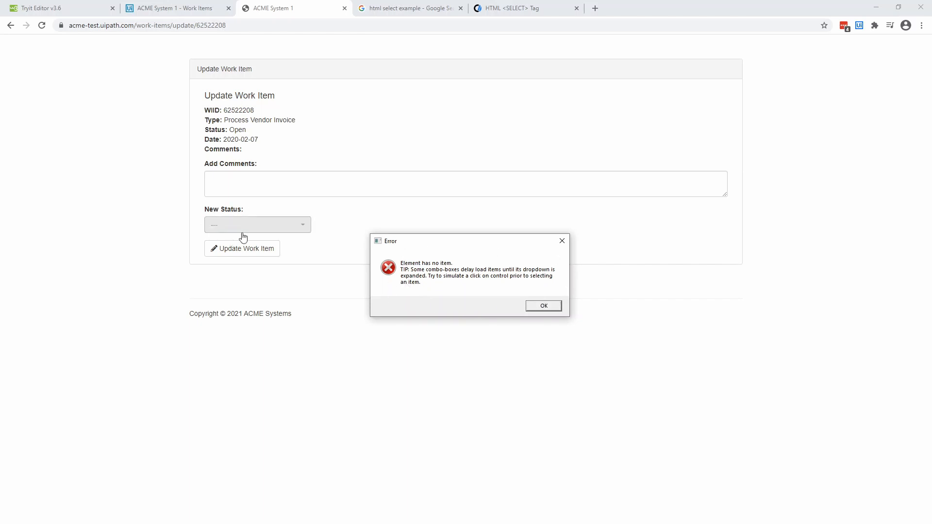
mouse_move(277, 232)
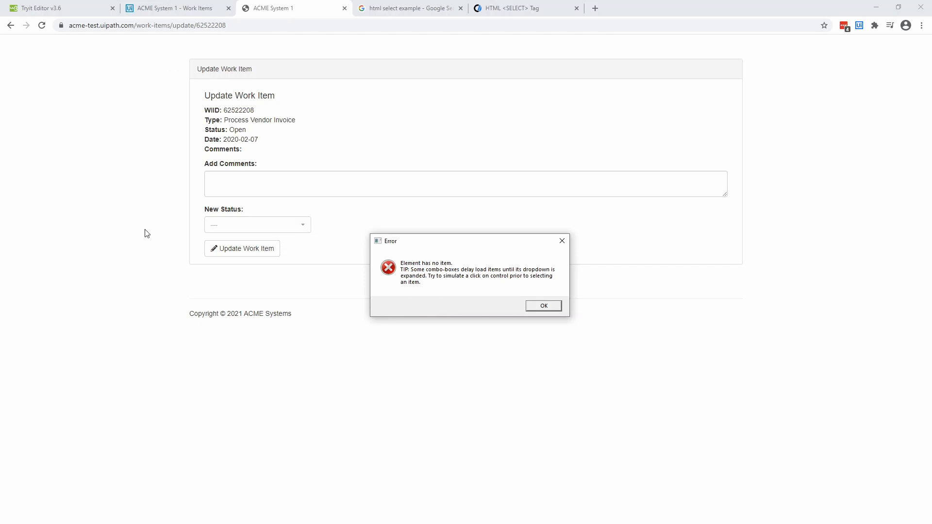
mouse_move(631, 263)
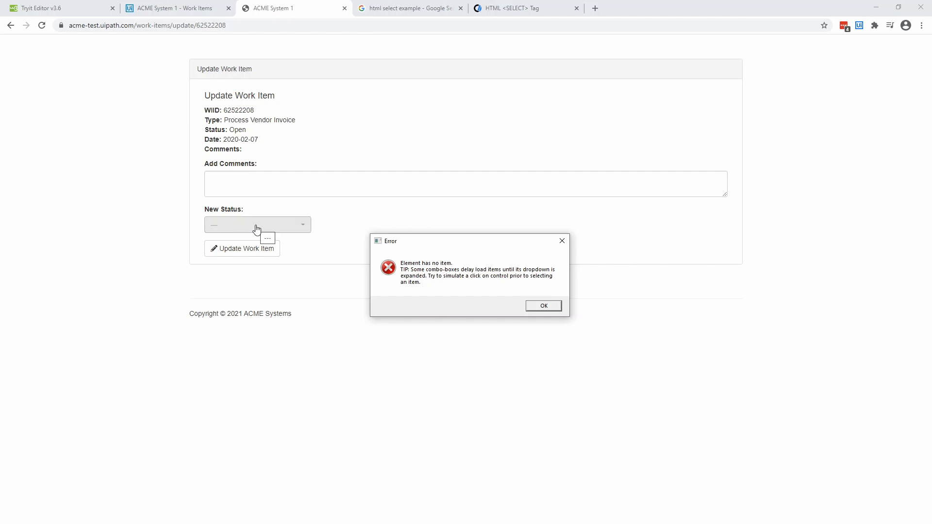
left_click(257, 224)
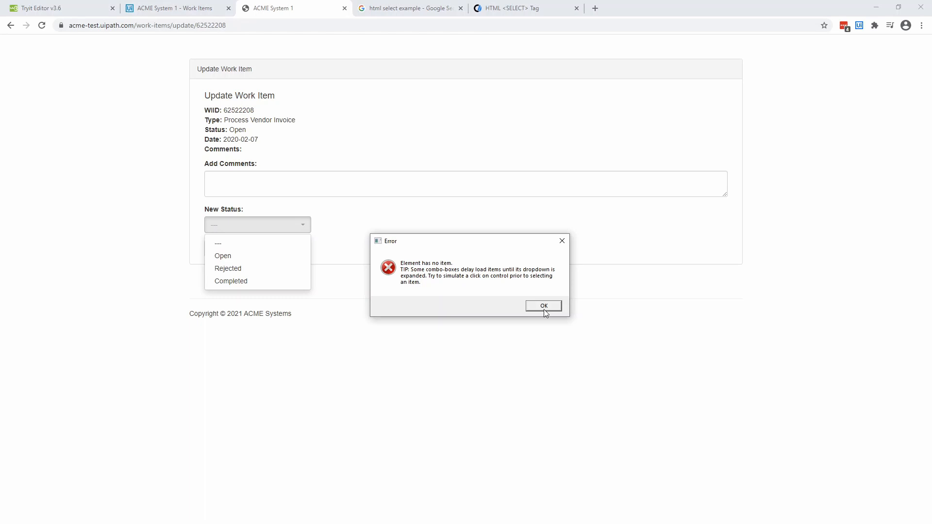
Dismiss the 'Element has no item' error, close Web Recording, and reopen the Recording menu.
left_click(542, 305)
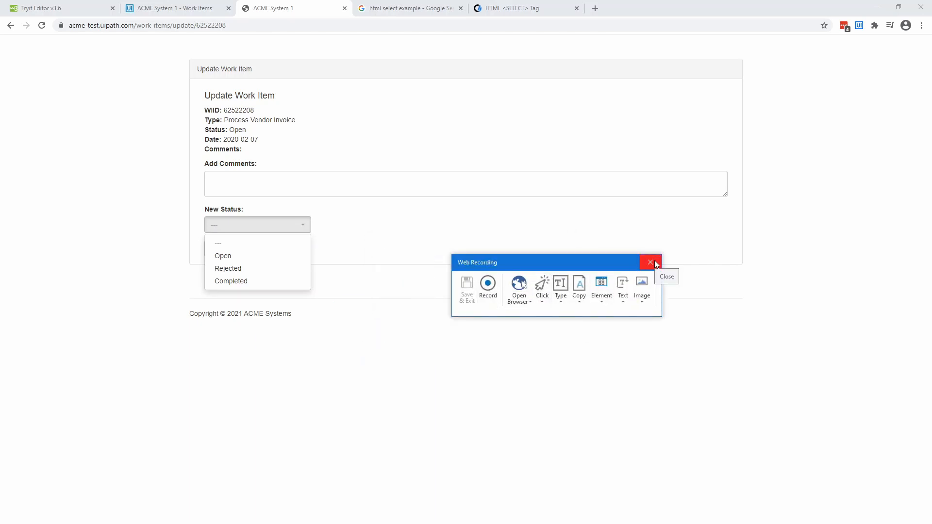
left_click(650, 263)
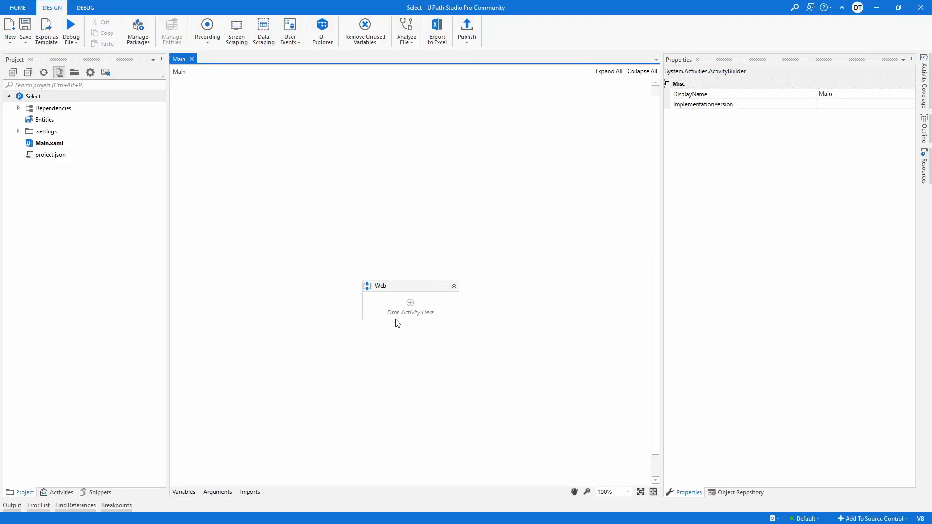
left_click(207, 31)
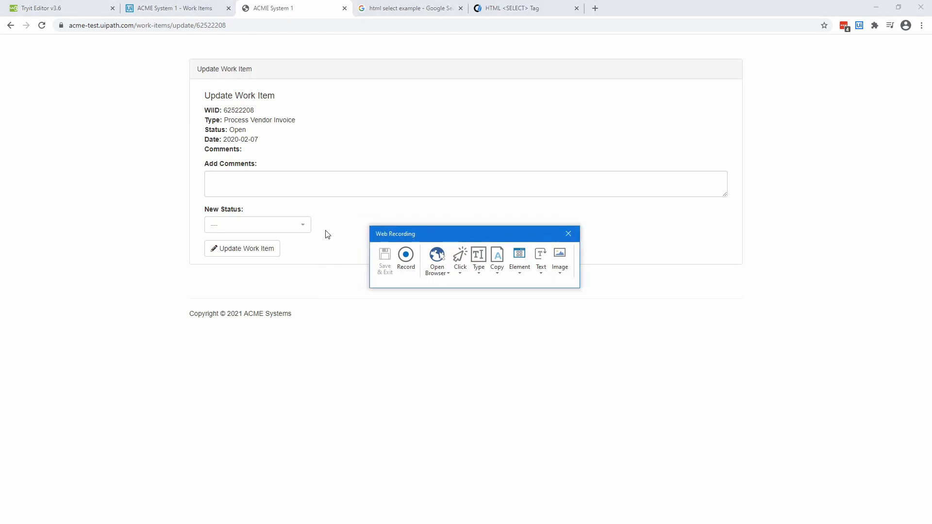
mouse_move(273, 224)
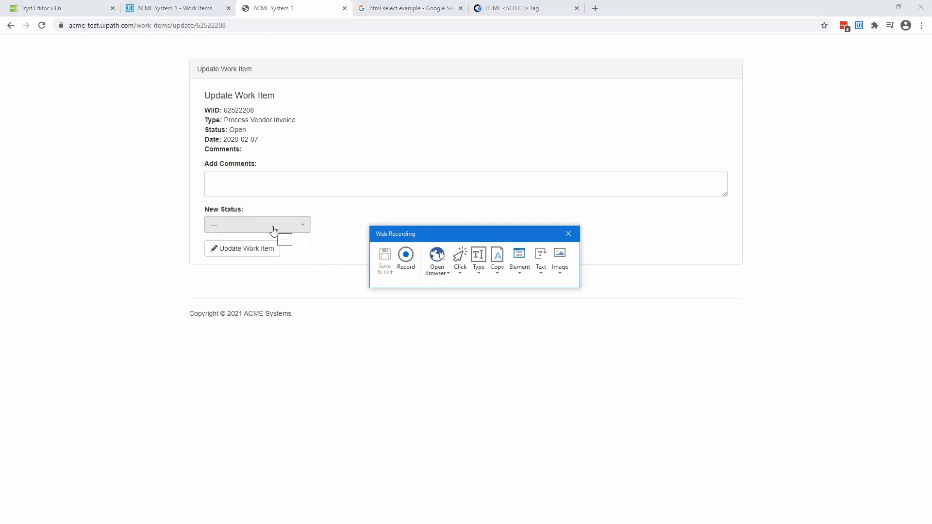
mouse_move(283, 233)
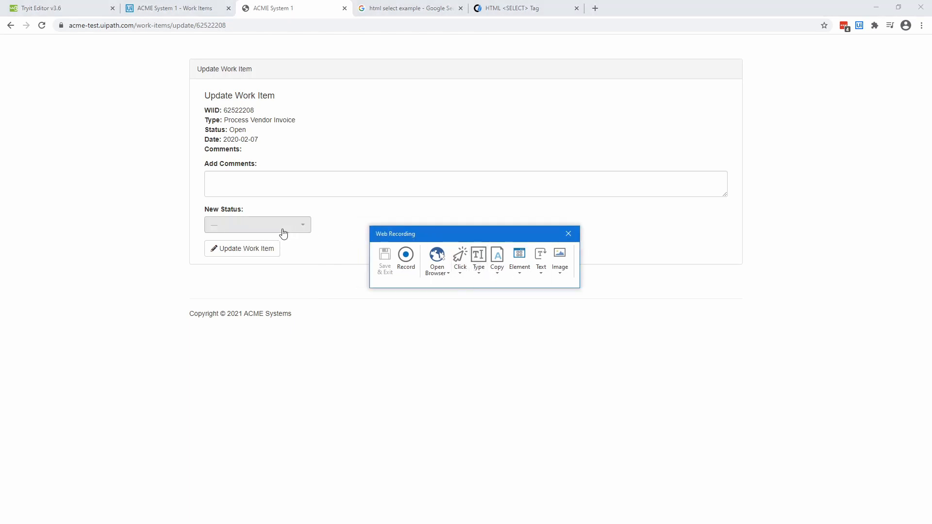
Record clicks opening the New Status list and choosing Completed, then Save & Exit.
left_click(460, 259)
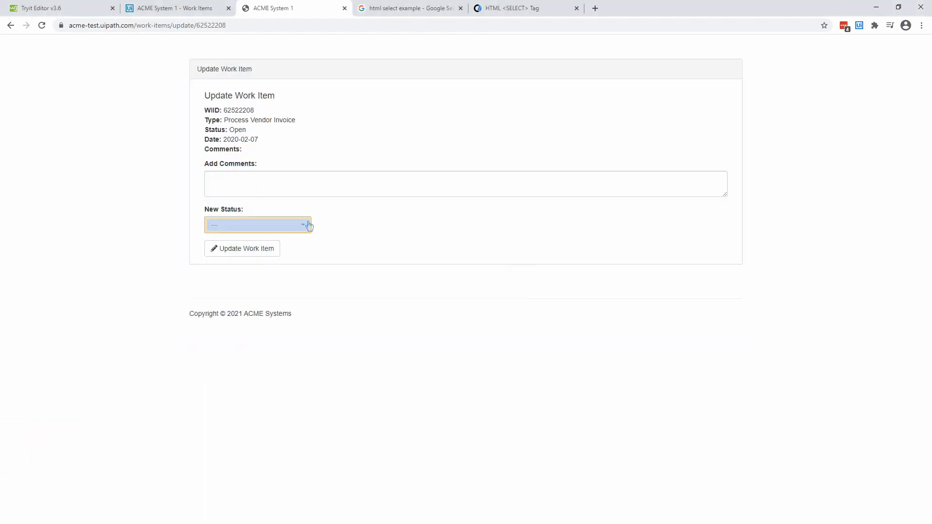
left_click(258, 225)
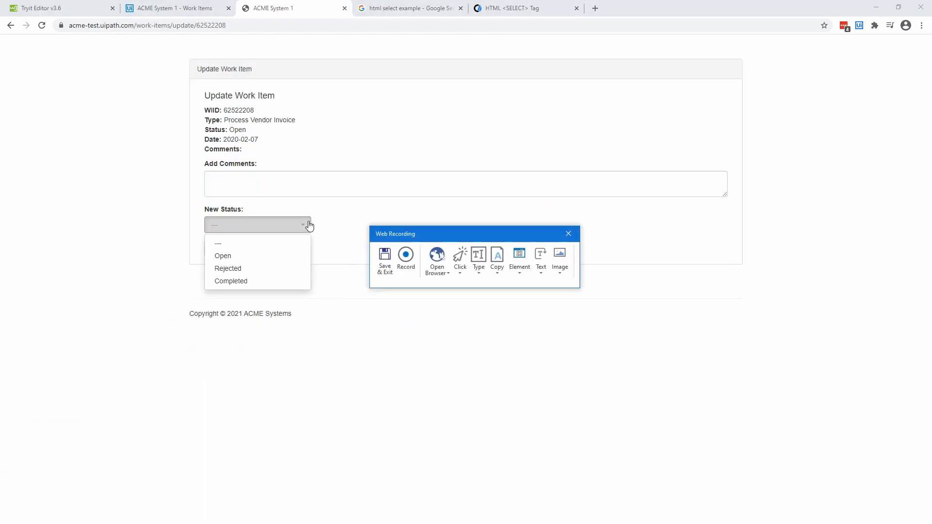
left_click(460, 261)
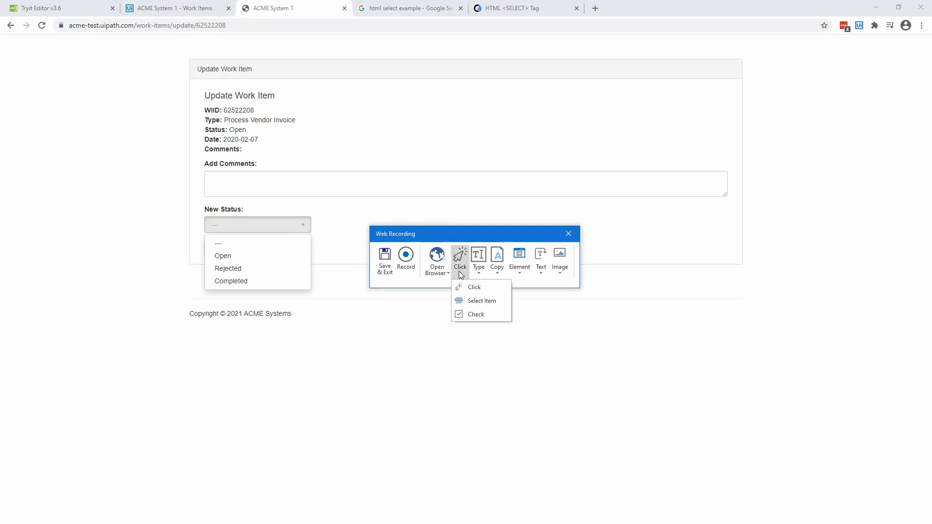
mouse_move(473, 287)
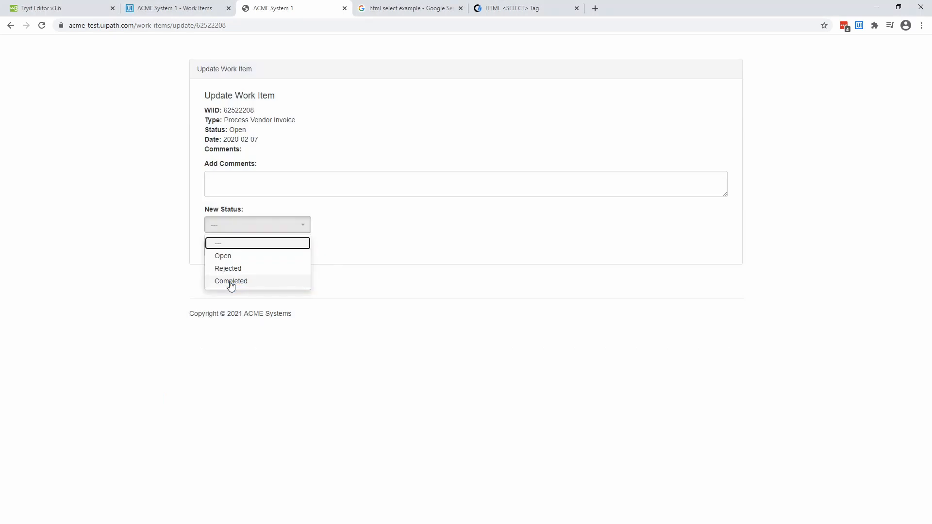
left_click(231, 280)
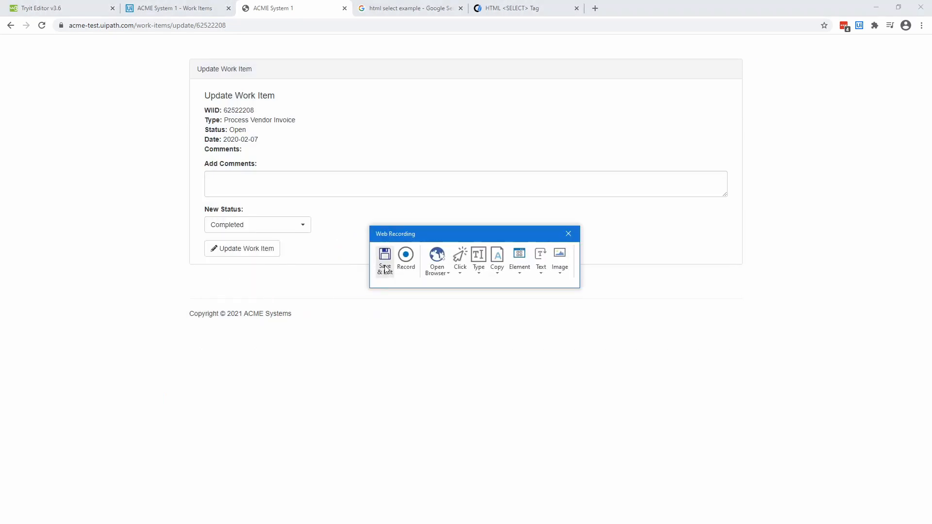
left_click(384, 260)
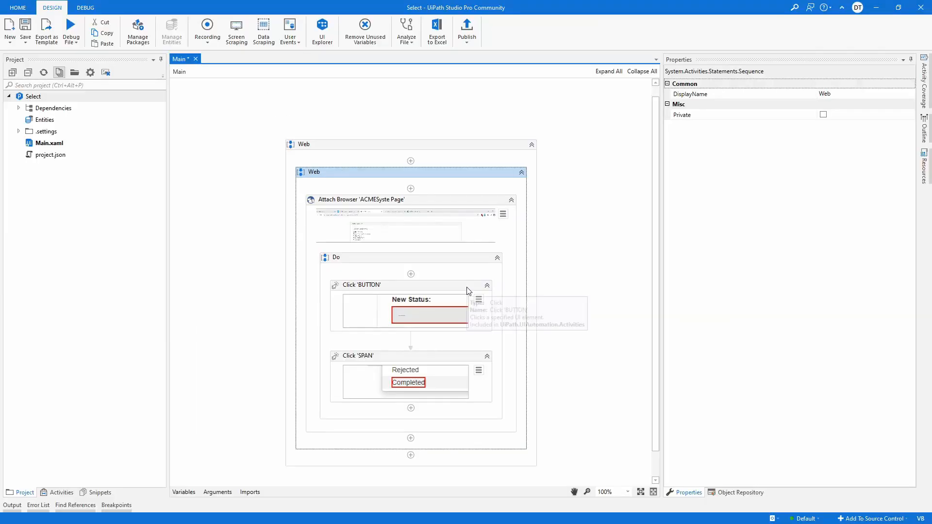
mouse_move(479, 302)
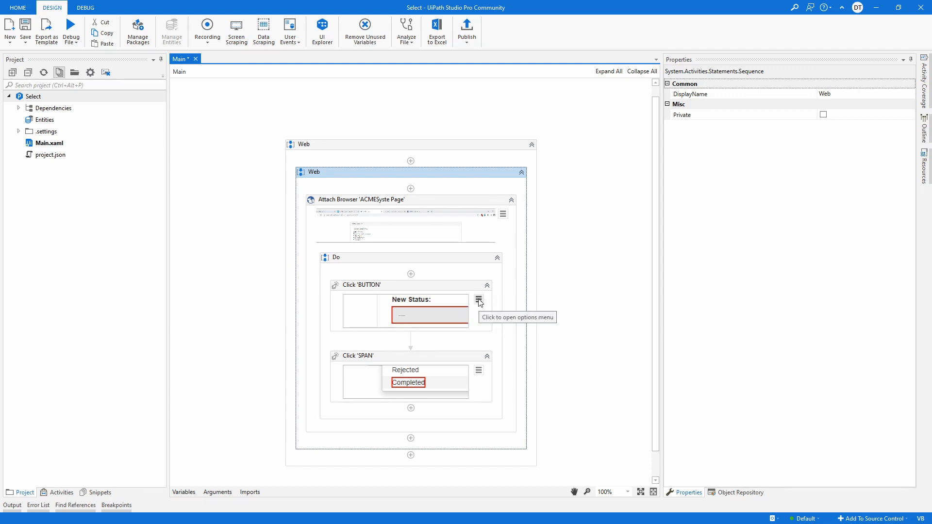
Open Edit Selector on the Click 'SPAN' step, mark aaname, close, and return to Chrome.
left_click(361, 285)
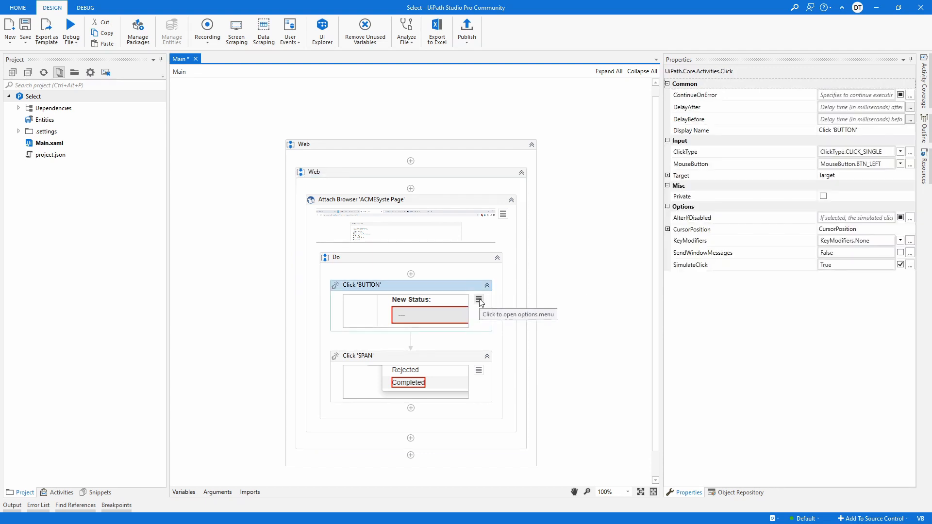
mouse_move(471, 363)
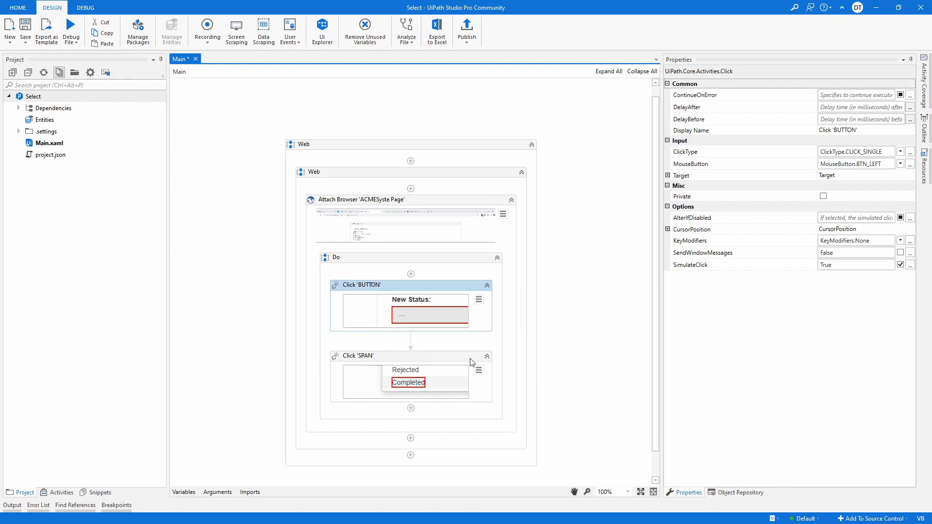
left_click(479, 370)
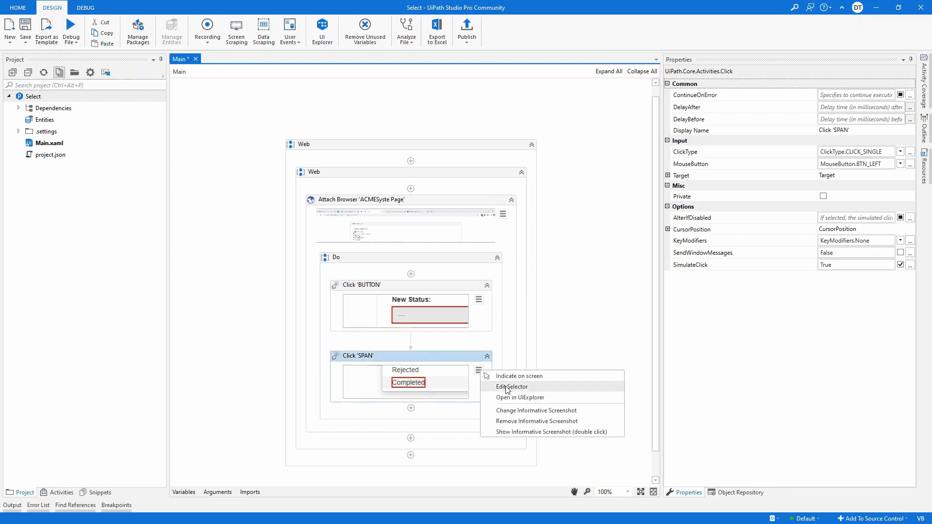
left_click(511, 387)
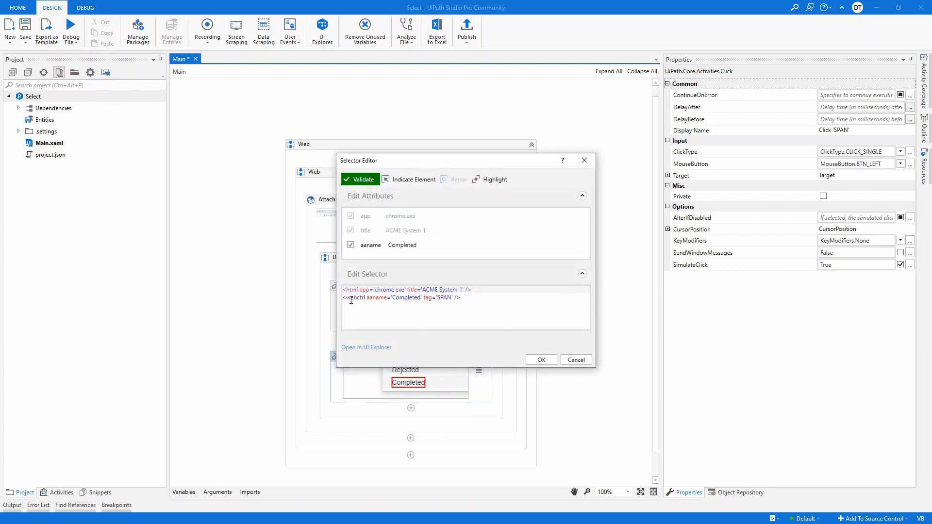
double_click(376, 298)
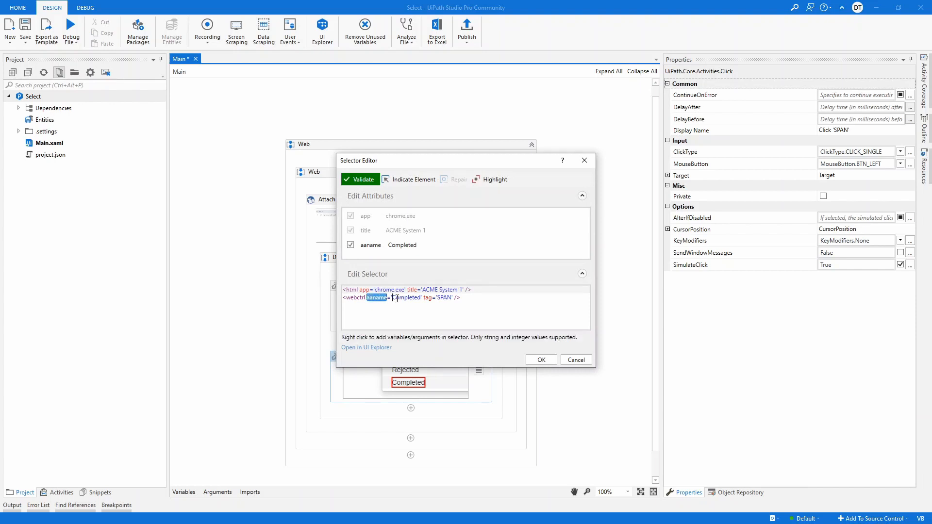
left_click(540, 359)
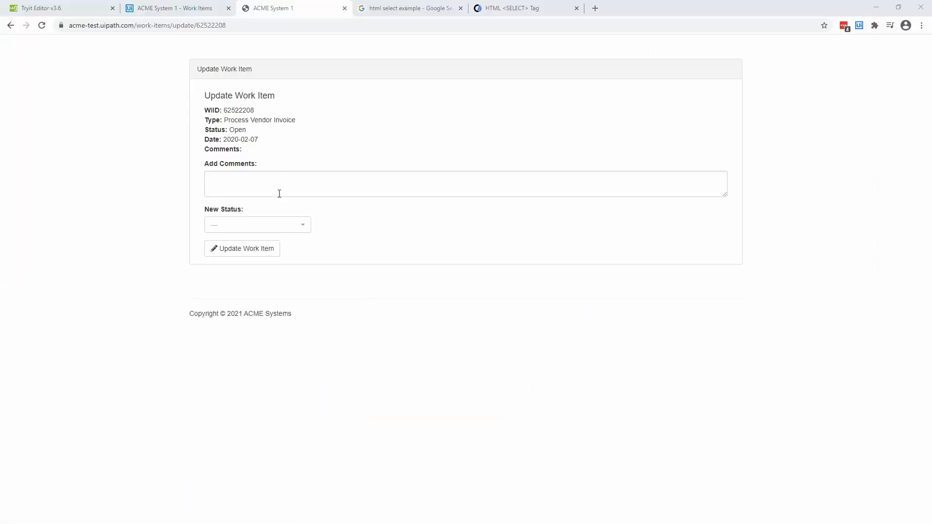
mouse_move(359, 130)
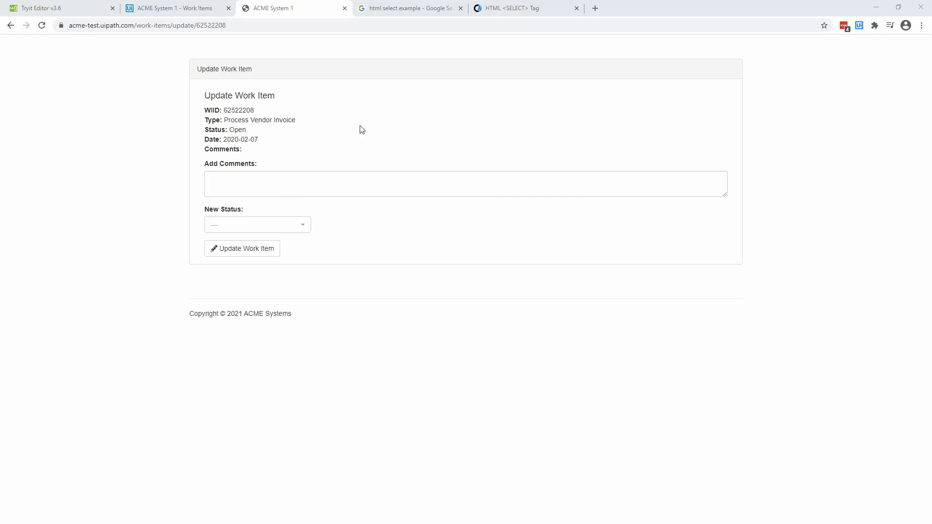
left_click(257, 225)
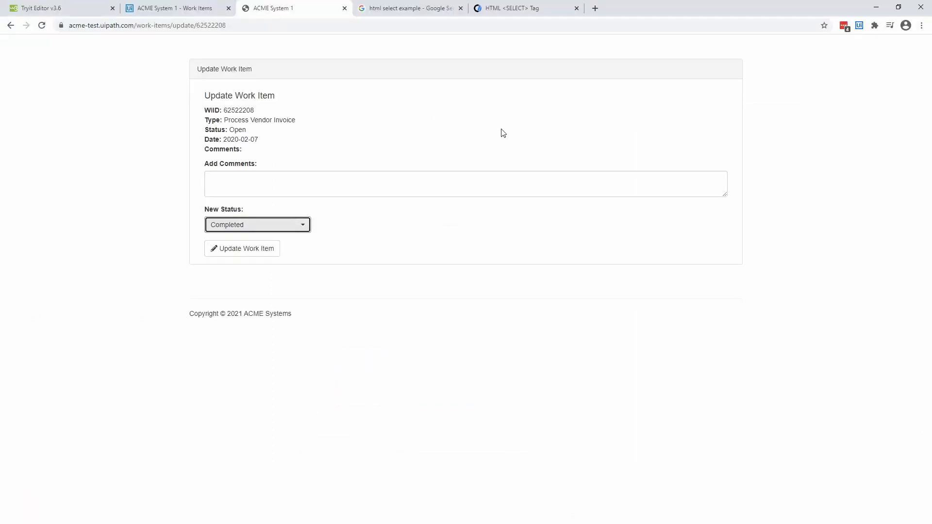
mouse_move(537, 117)
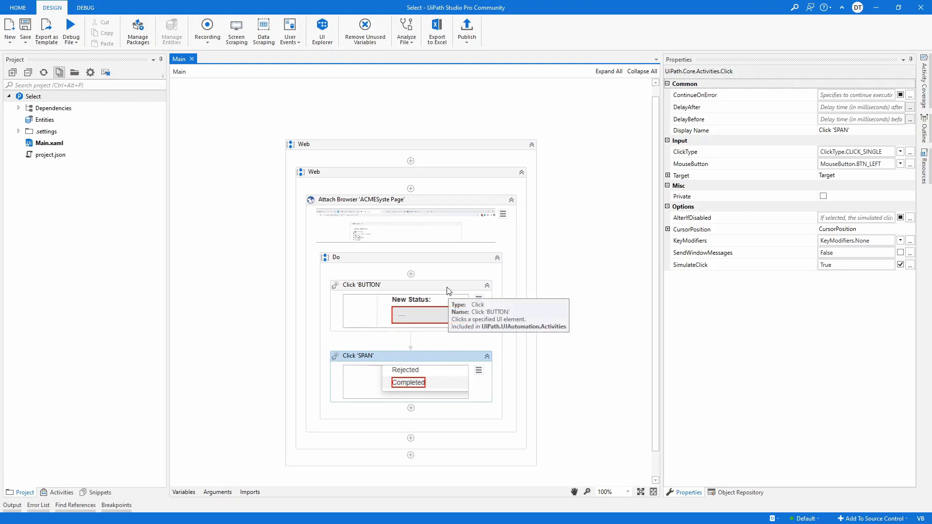
Back in Studio, open the Recording dropdown to list recording types.
left_click(207, 29)
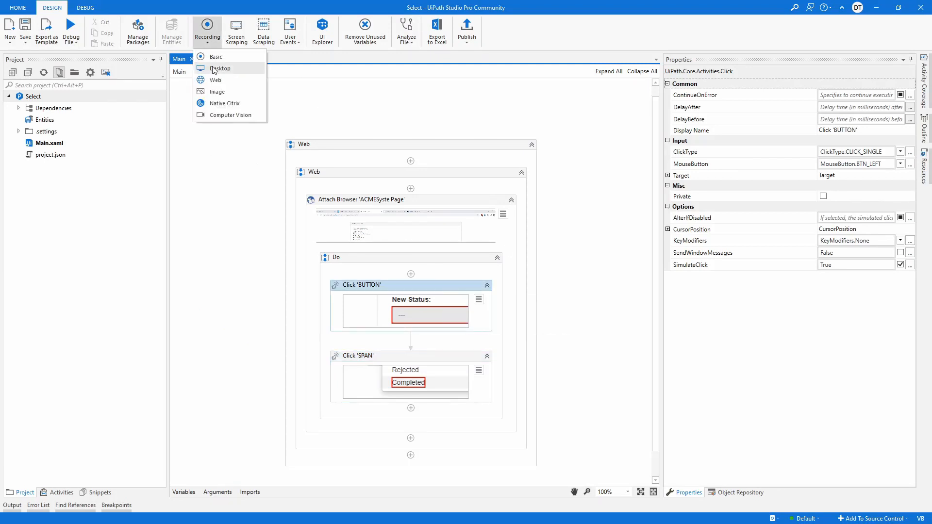
mouse_move(215, 80)
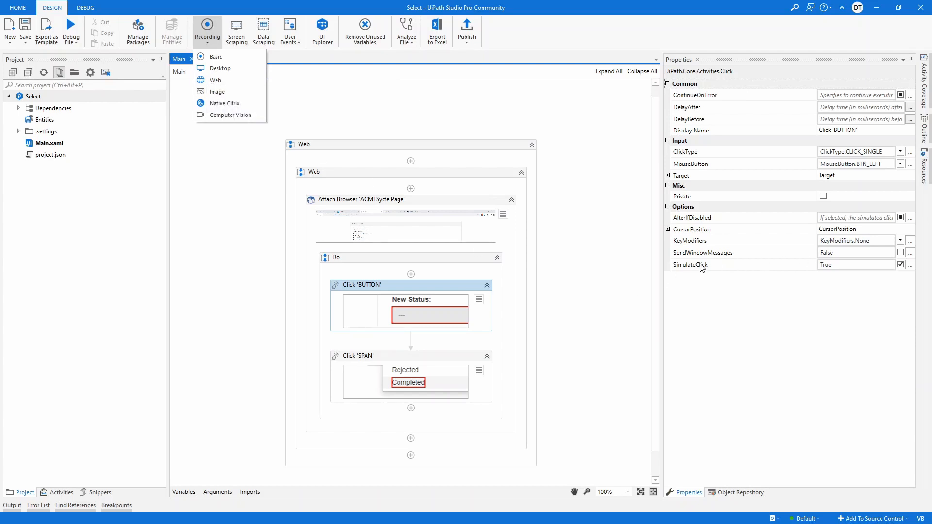
mouse_move(463, 350)
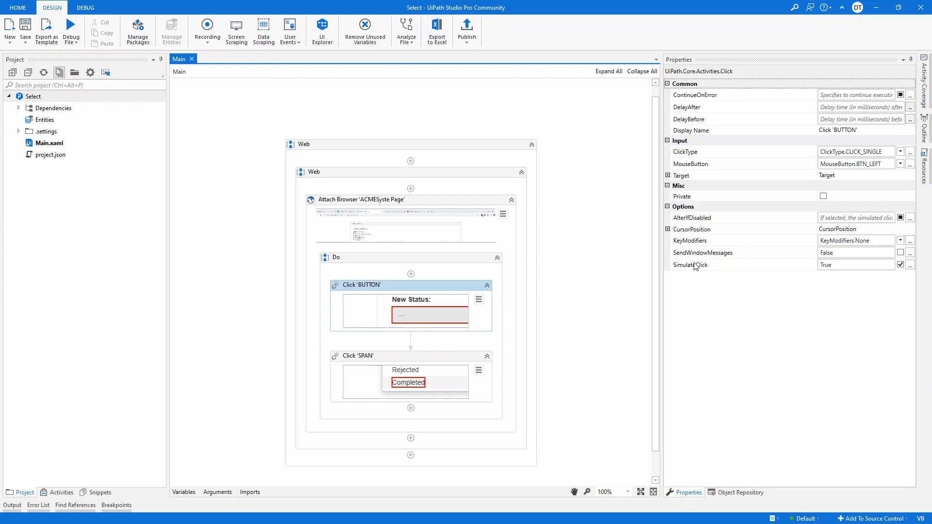
mouse_move(919, 260)
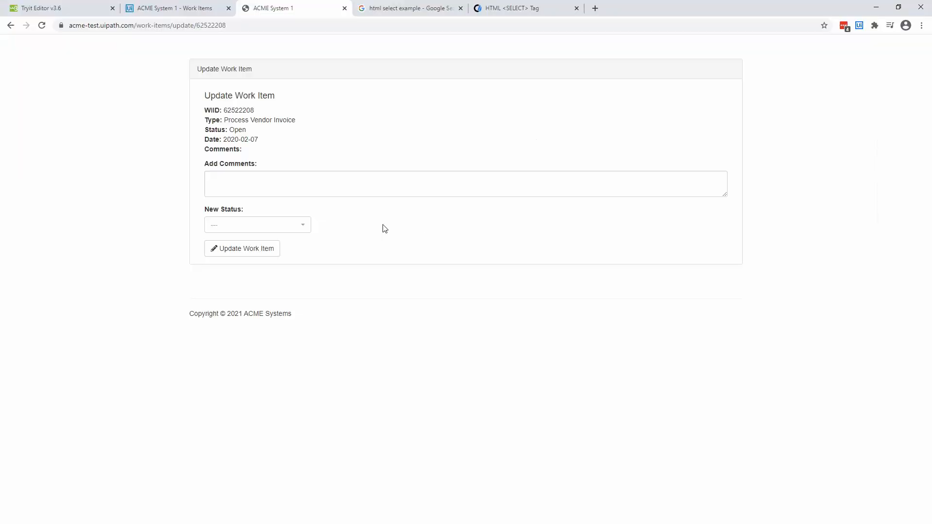
left_click(257, 225)
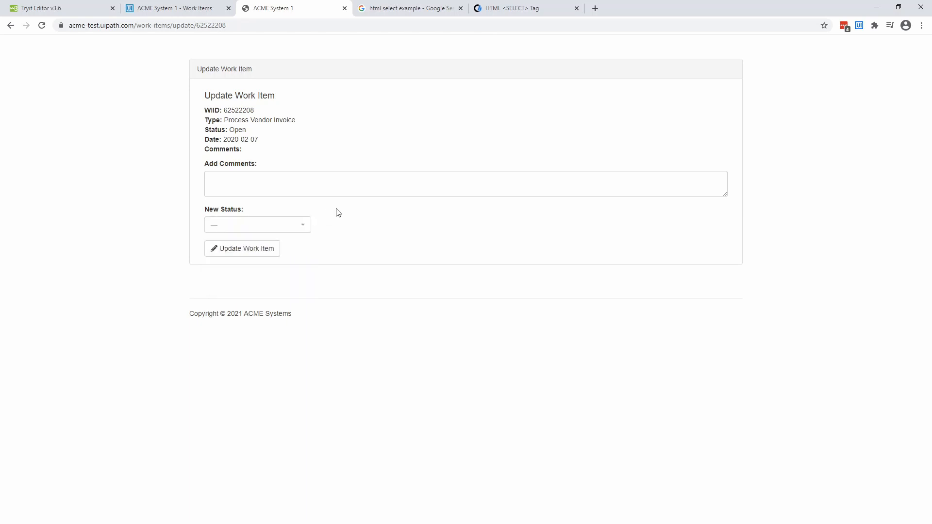
left_click(257, 225)
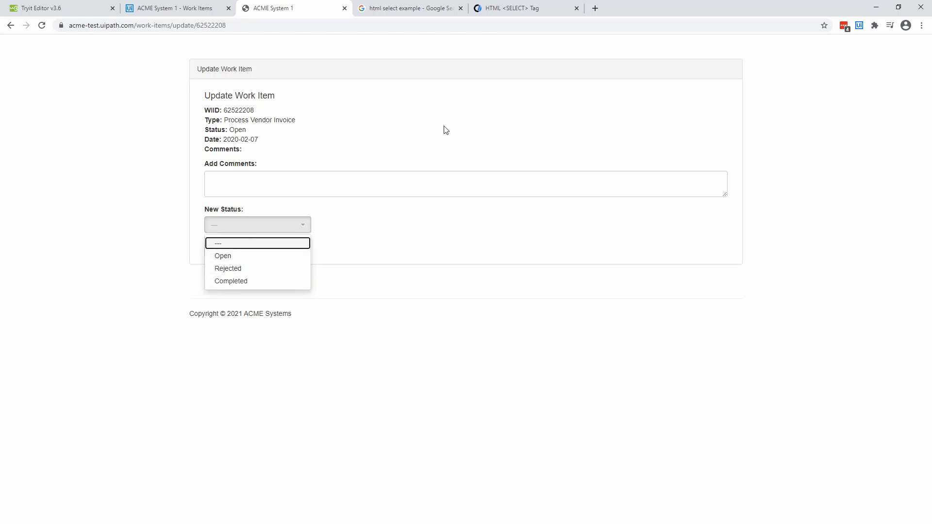
left_click(525, 7)
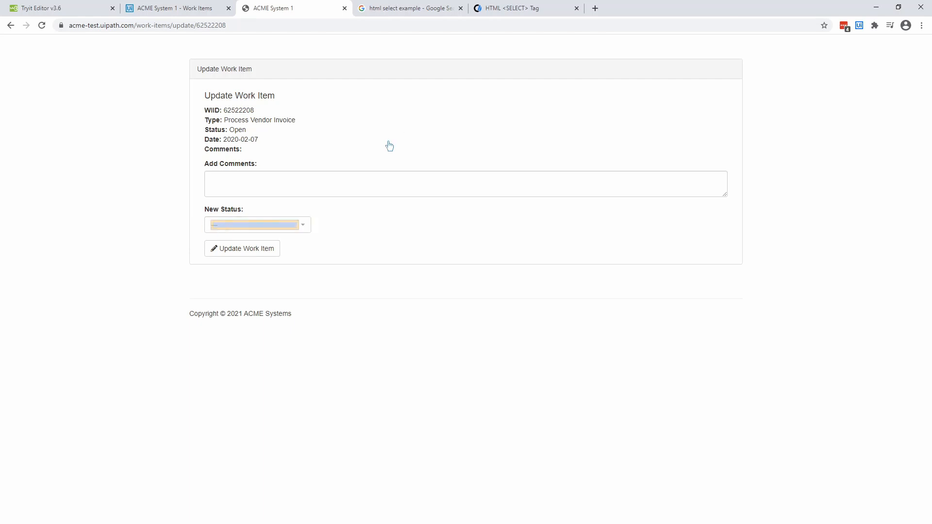
left_click(525, 8)
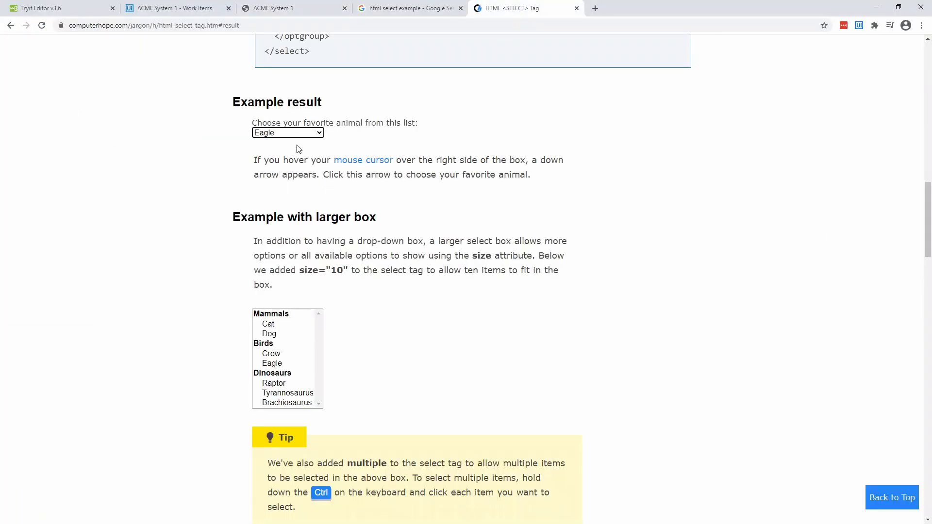
left_click(287, 133)
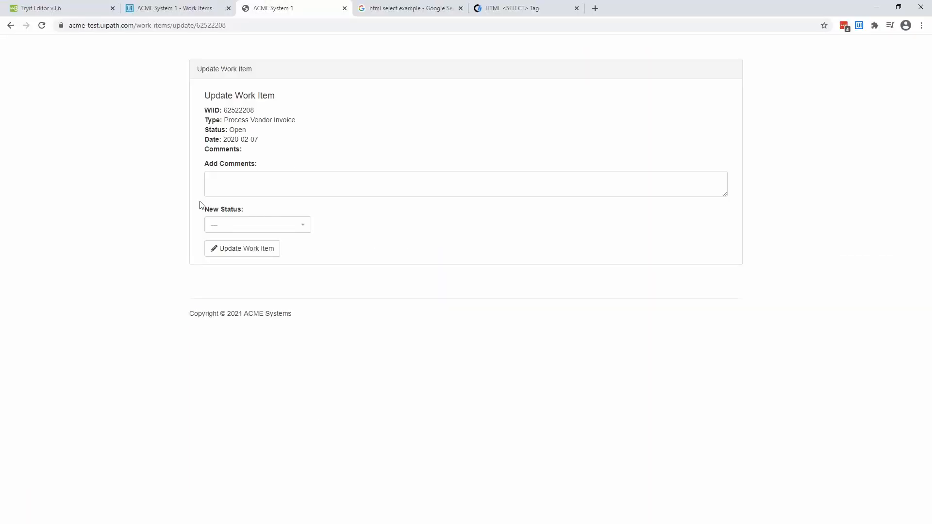
mouse_move(191, 201)
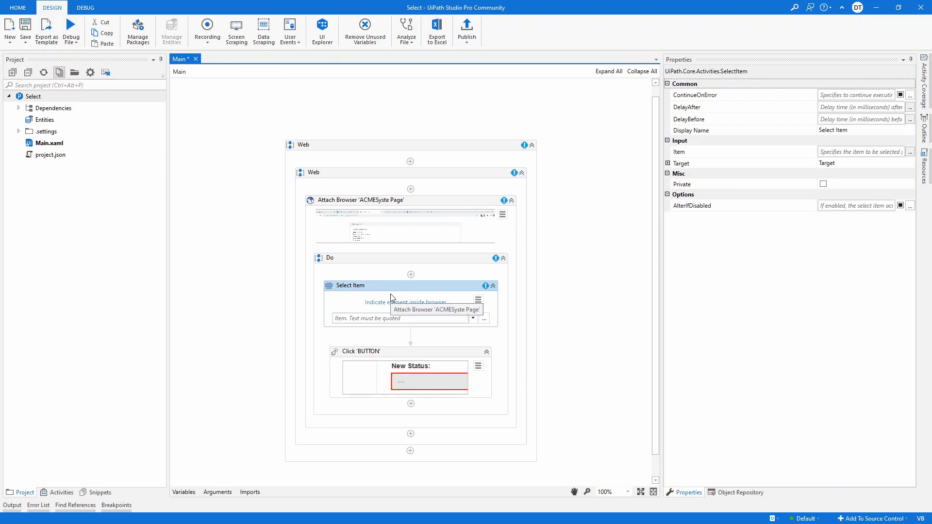
mouse_move(380, 355)
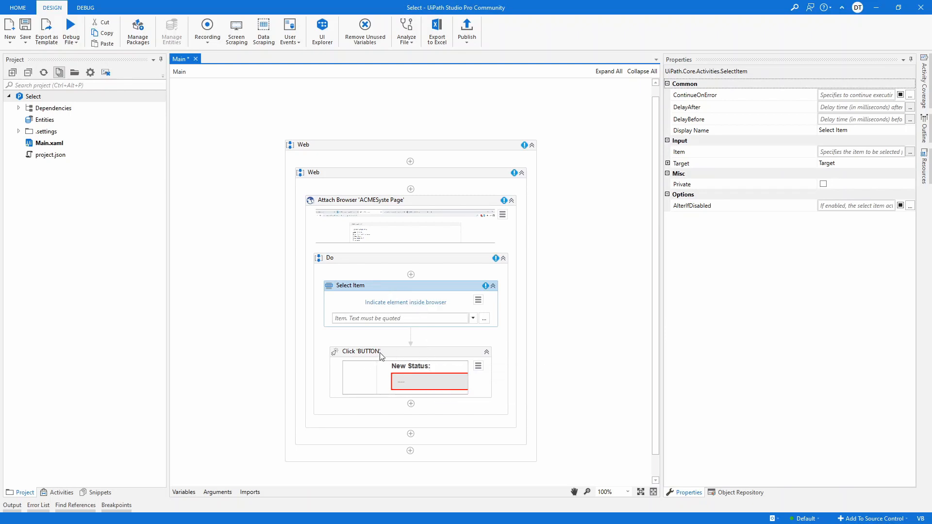
Select the Click 'BUTTON' New Status step and open its selector in UI Explorer.
left_click(360, 352)
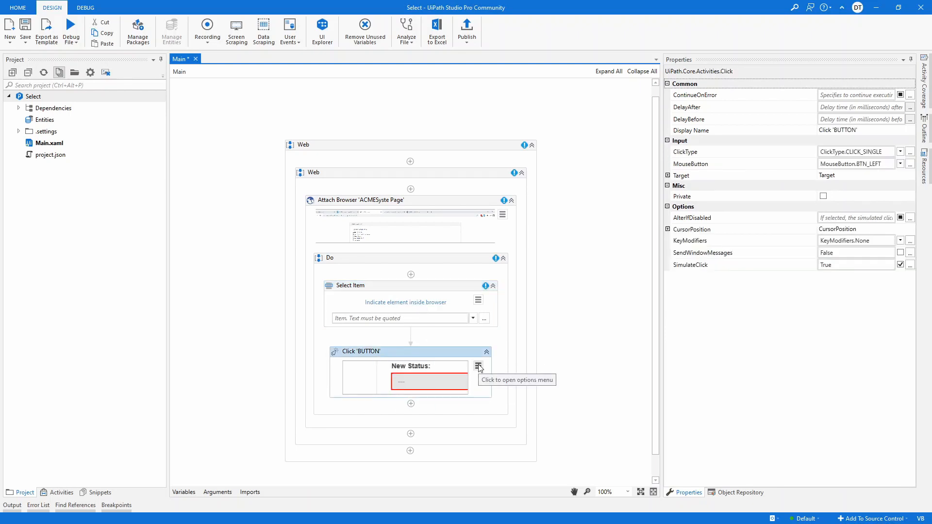
left_click(479, 366)
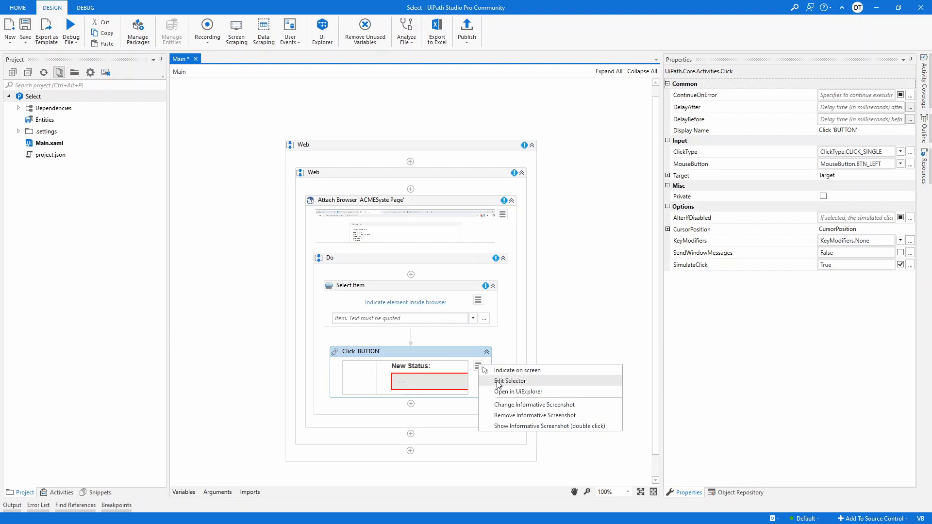
left_click(510, 381)
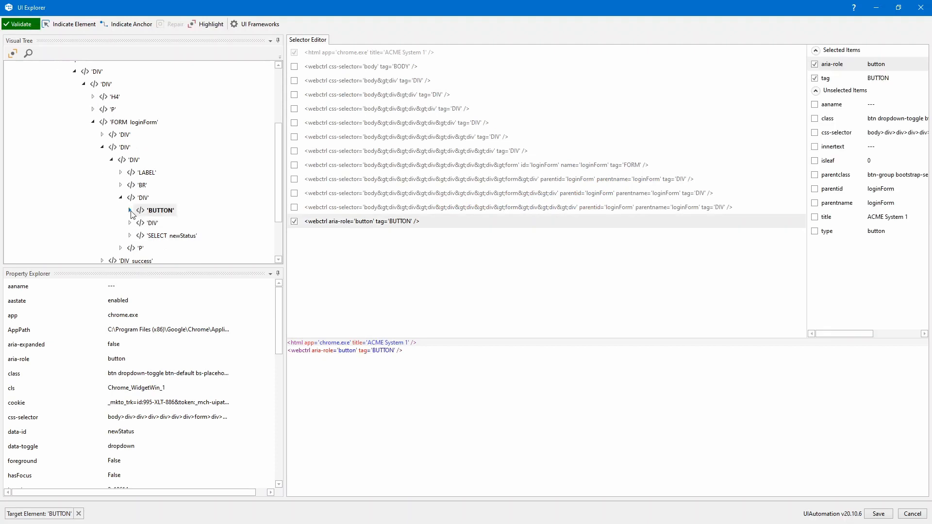
Expand the BUTTON element in the Visual Tree and inspect its span child.
left_click(129, 210)
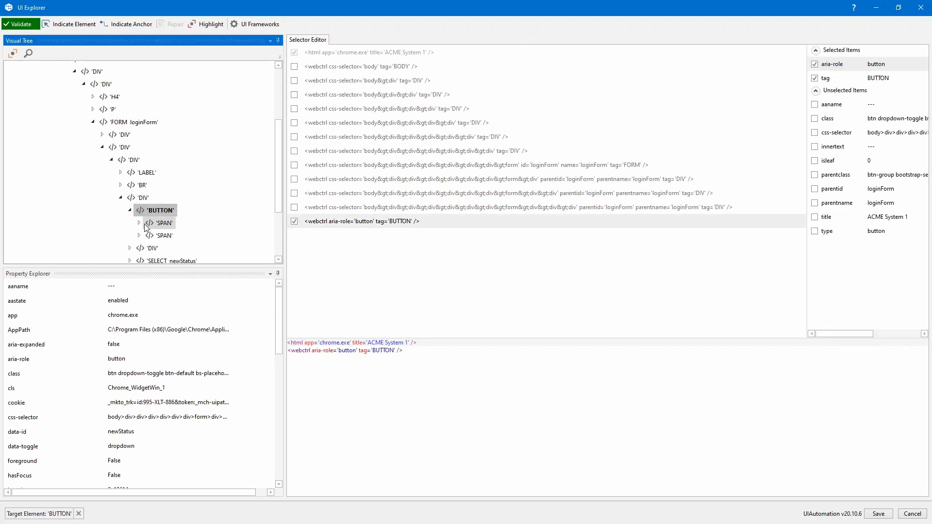
left_click(165, 223)
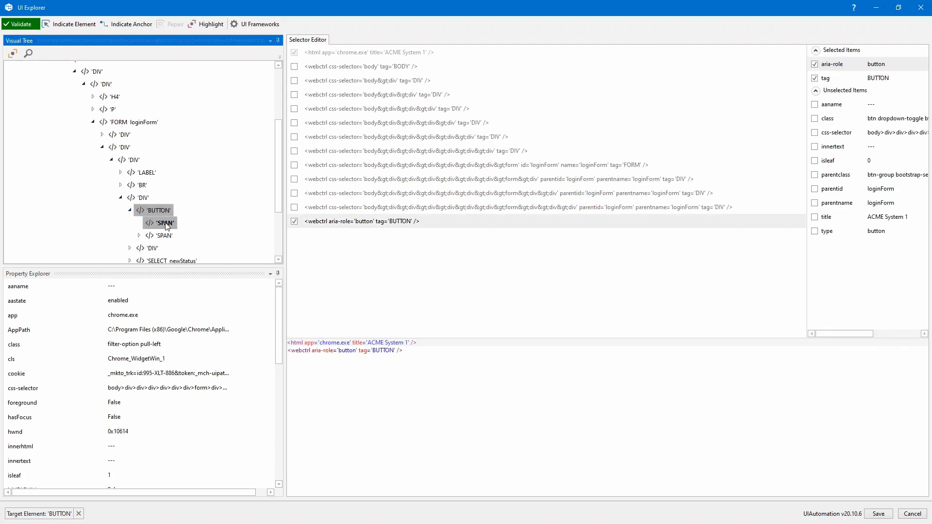
left_click(162, 235)
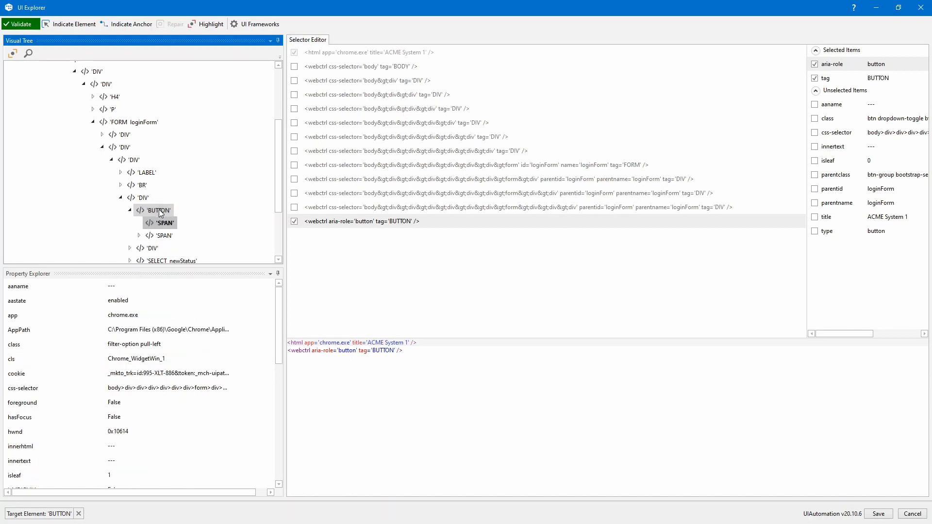
mouse_move(159, 222)
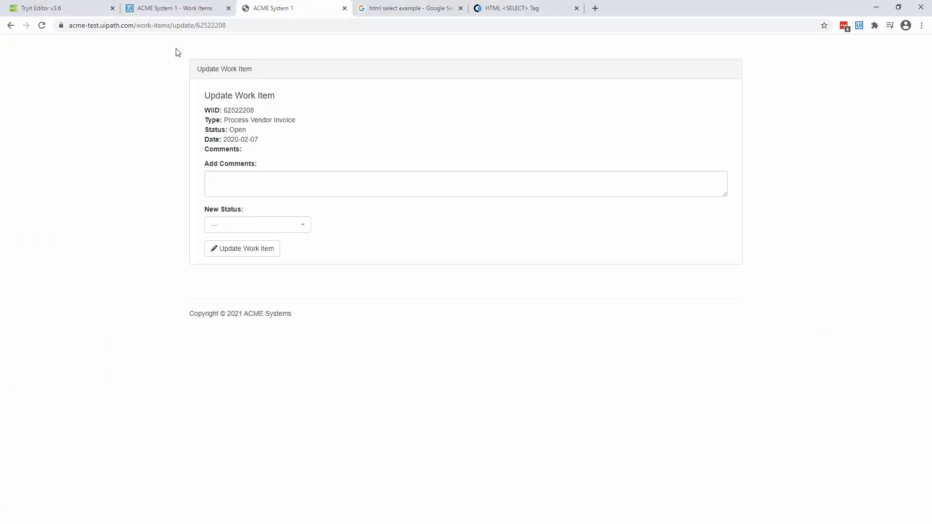
mouse_move(572, 160)
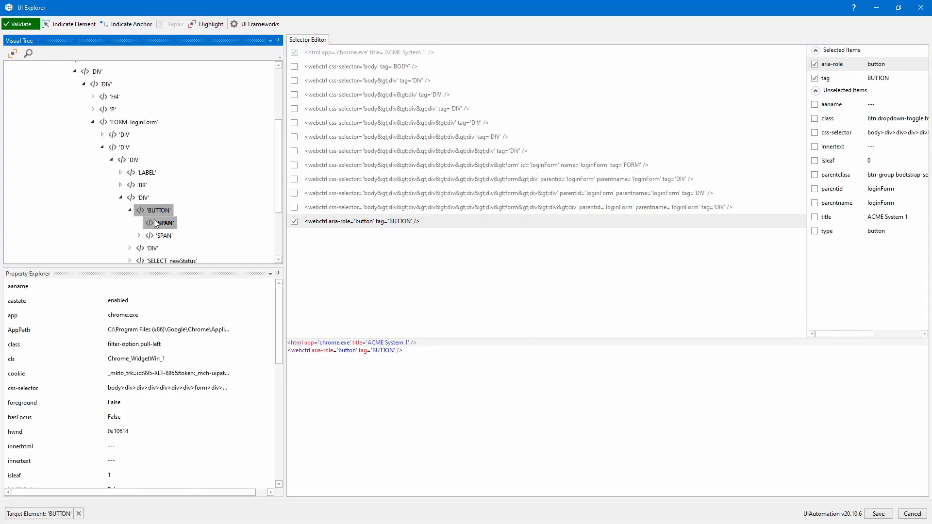
mouse_move(164, 225)
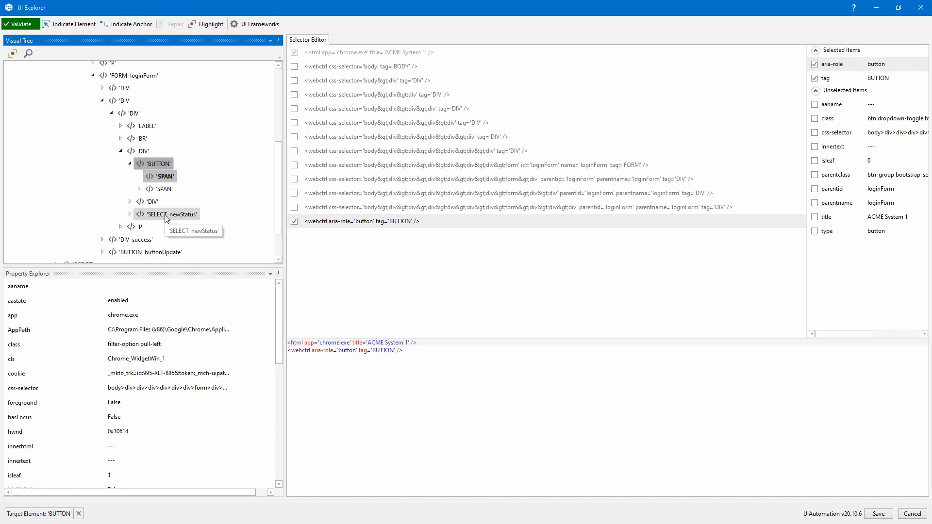
Target the SELECT newStatus element, add the id attribute, and validate the selector.
left_click(172, 214)
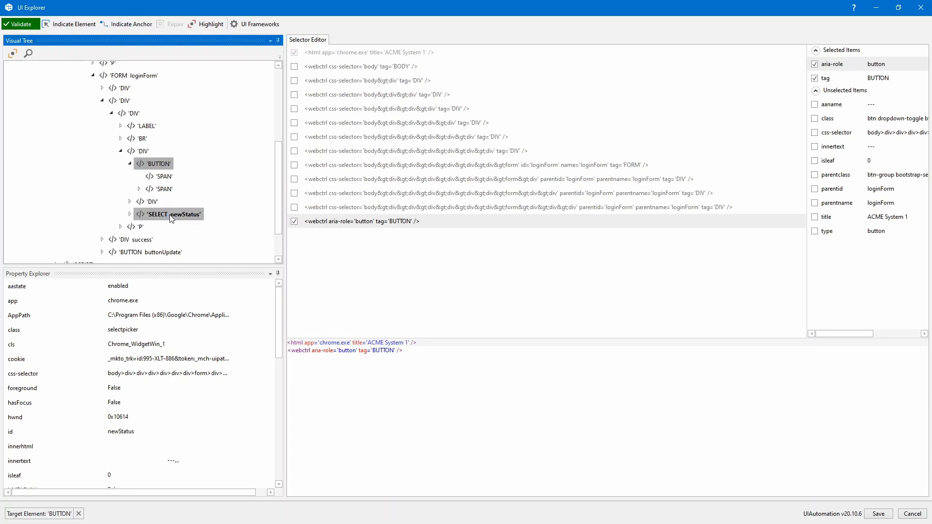
left_click(173, 214)
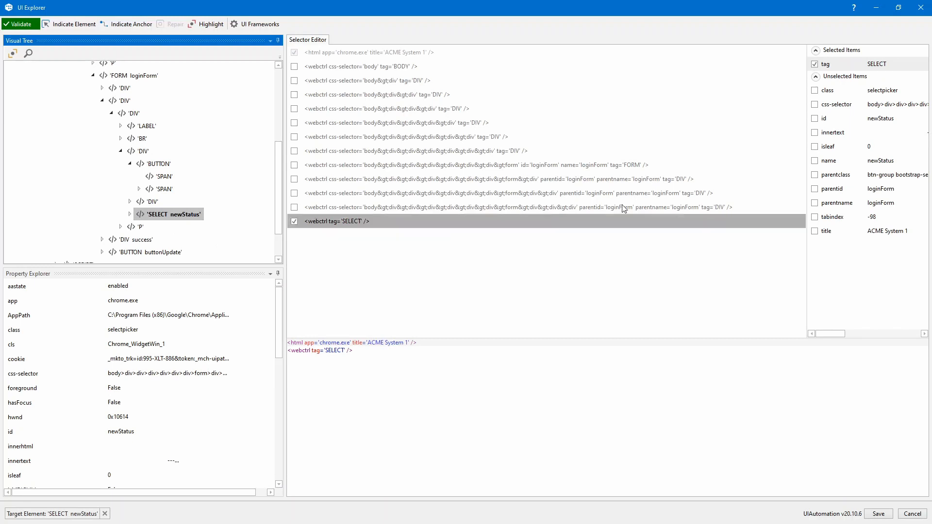
left_click(815, 118)
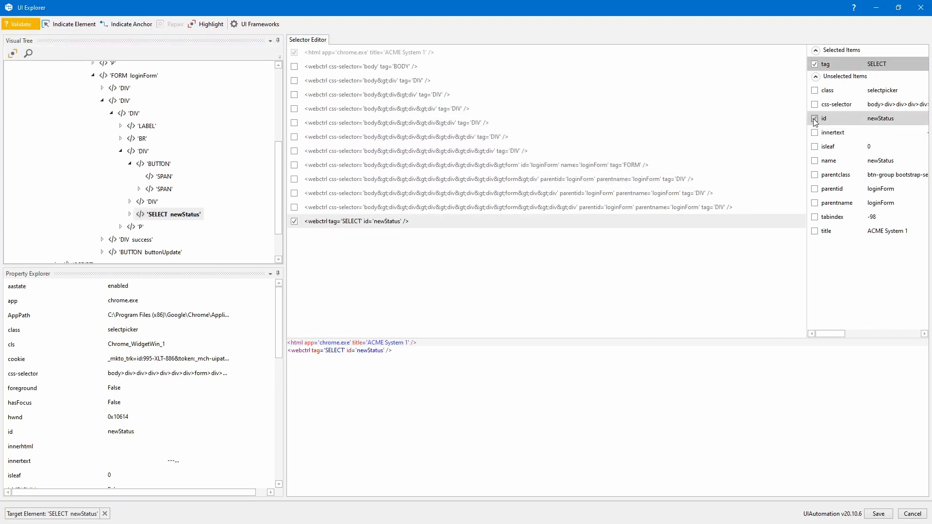
left_click(815, 118)
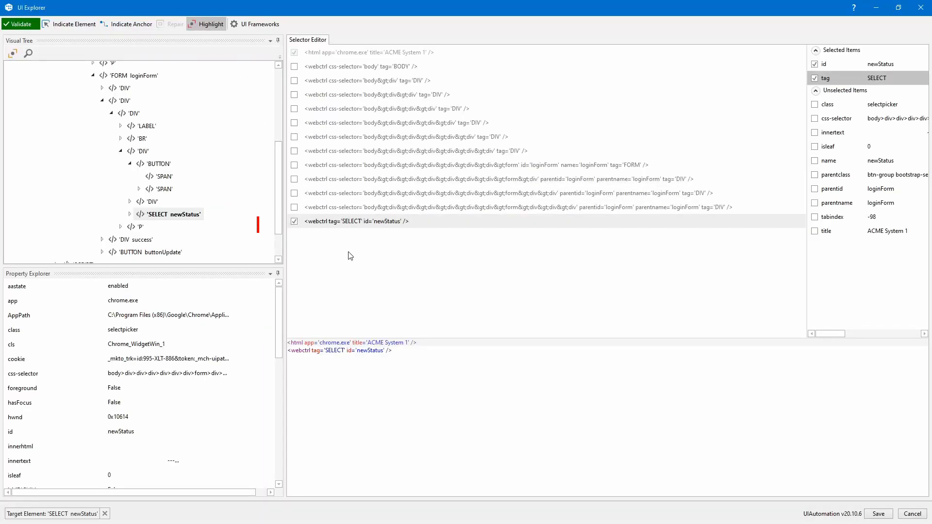
mouse_move(357, 220)
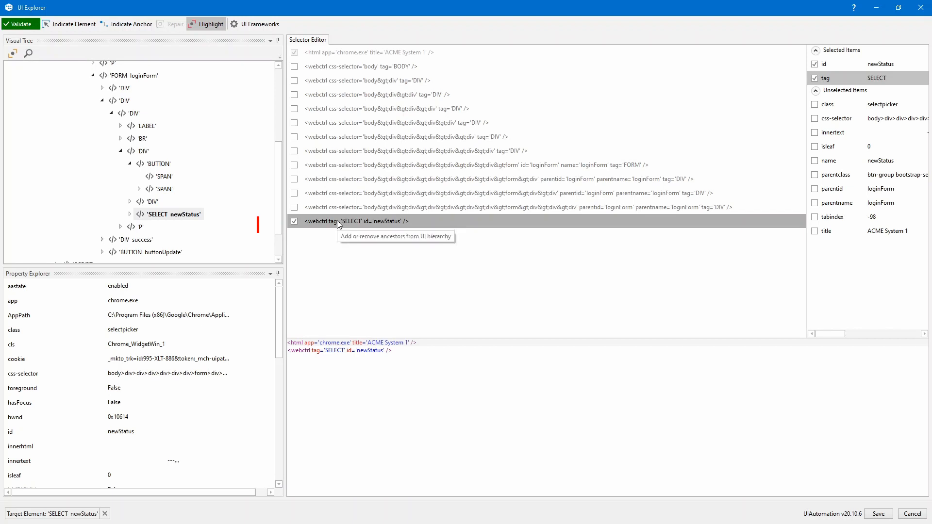
mouse_move(211, 24)
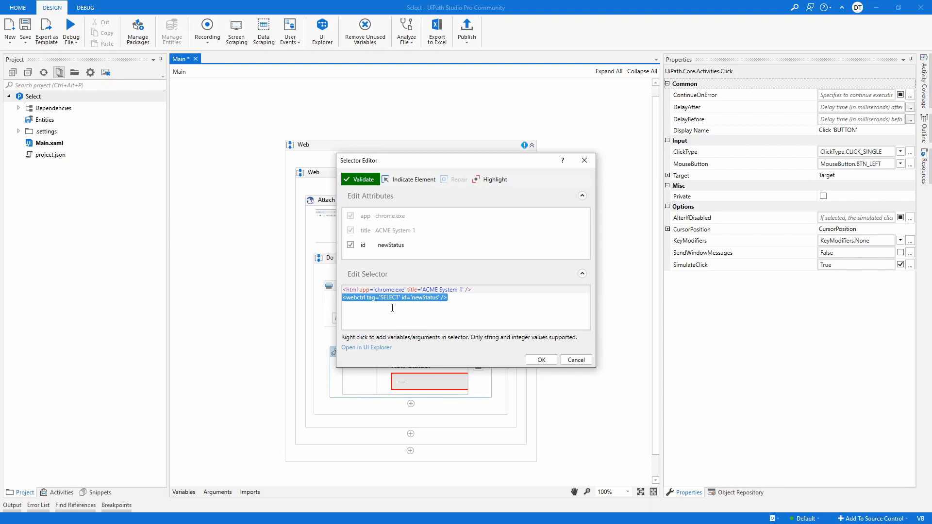
Apply the newStatus selector and review the Select Item activity's selector before closing the editor.
left_click(540, 360)
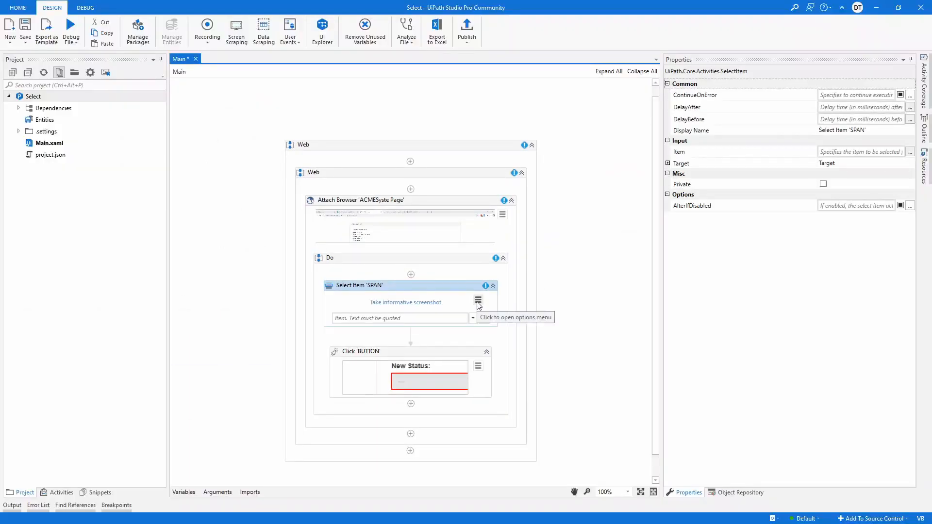
left_click(478, 299)
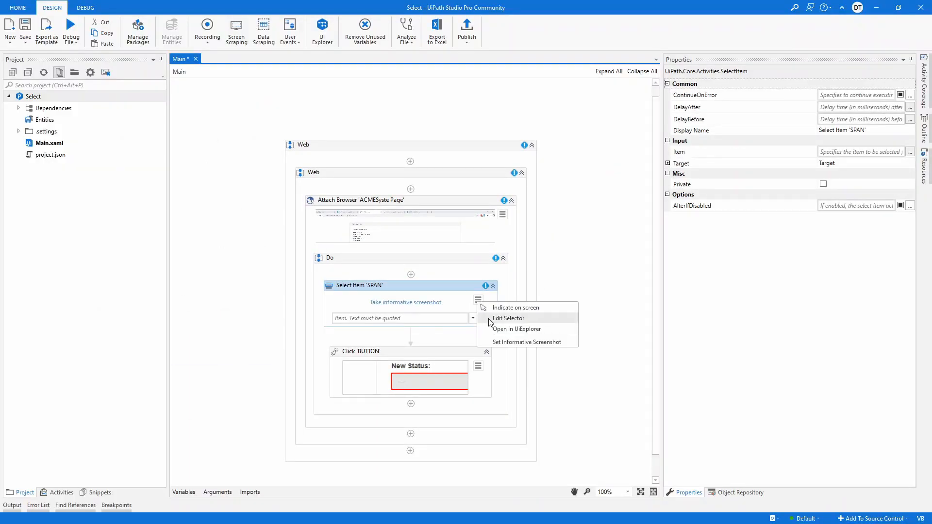
left_click(508, 318)
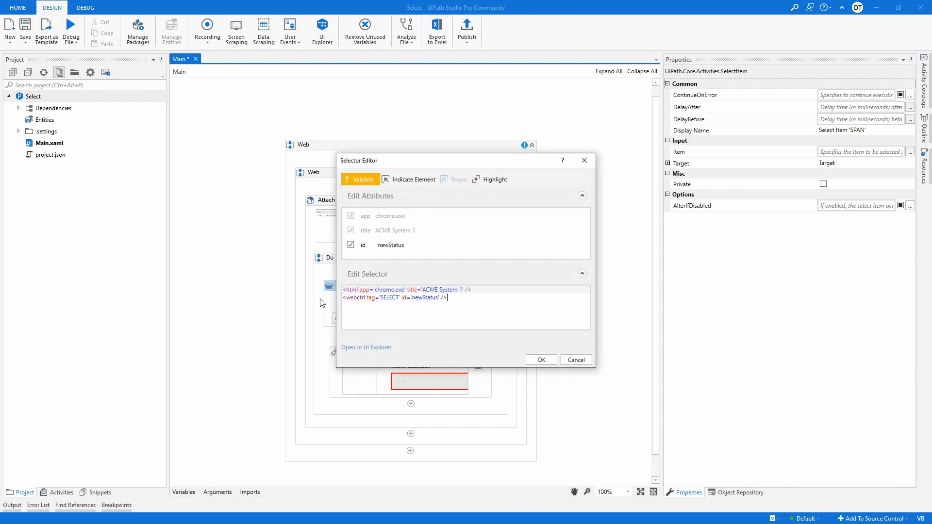
left_click(540, 360)
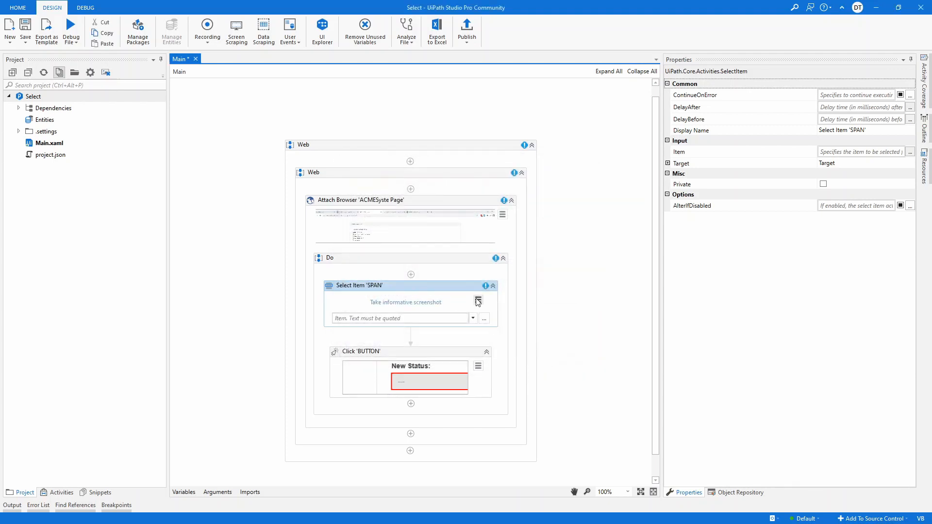
left_click(478, 303)
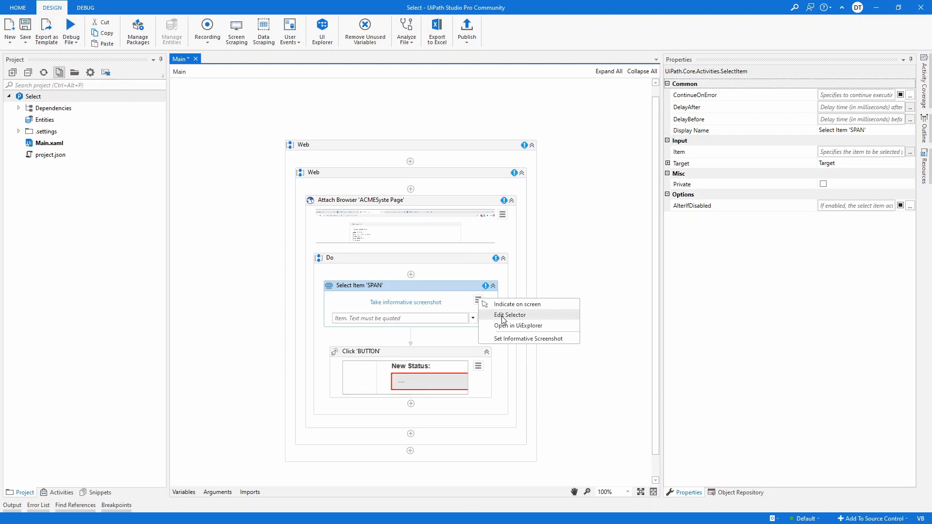
left_click(509, 315)
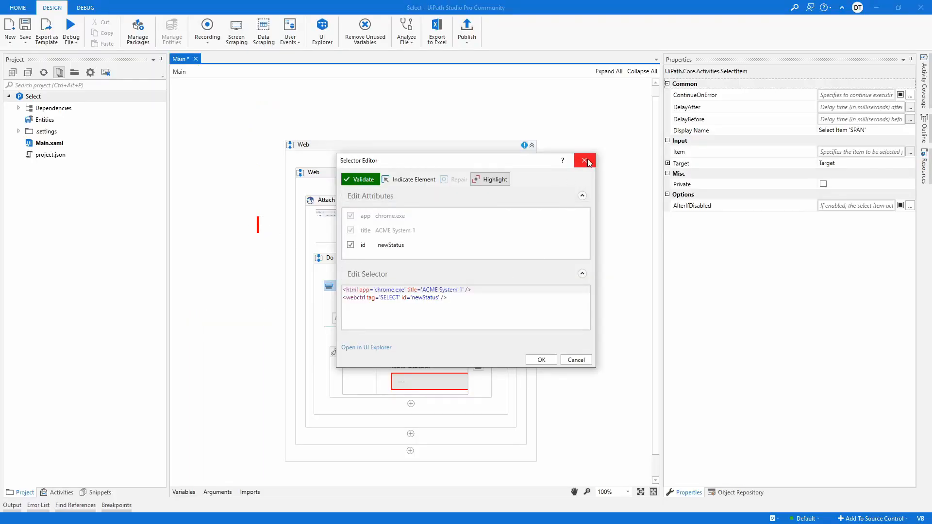
left_click(585, 160)
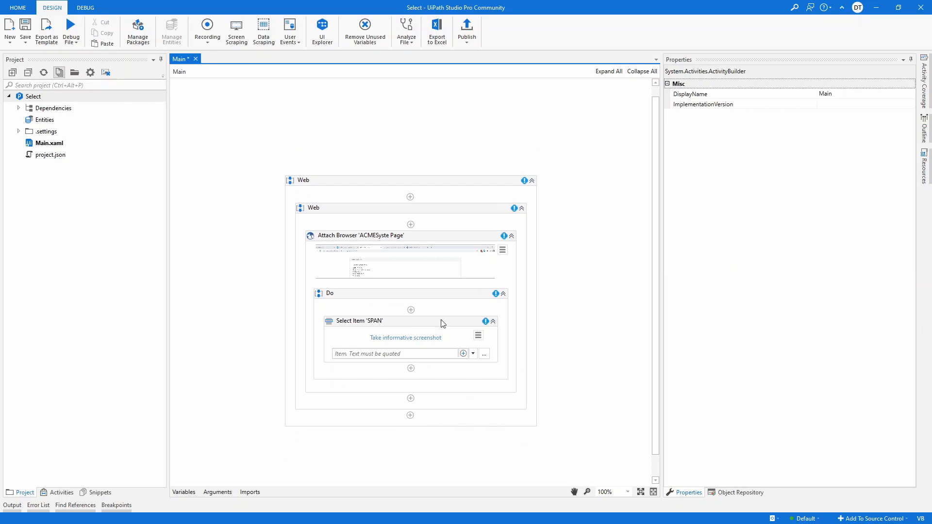
left_click(472, 354)
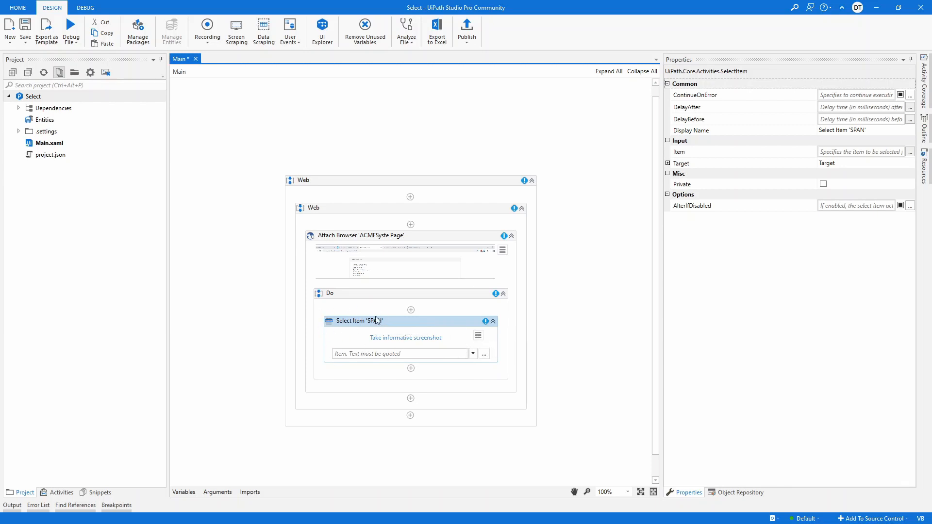
left_click(479, 336)
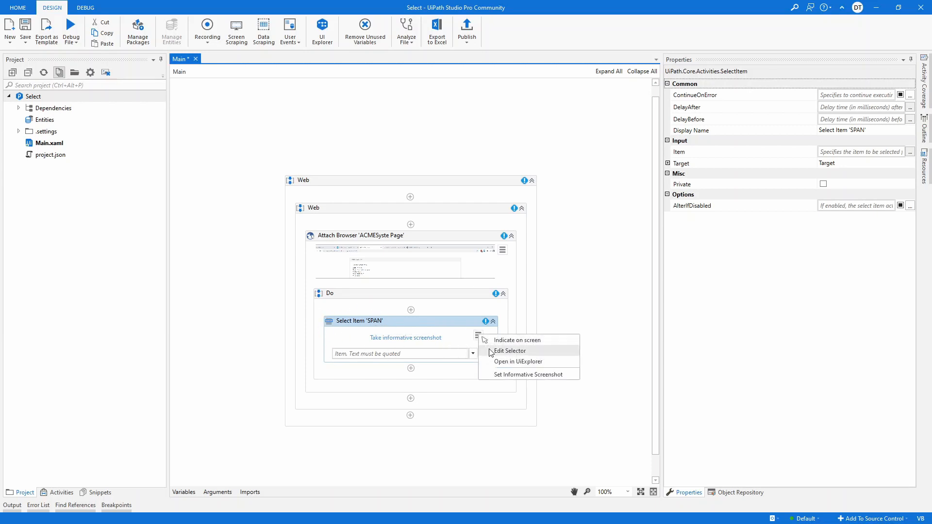
left_click(509, 351)
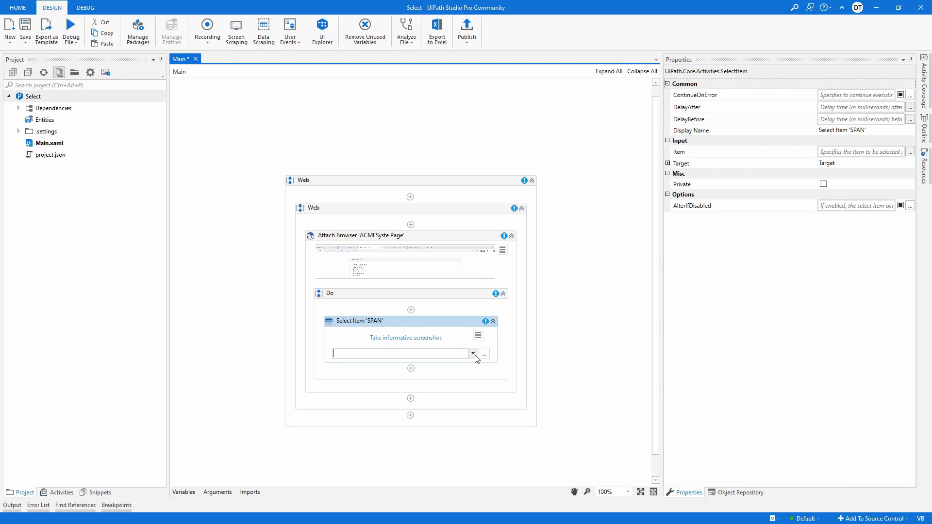
left_click(484, 354)
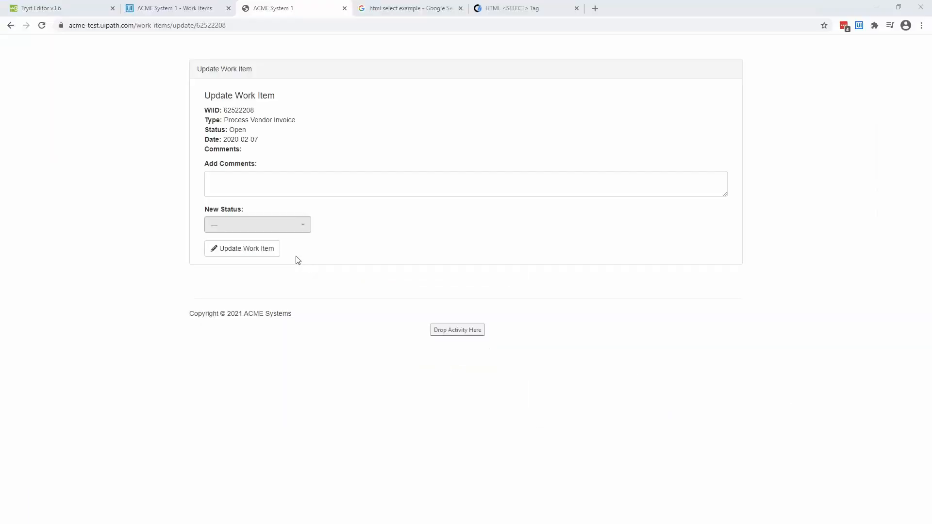
left_click(257, 224)
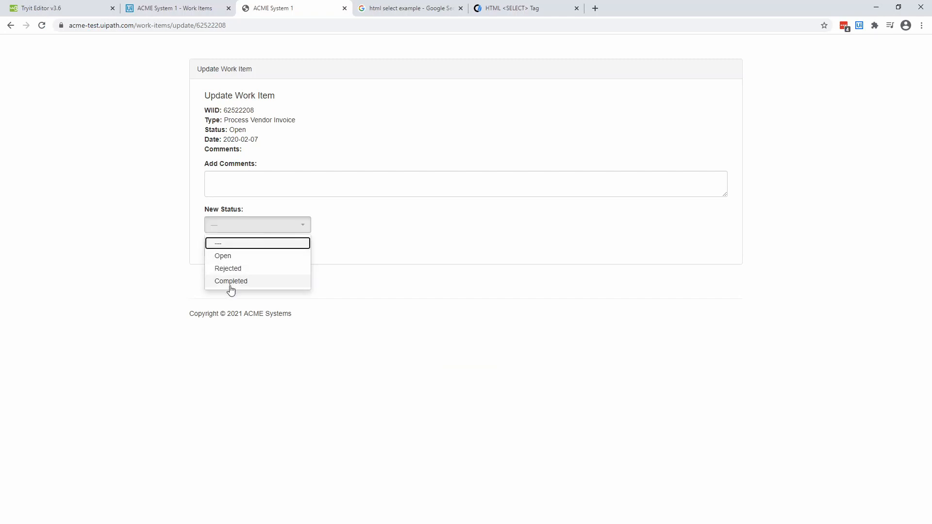
mouse_move(216, 288)
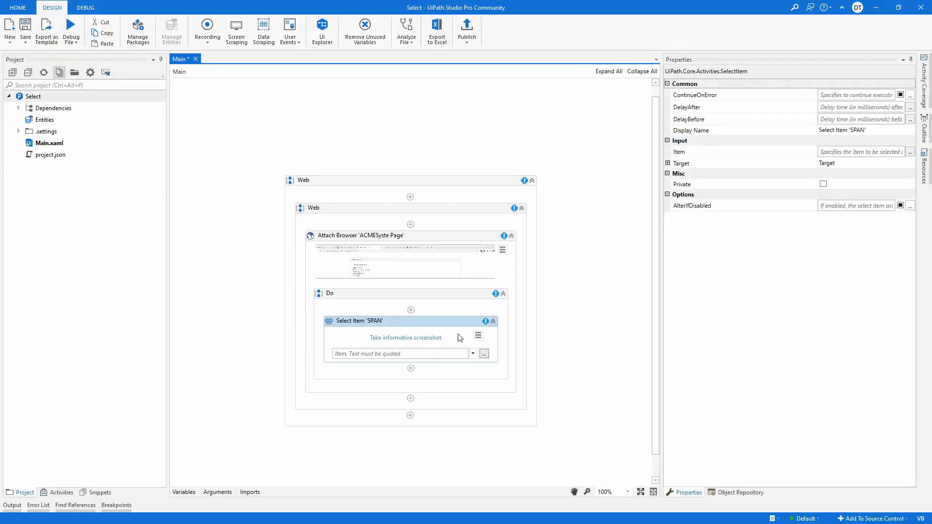
Inspect the newStatus OPTION entries in UI Explorer and confirm innertext reads Completed.
left_click(477, 336)
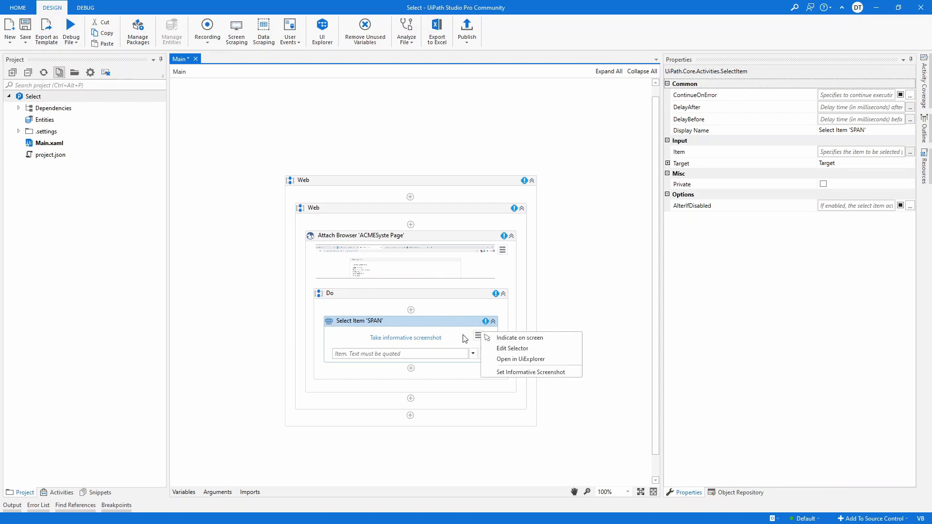
left_click(526, 363)
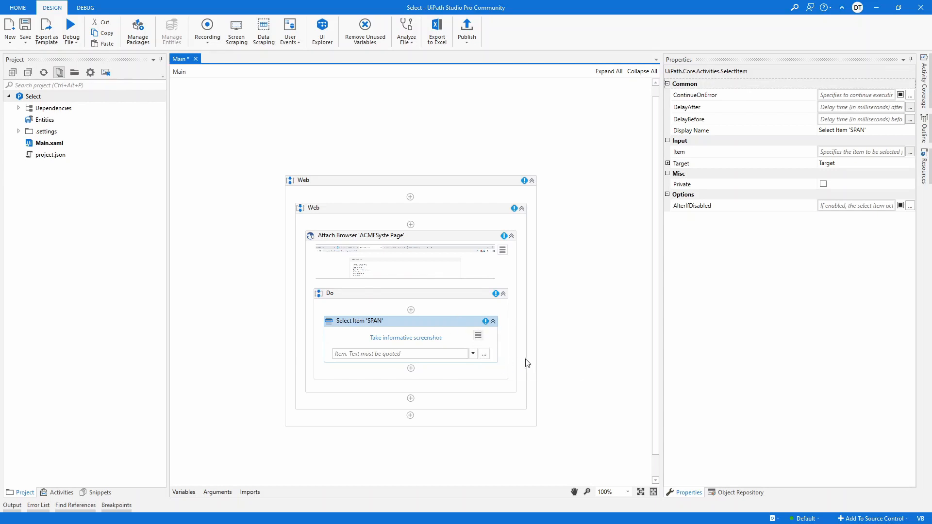
mouse_move(419, 294)
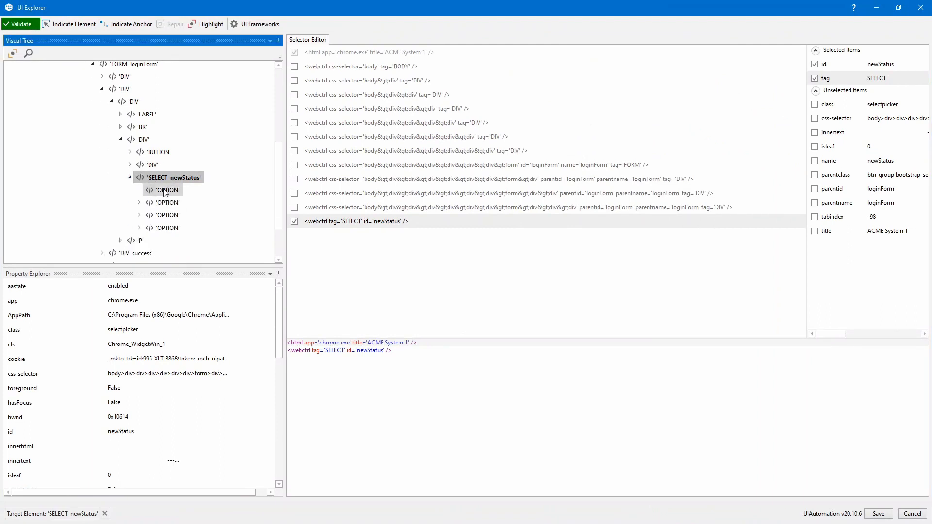
left_click(167, 189)
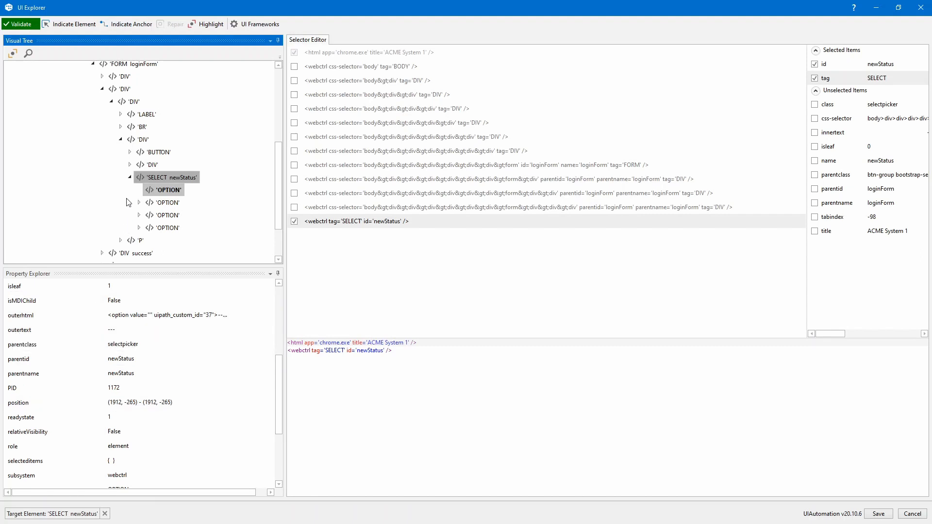
left_click(167, 202)
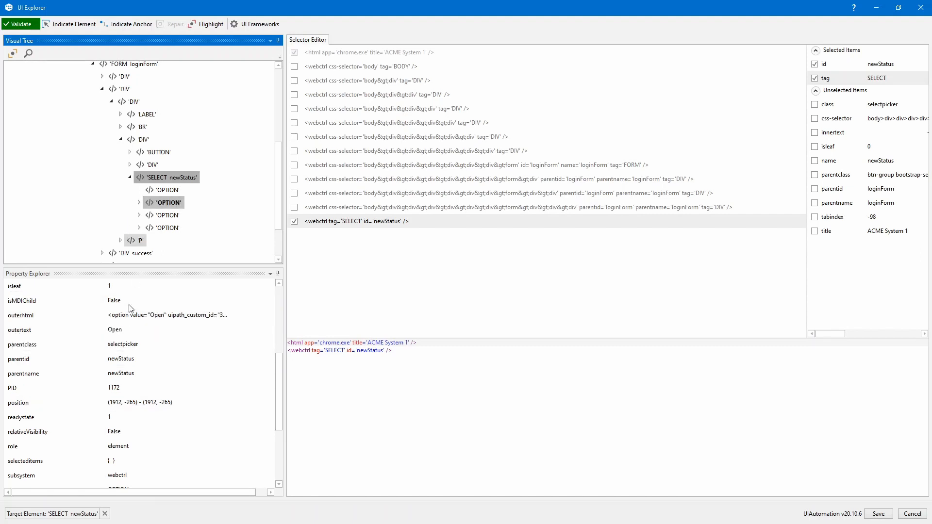
left_click(167, 214)
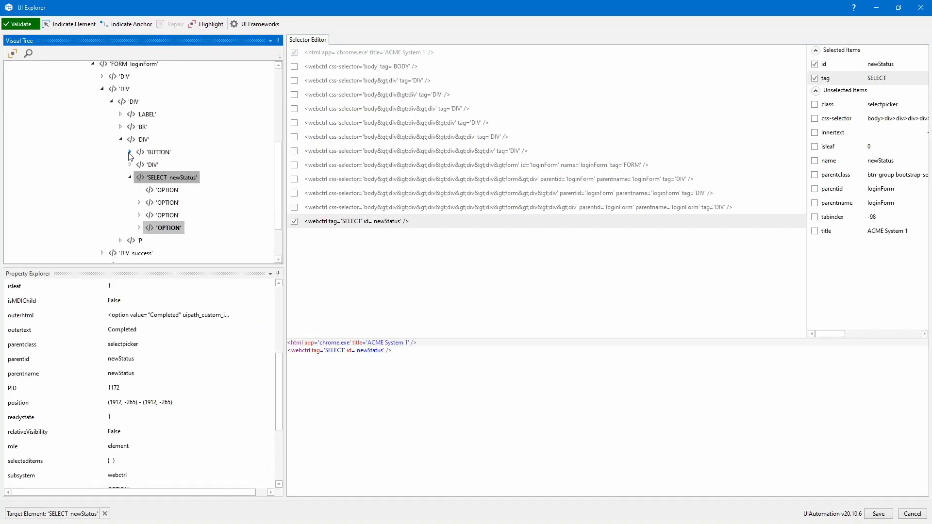
mouse_move(172, 178)
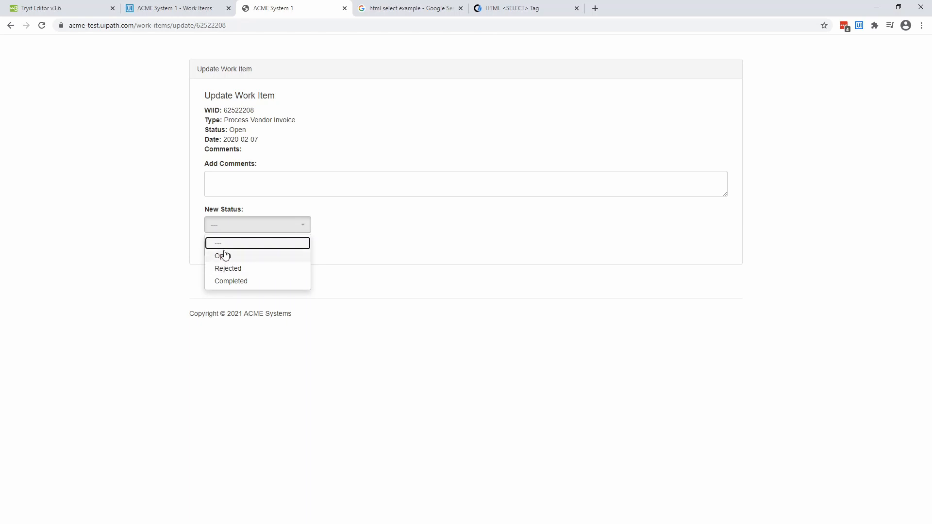
mouse_move(231, 281)
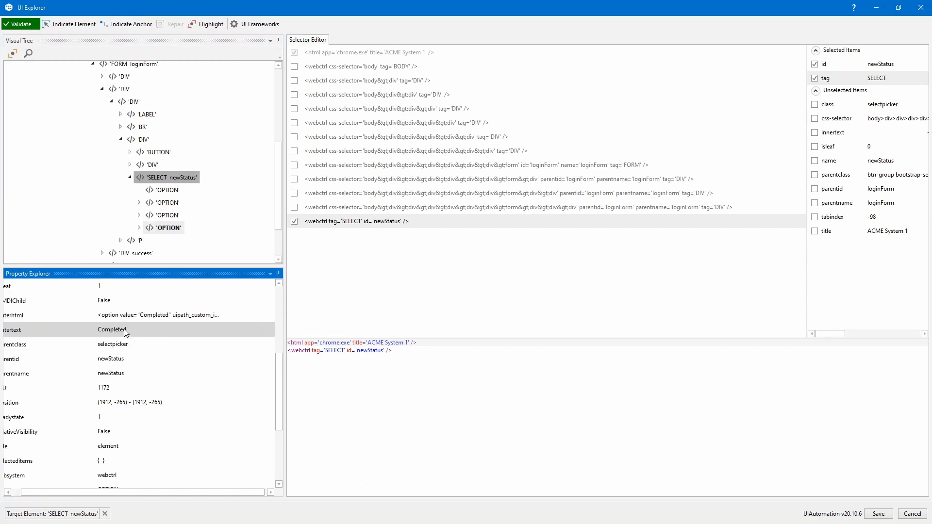
left_click(112, 344)
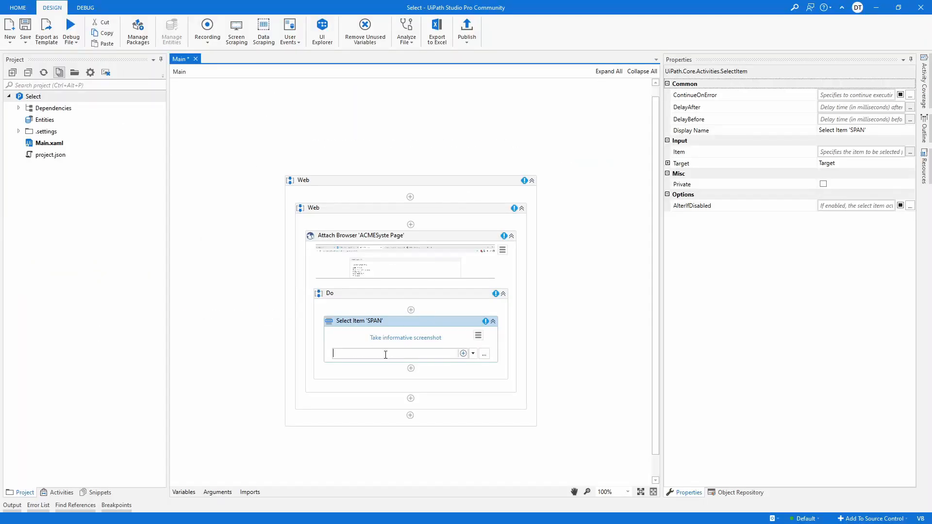
Enter 'Complete' as the Select Item activity's item value.
type("\"Complete\"")
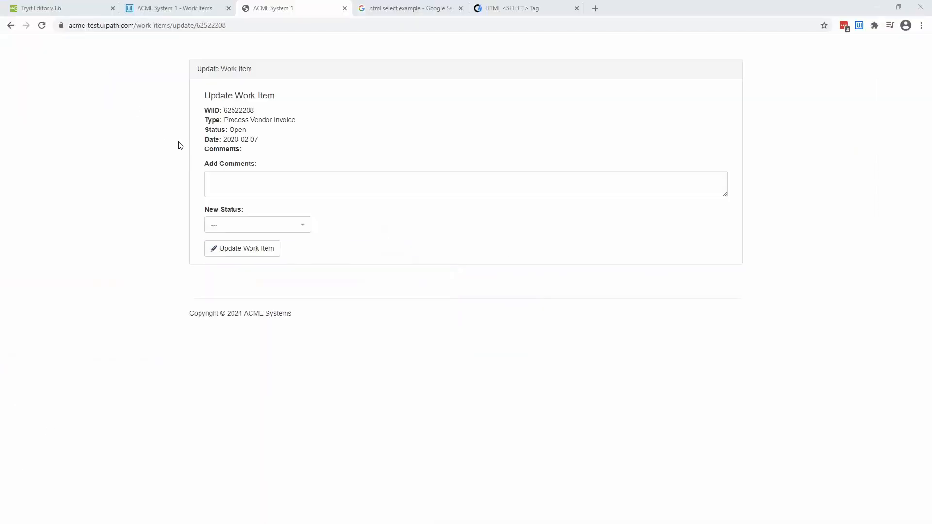
mouse_move(393, 244)
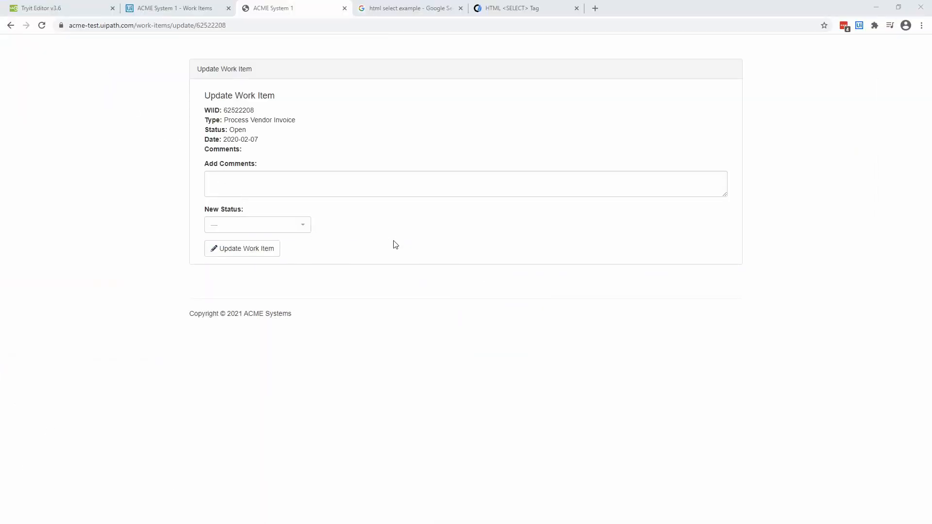
Pick Completed from the ACME work item's New Status dropdown list.
left_click(256, 225)
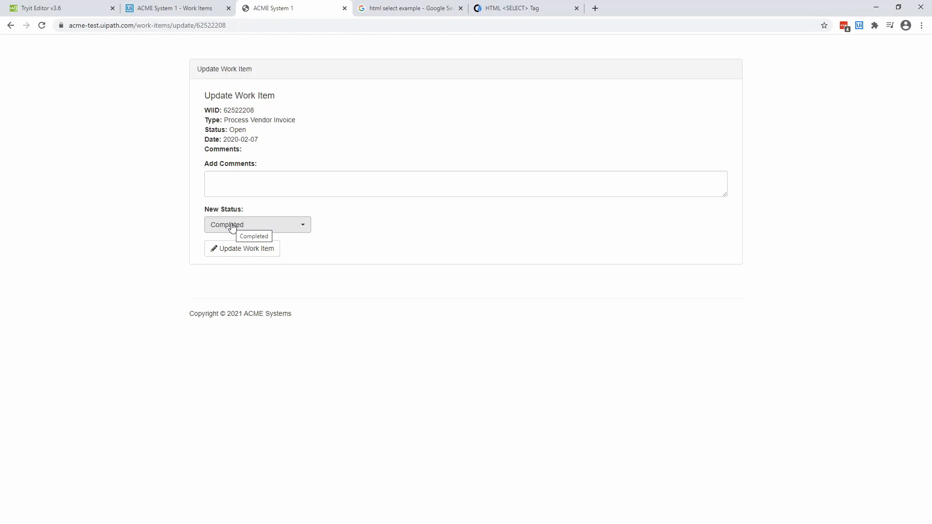
left_click(257, 224)
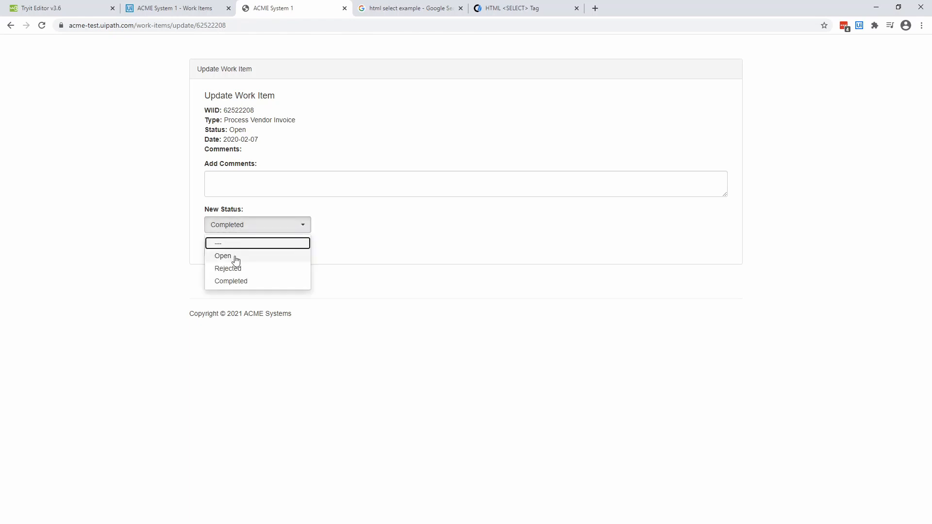
mouse_move(231, 281)
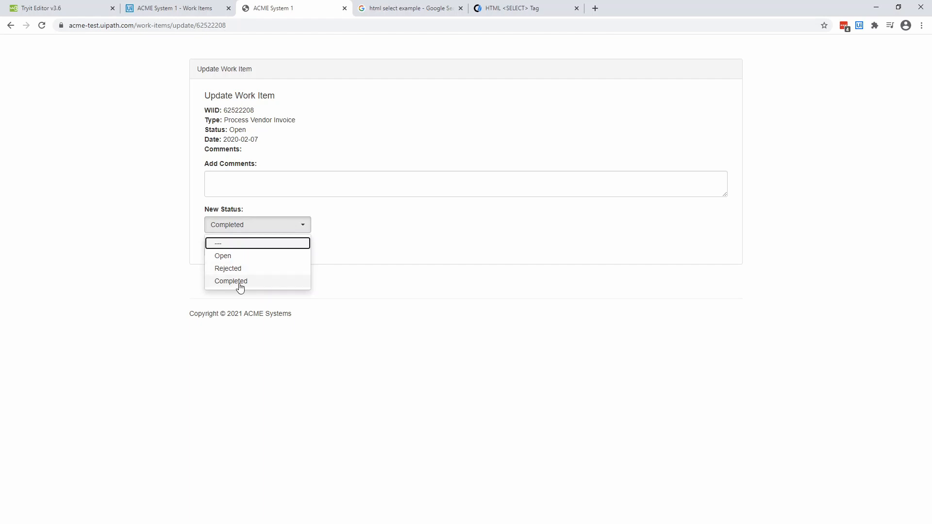
left_click(230, 280)
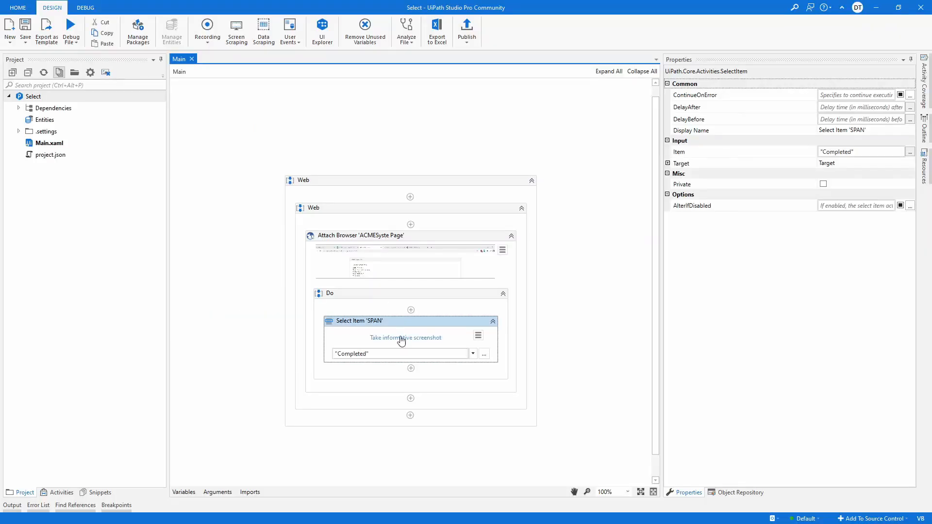
Open the Select Item selector and mark the SELECT tag attribute alongside id newStatus.
left_click(477, 336)
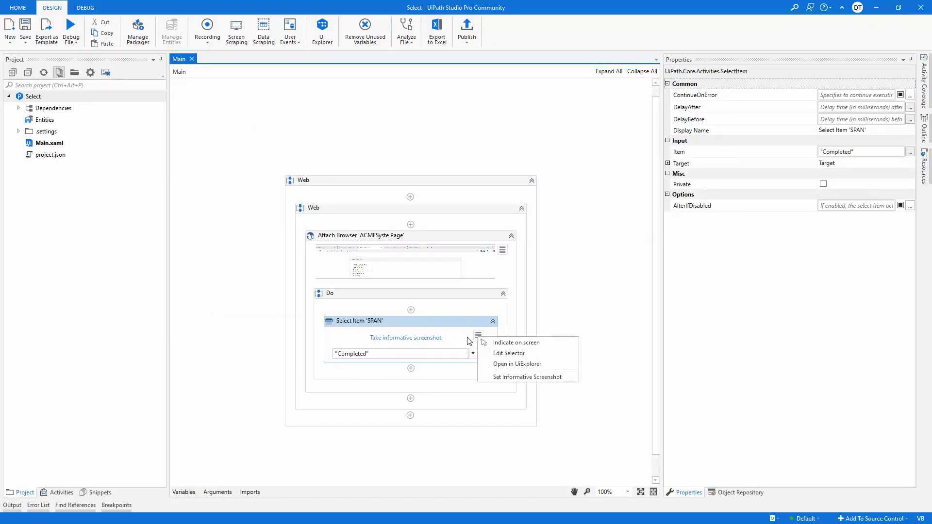
left_click(509, 353)
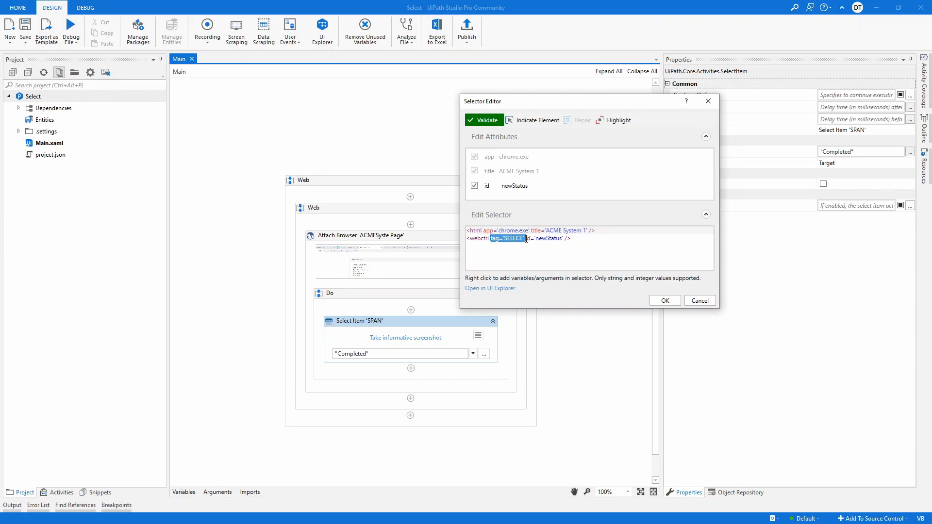
left_click(664, 300)
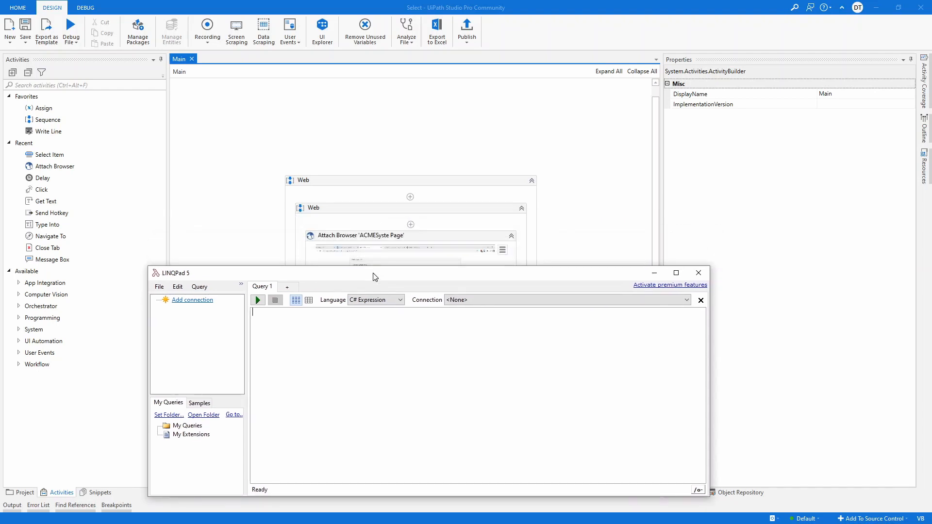
Pick SQL from LINQPad's query Language dropdown.
left_click(399, 300)
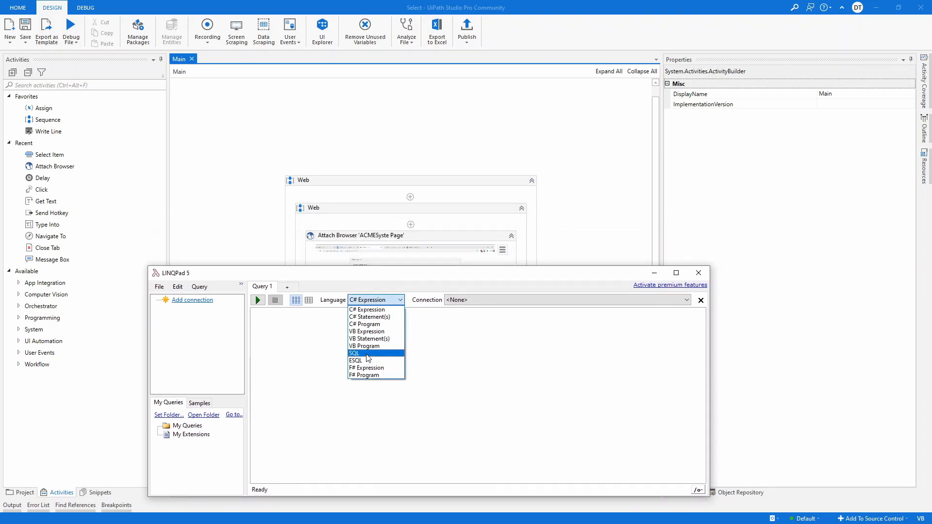
left_click(698, 272)
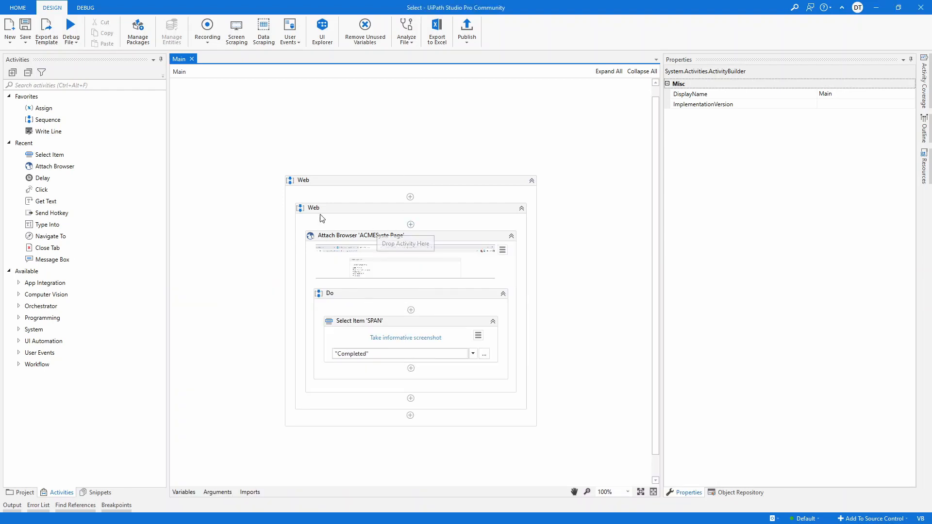
mouse_move(299, 224)
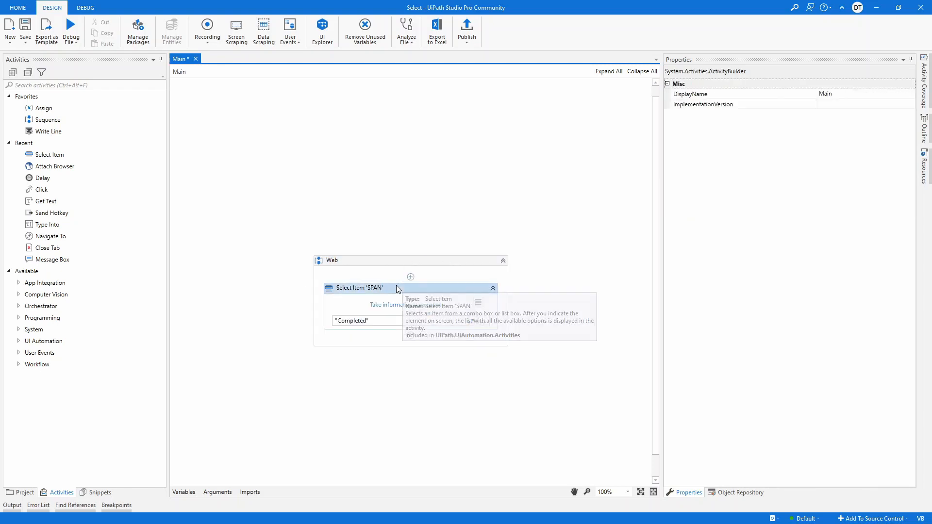
Select the Select Item activity in the Web sequence to view its properties.
left_click(357, 288)
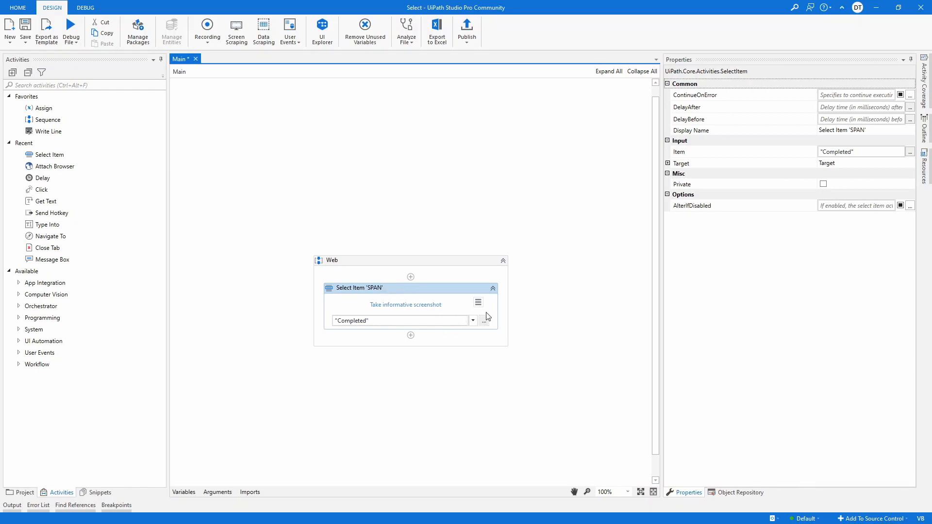
left_click(484, 320)
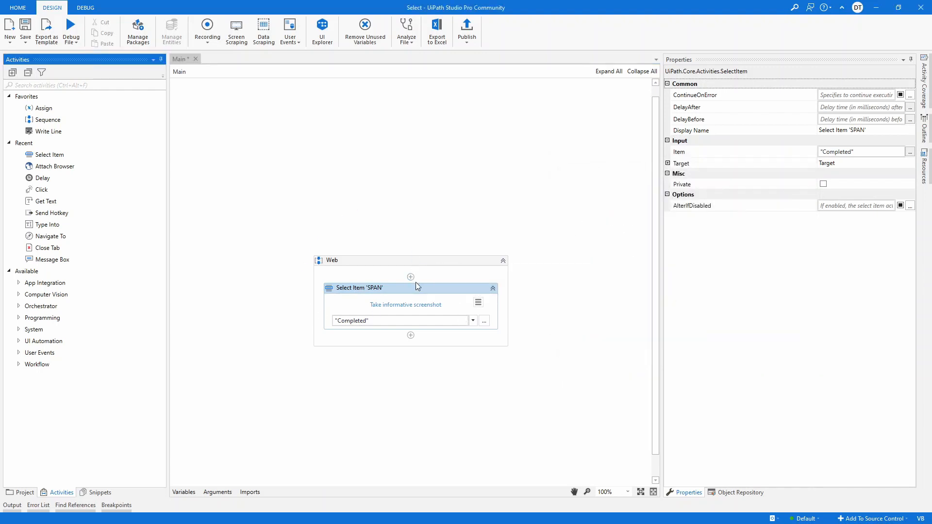
mouse_move(85, 150)
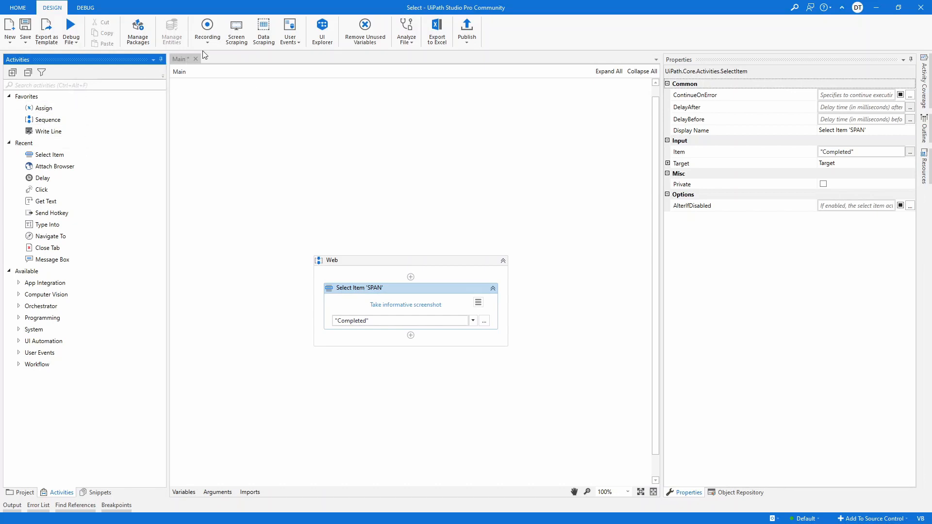
mouse_move(207, 29)
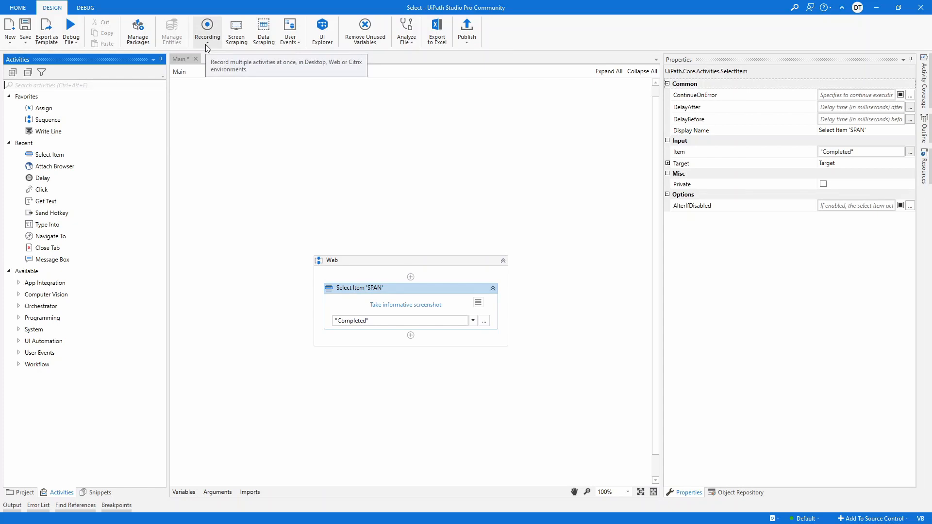
mouse_move(419, 303)
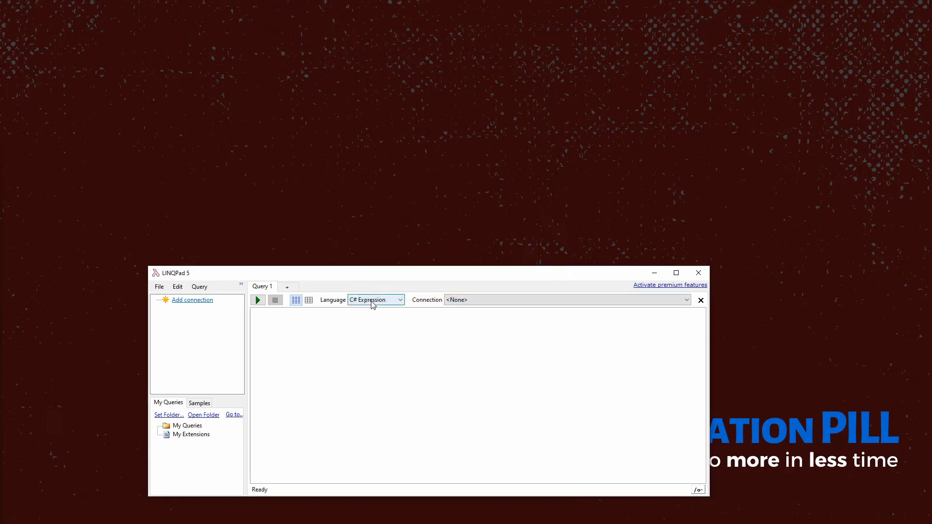
Record LINQPad's Language dropdown as the target and choose SQL.
left_click(399, 299)
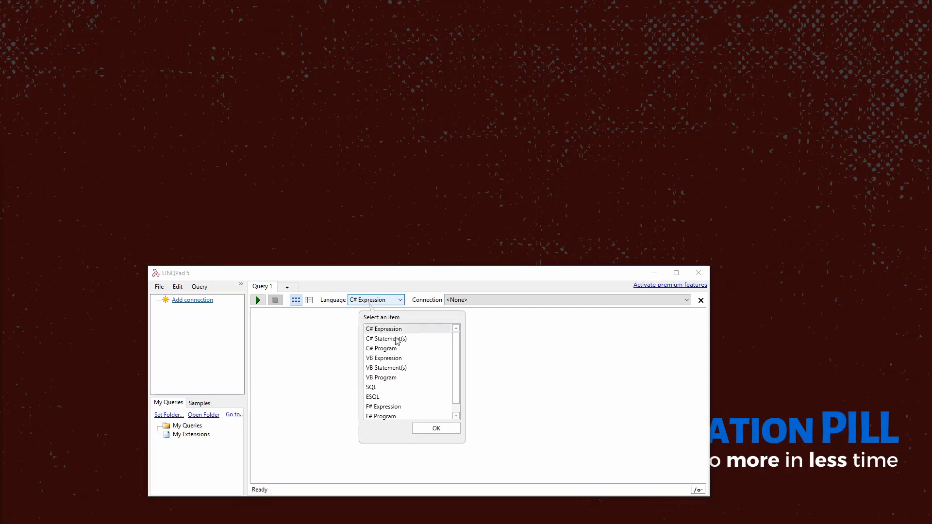
mouse_move(371, 387)
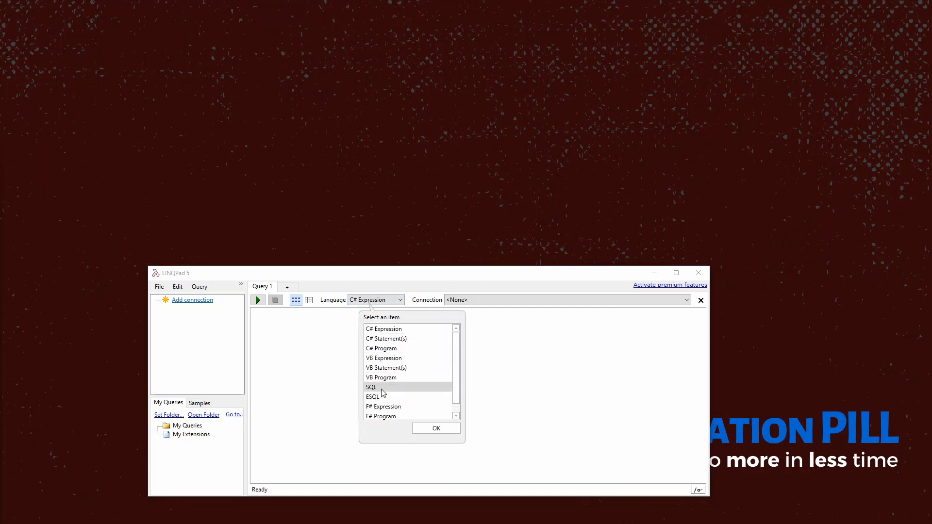
left_click(371, 387)
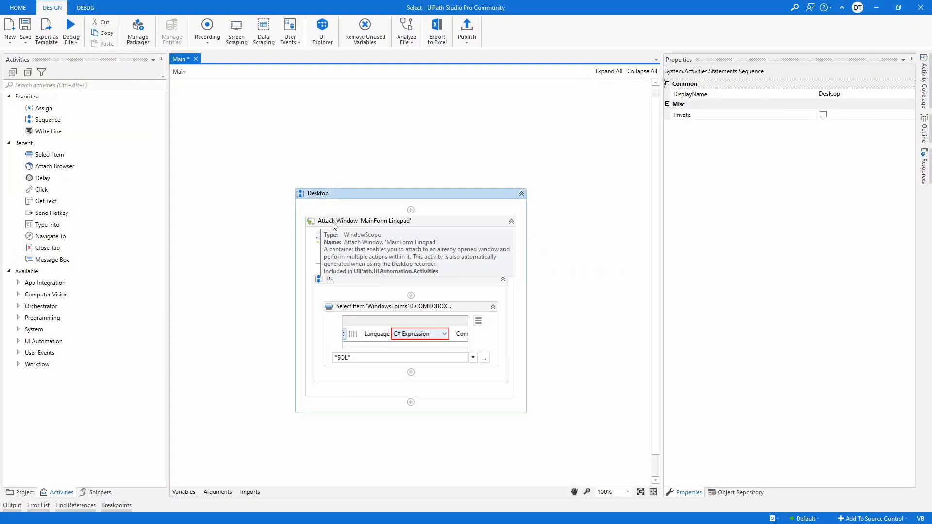
Inspect the recorded Select Item activity set to SQL and its options menu.
left_click(365, 220)
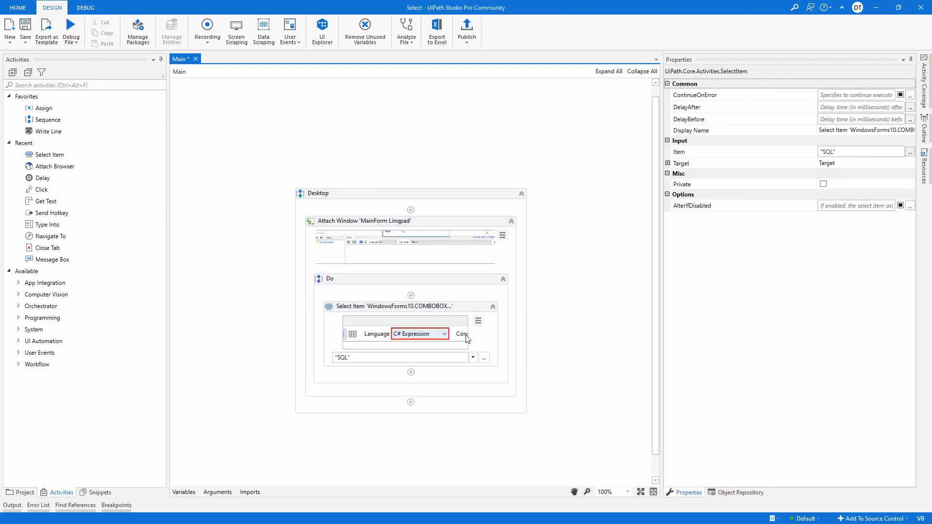
left_click(479, 320)
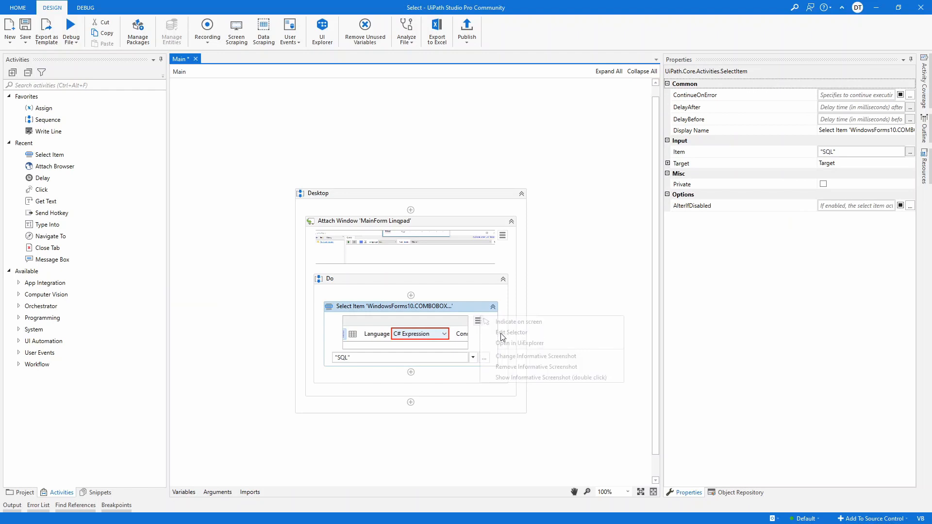
left_click(511, 332)
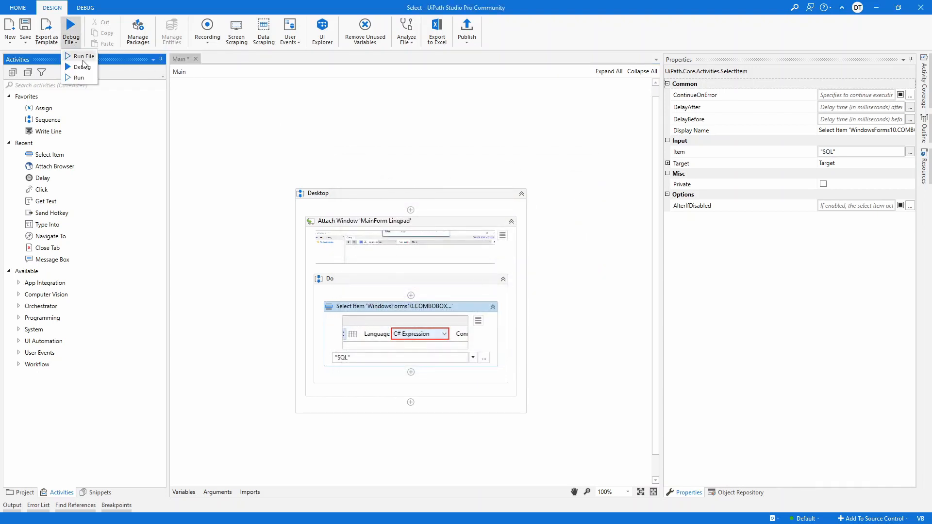
Run the workflow file so LINQPad's language changes from C# Expression to SQL.
left_click(85, 56)
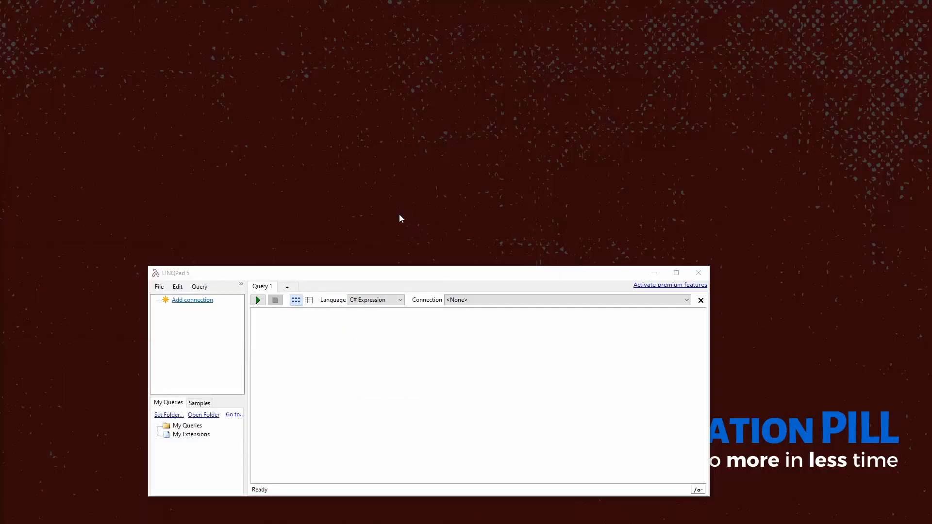
left_click(399, 299)
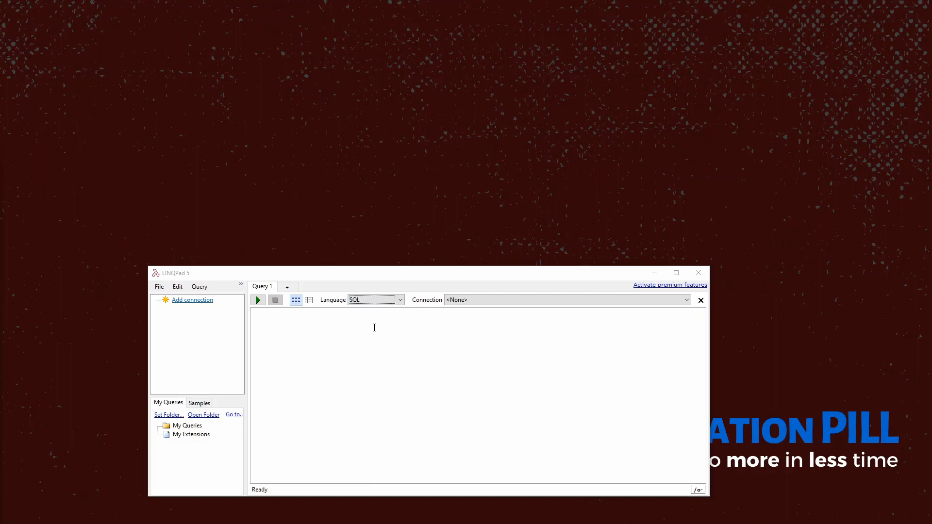